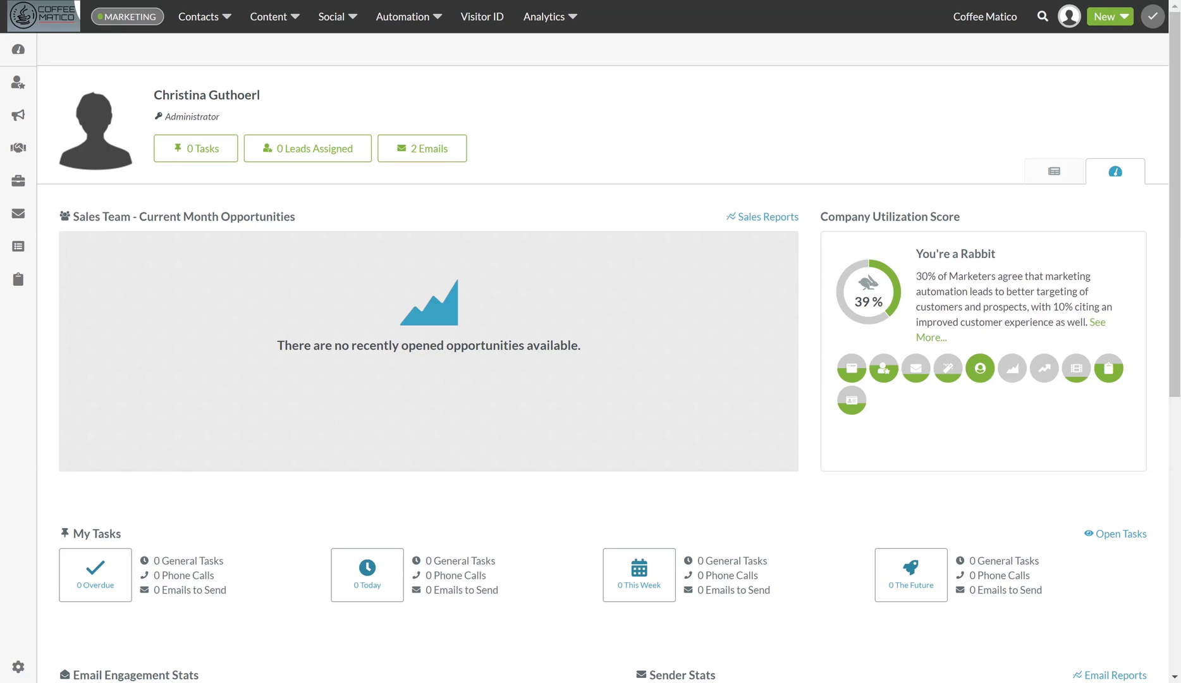
{"action": "mouse_move", "coordinate": [880, 155]}
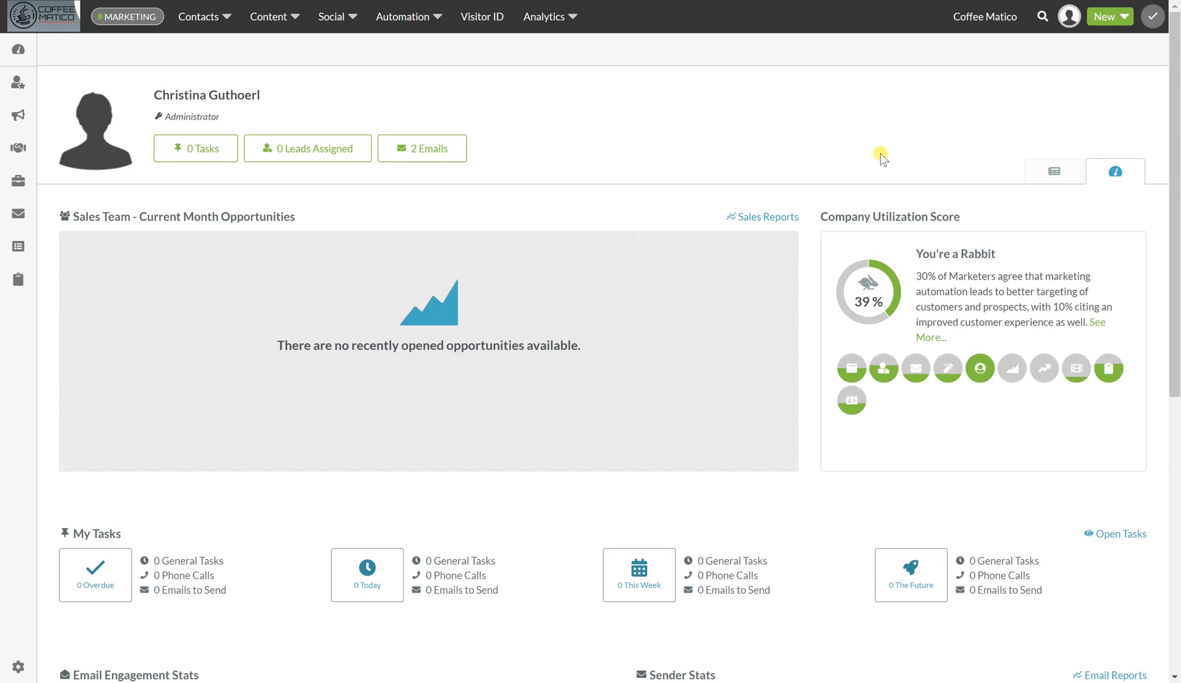
{"action": "mouse_move", "coordinate": [1110, 18]}
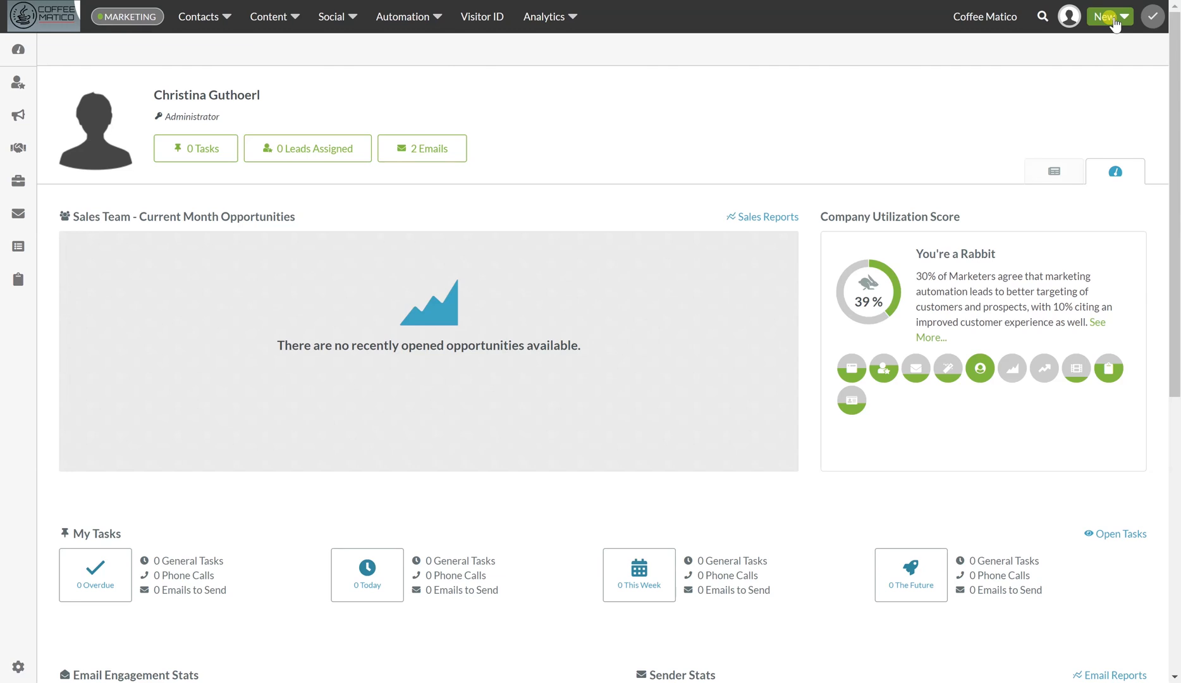
Step: Go to Settings > Social Media and start adding a new connection, showing Twitter, Facebook and LinkedIn choices
{"action": "left_click", "coordinate": [1069, 16]}
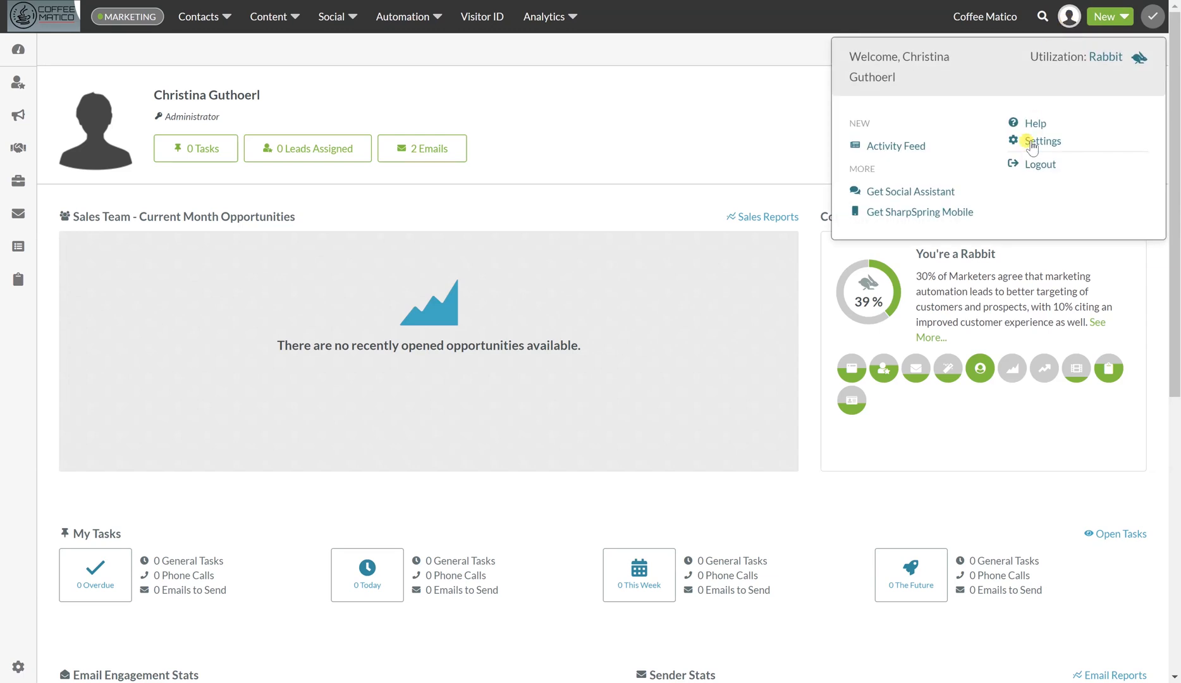
{"action": "left_click", "coordinate": [1041, 140]}
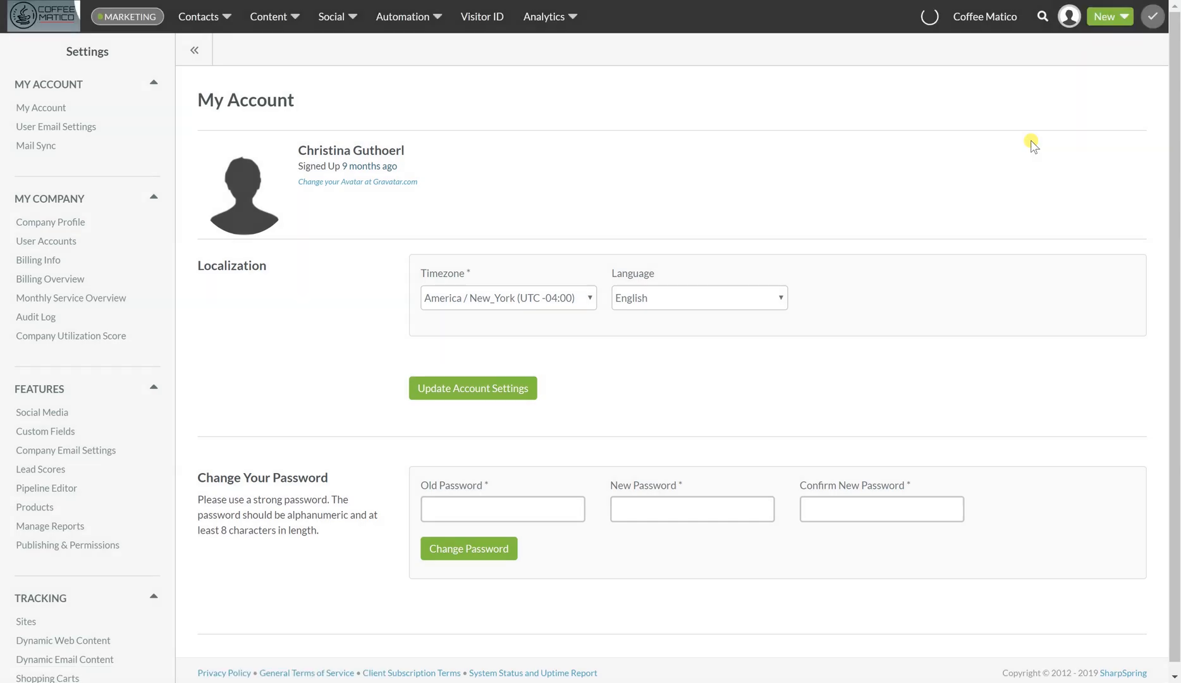
{"action": "mouse_move", "coordinate": [41, 412]}
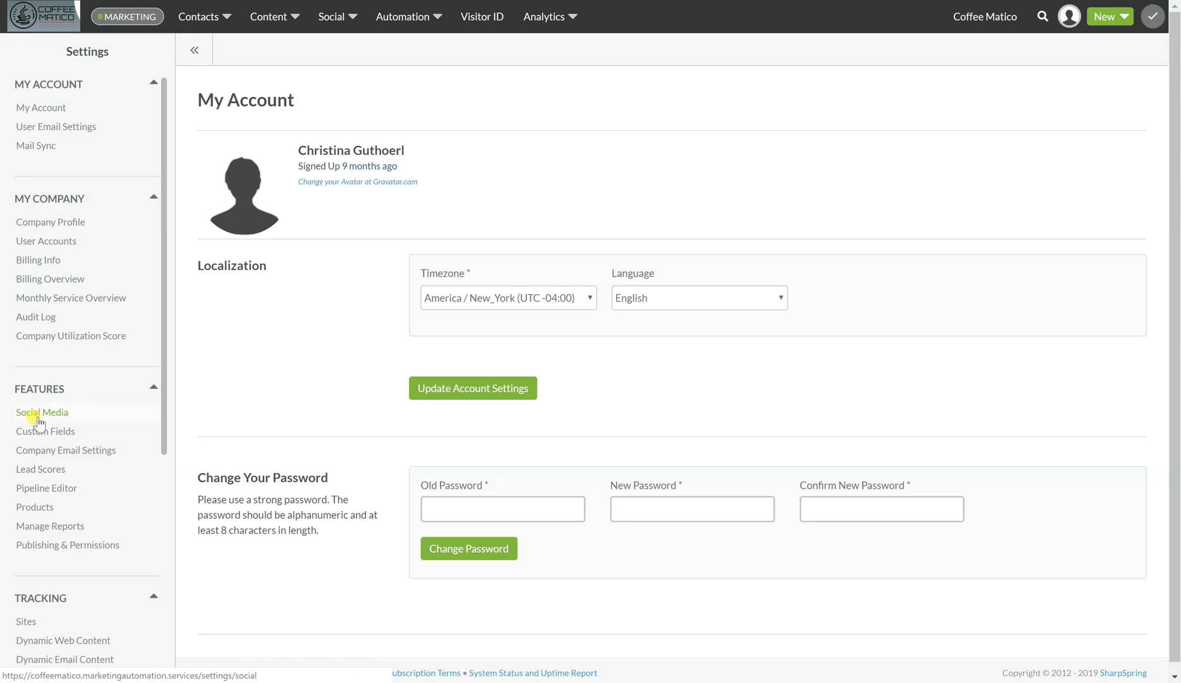
{"action": "left_click", "coordinate": [41, 413]}
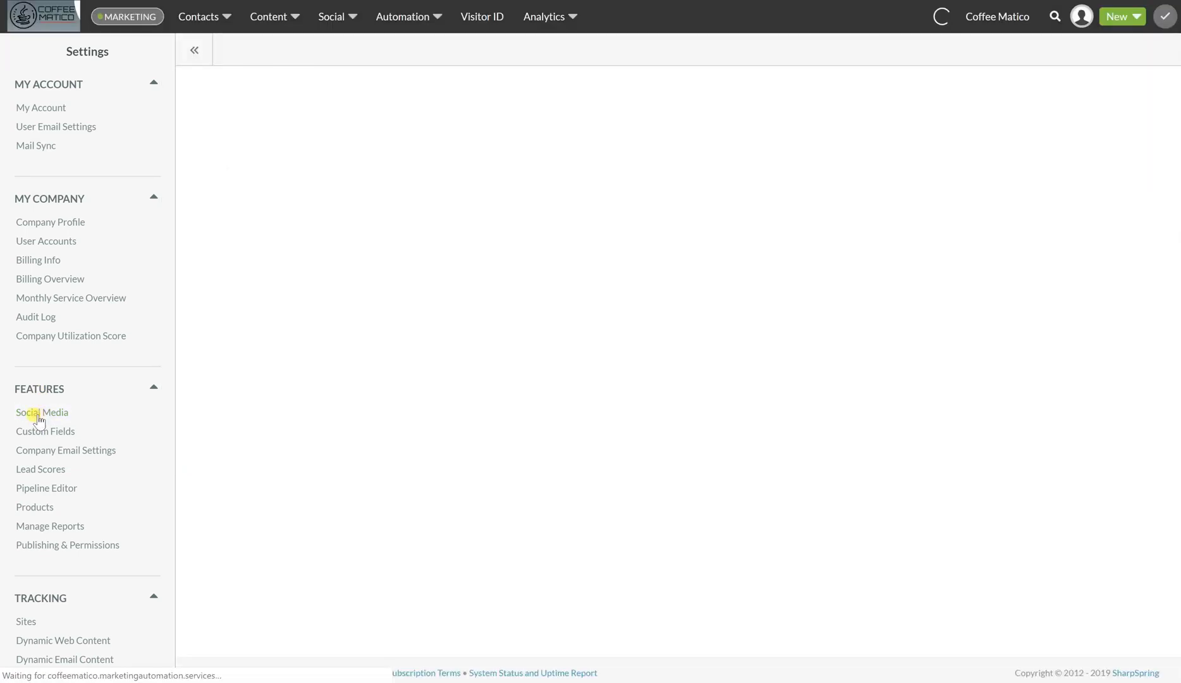
{"action": "left_click", "coordinate": [41, 412]}
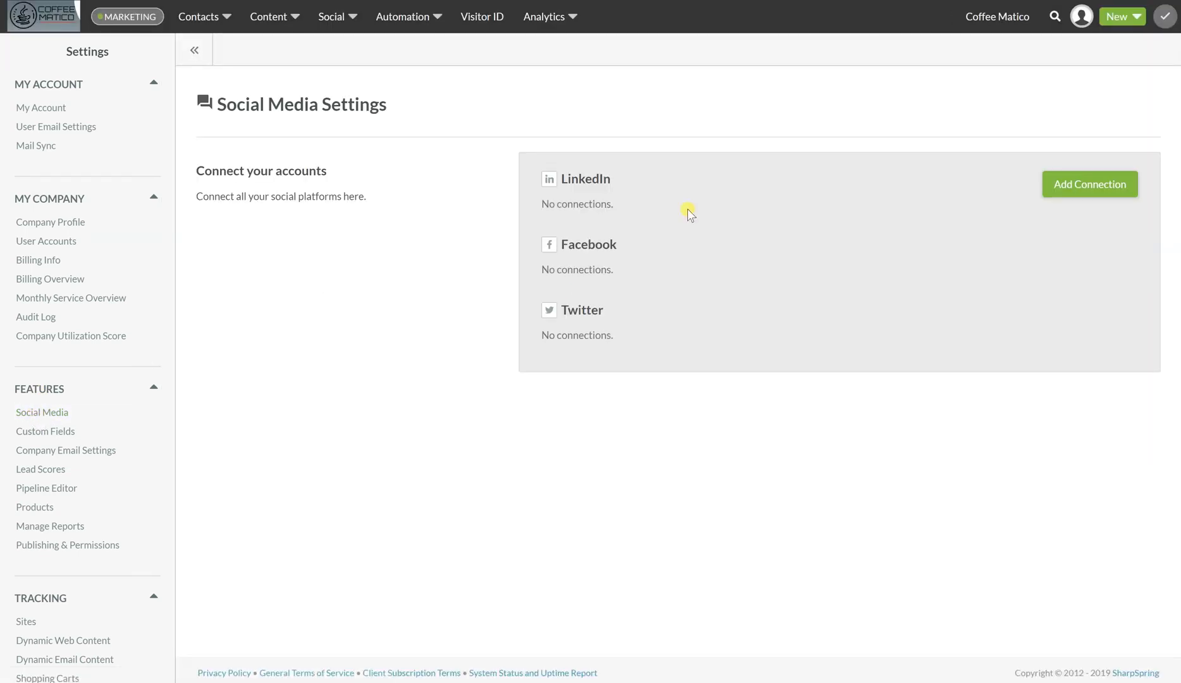
{"action": "left_click", "coordinate": [1063, 183]}
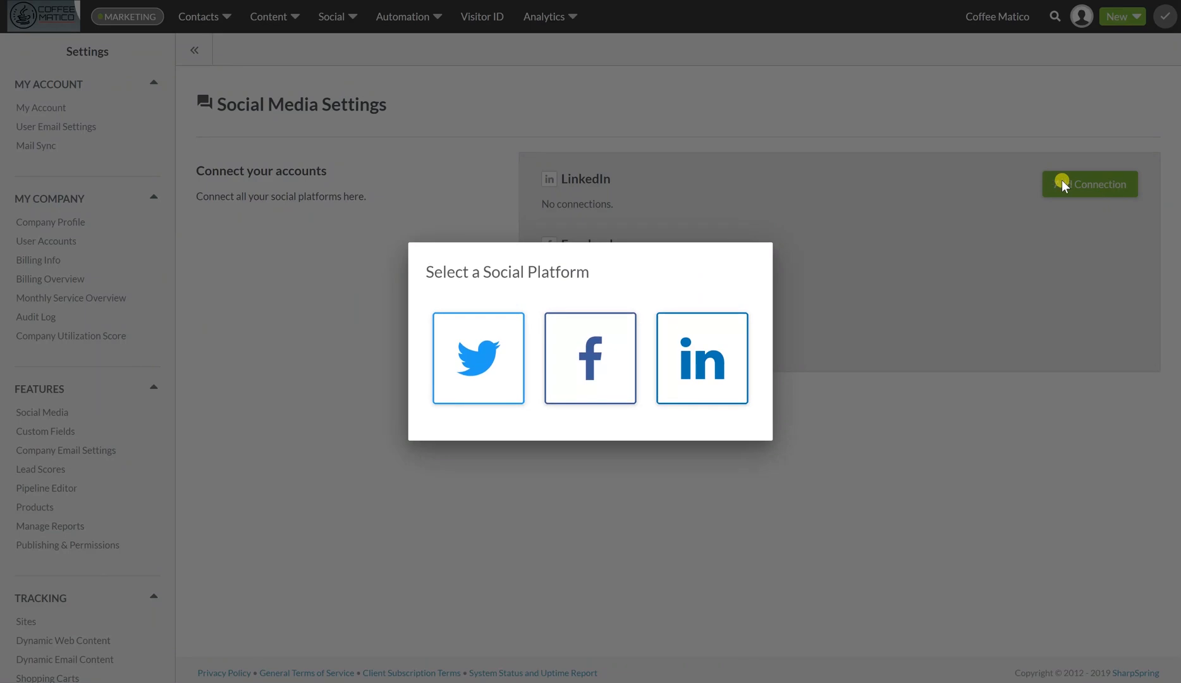
Step: Choose Twitter and authorize SharpSpring, making the Twitter account the first posting connection
{"action": "left_click", "coordinate": [498, 350]}
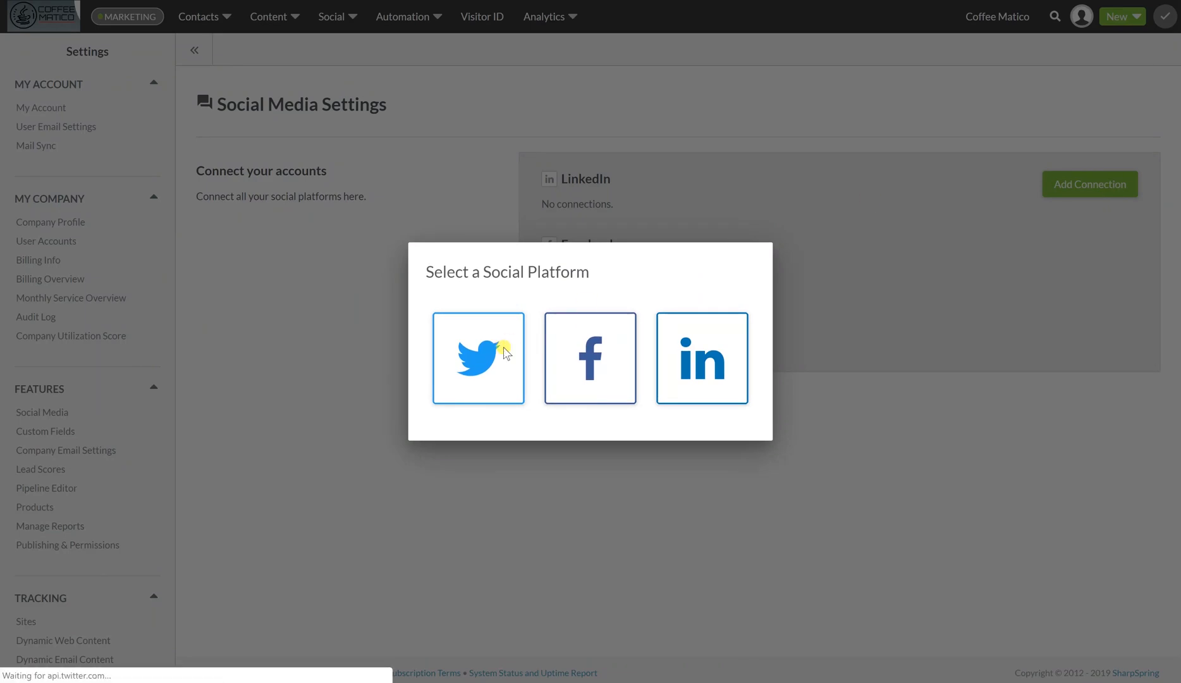
{"action": "left_click", "coordinate": [478, 358]}
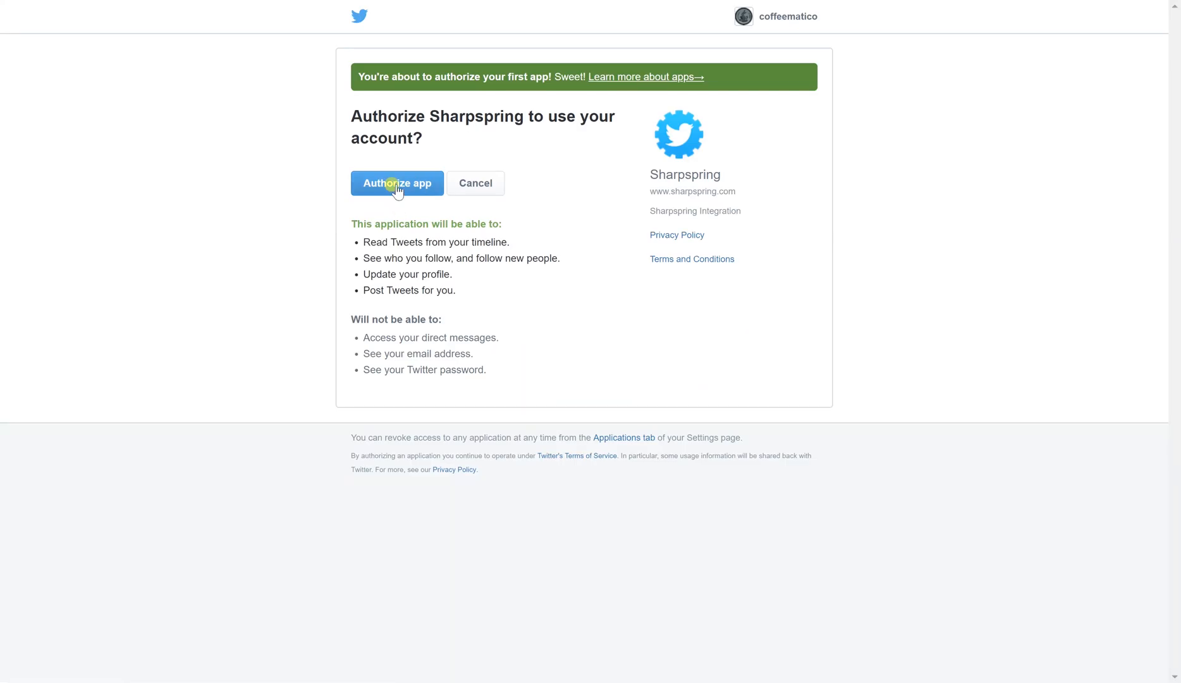
{"action": "left_click", "coordinate": [397, 182]}
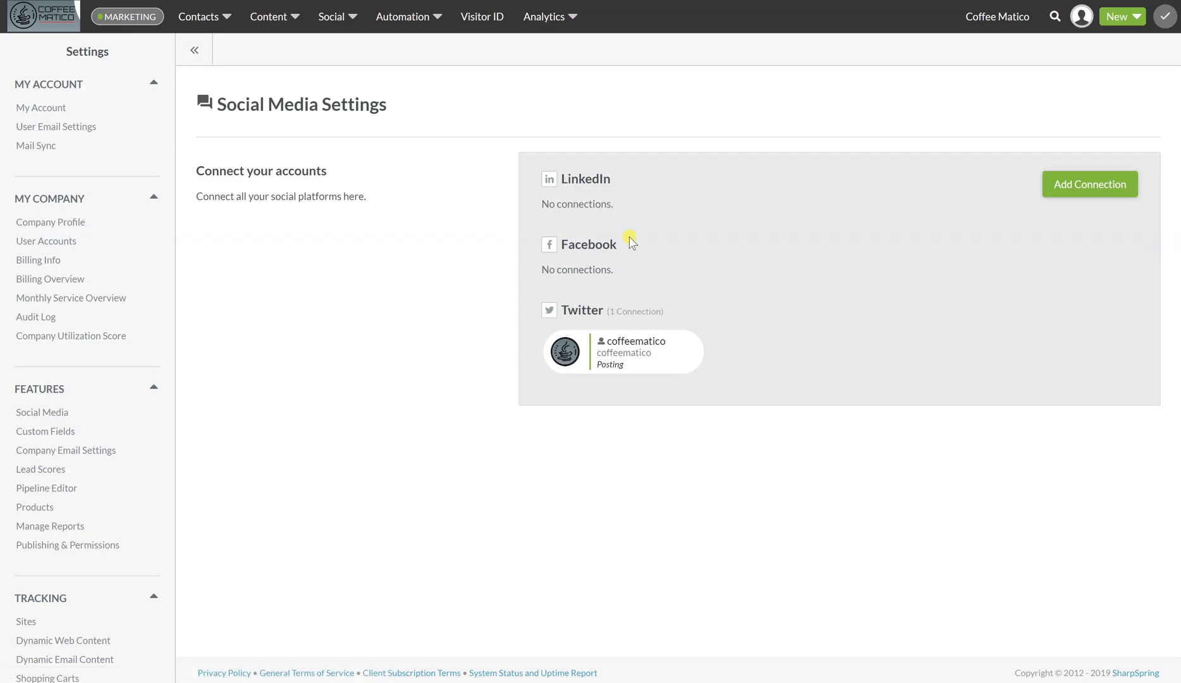
{"action": "mouse_move", "coordinate": [806, 358]}
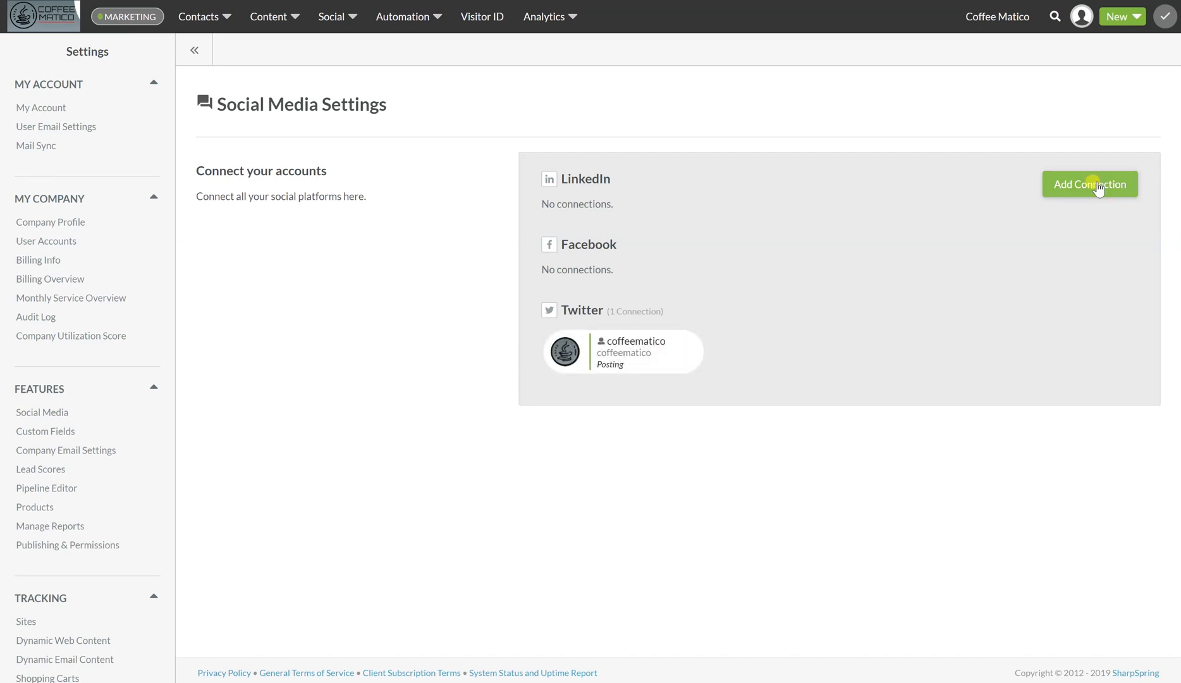
Step: Add a Facebook connection, confirm the link and select the Coffee Matico page with posting enabled
{"action": "left_click", "coordinate": [1090, 183]}
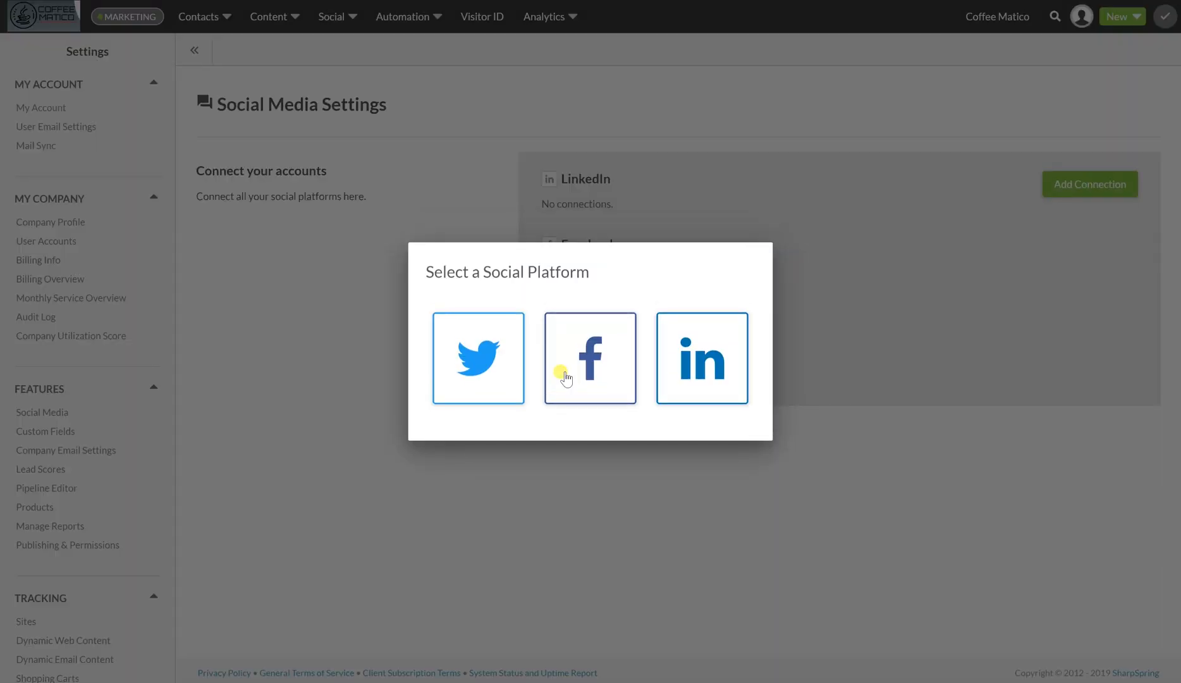
{"action": "left_click", "coordinate": [589, 357]}
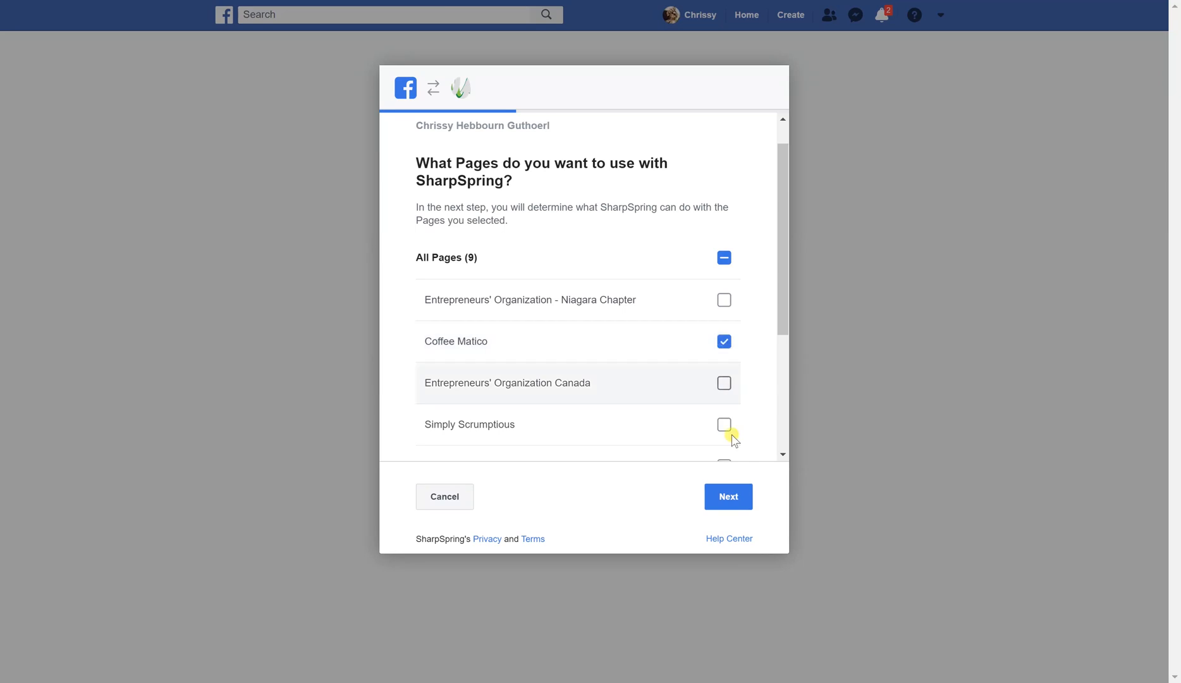
{"action": "left_click", "coordinate": [728, 496]}
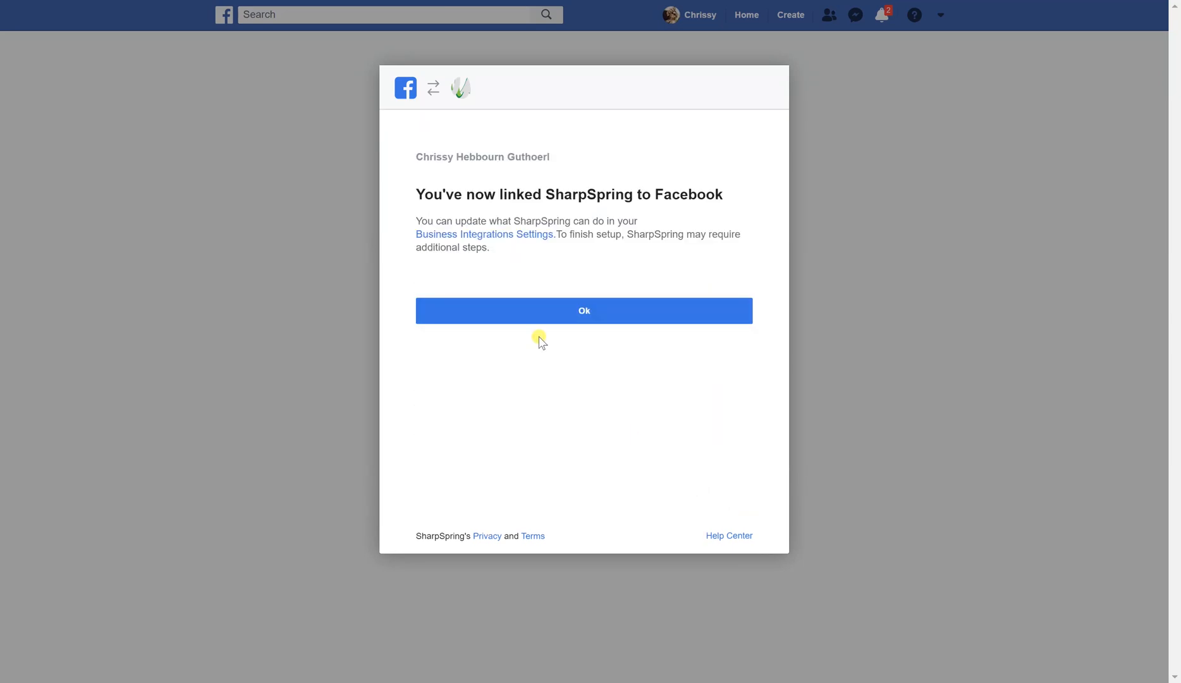
{"action": "left_click", "coordinate": [584, 309]}
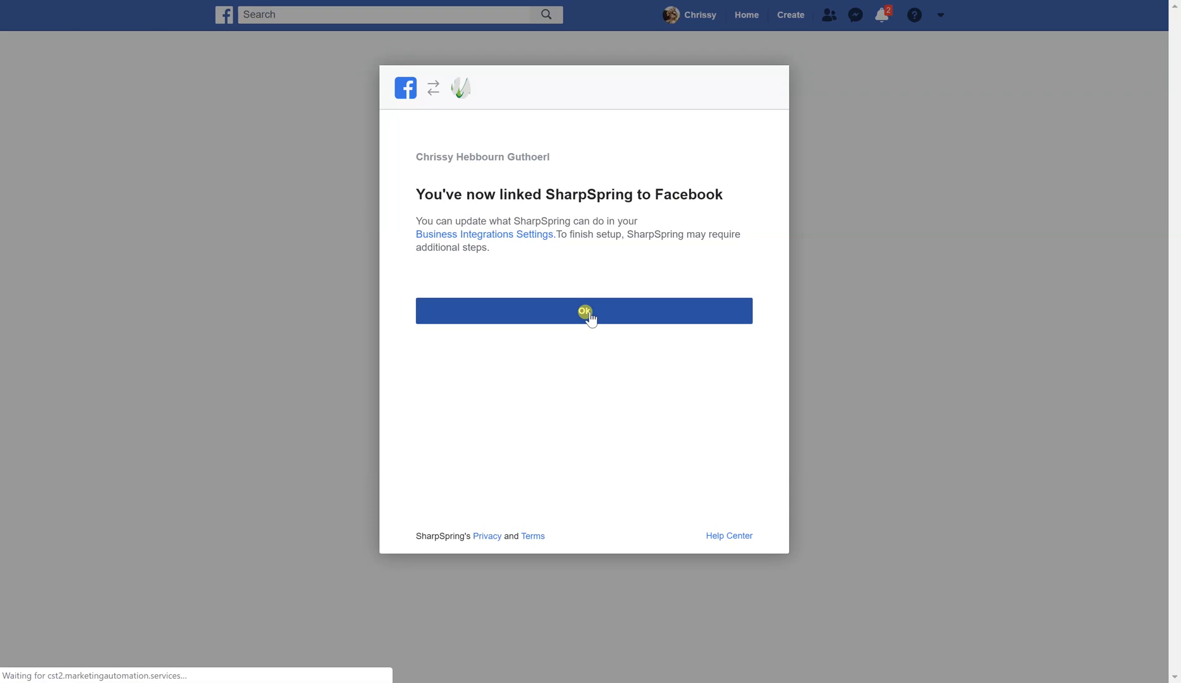
{"action": "left_click", "coordinate": [584, 311]}
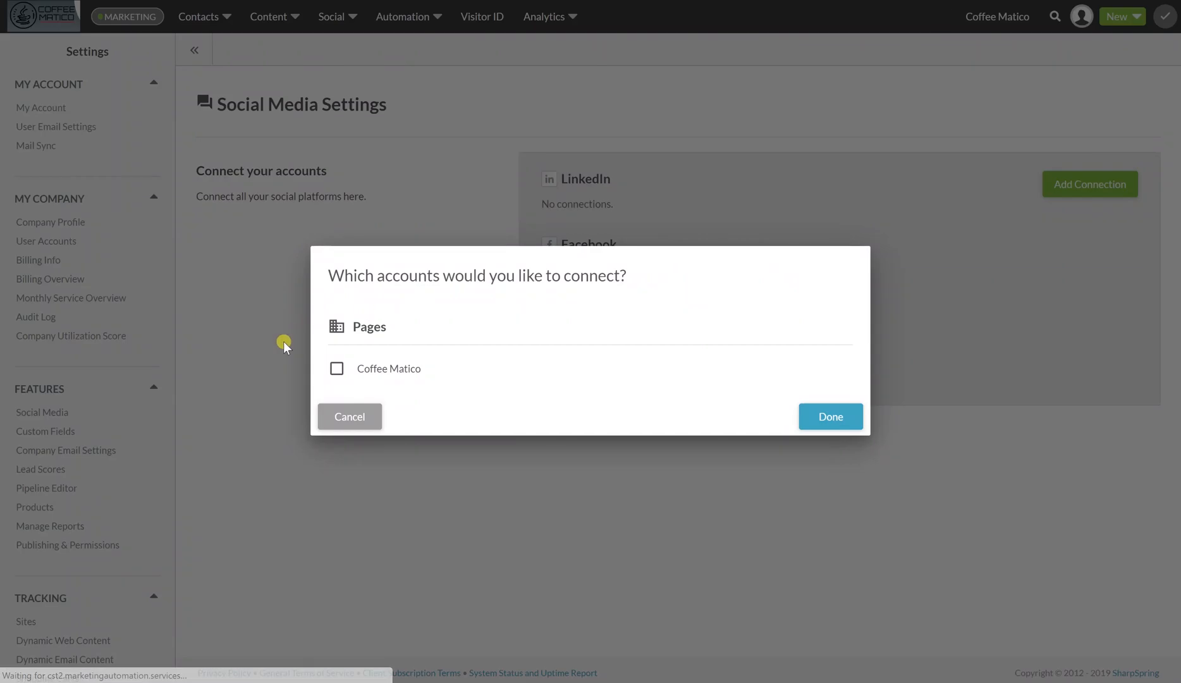
{"action": "left_click", "coordinate": [337, 368]}
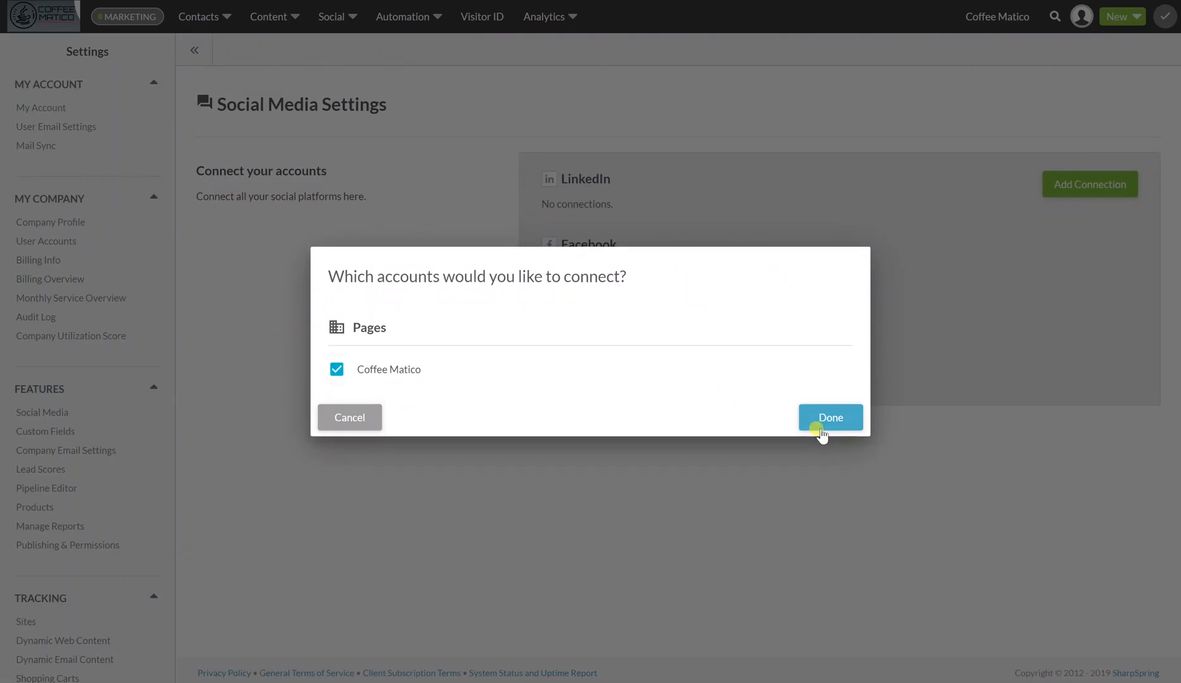
{"action": "left_click", "coordinate": [831, 418]}
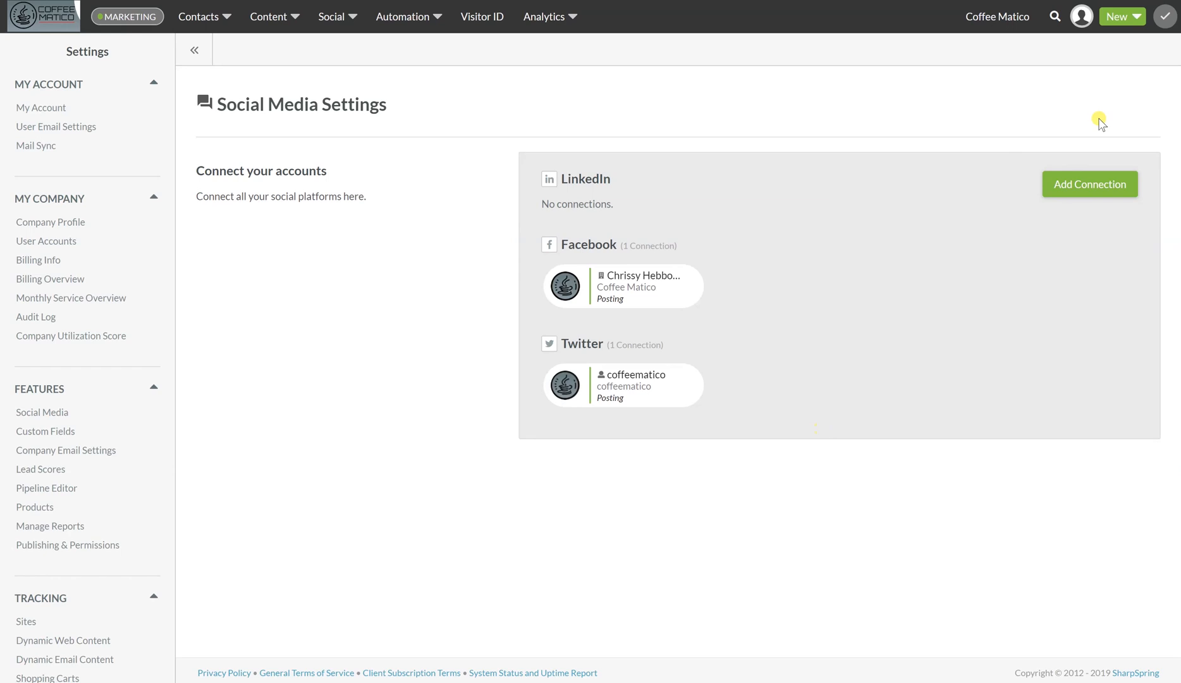
Step: Add a LinkedIn connection, sign in and connect the Coffee Matico page with posting enabled
{"action": "left_click", "coordinate": [1090, 184]}
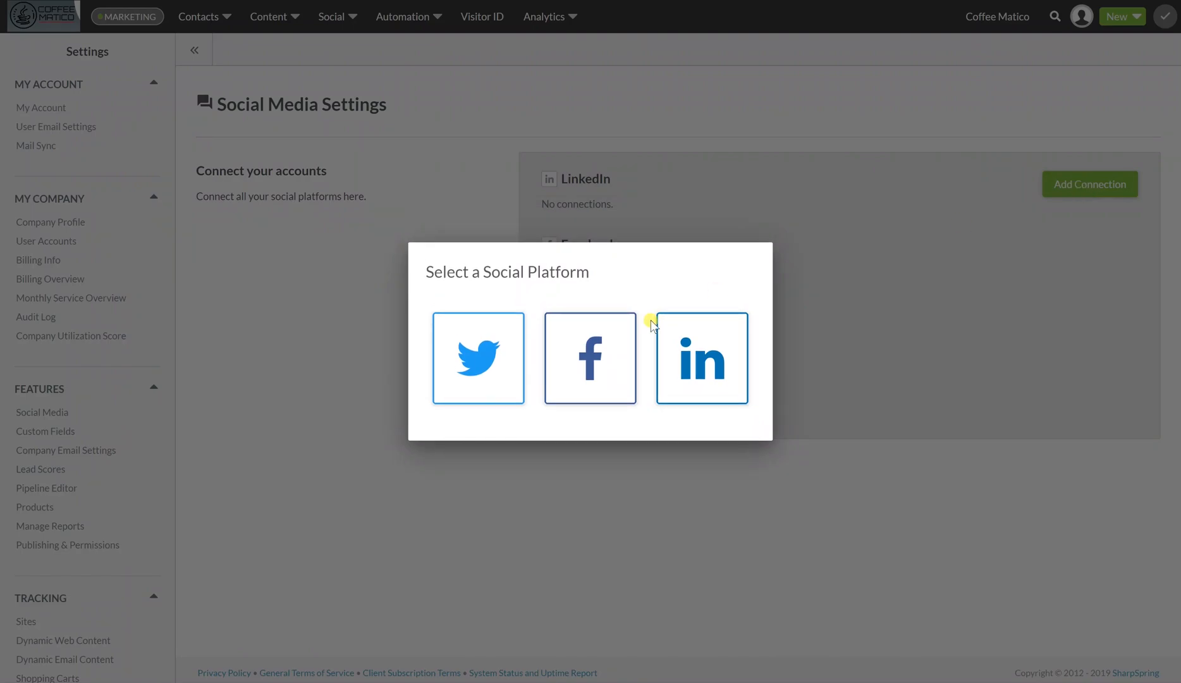
{"action": "left_click", "coordinate": [702, 358]}
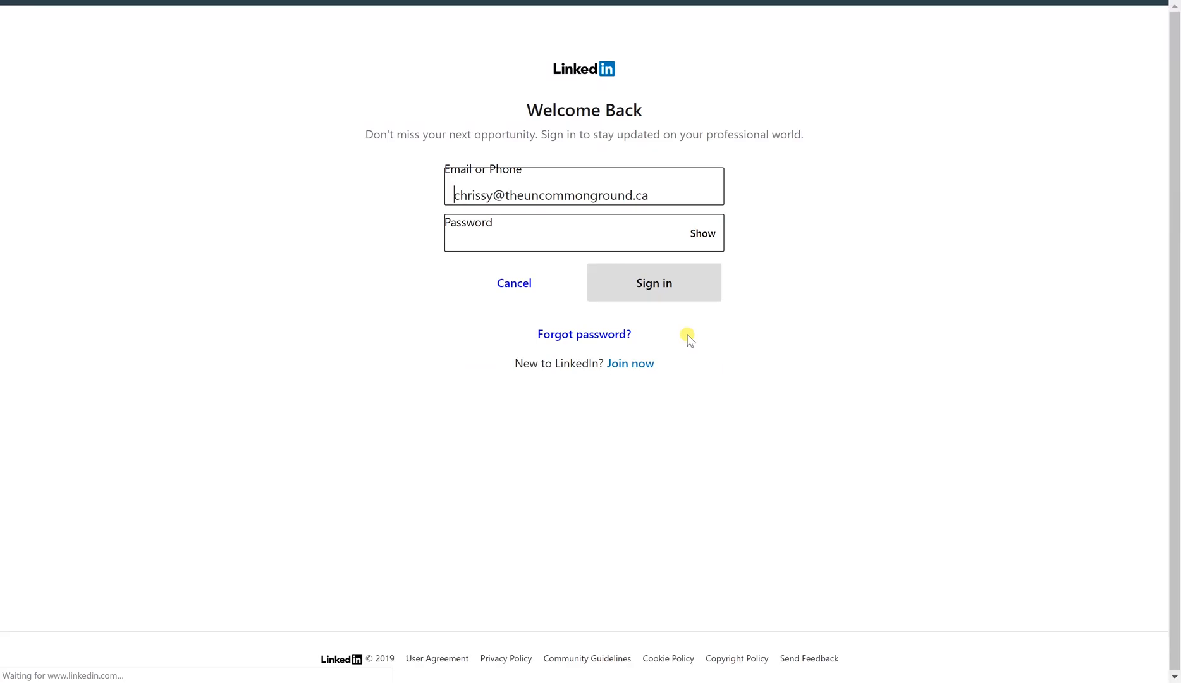
{"action": "left_click", "coordinate": [634, 284]}
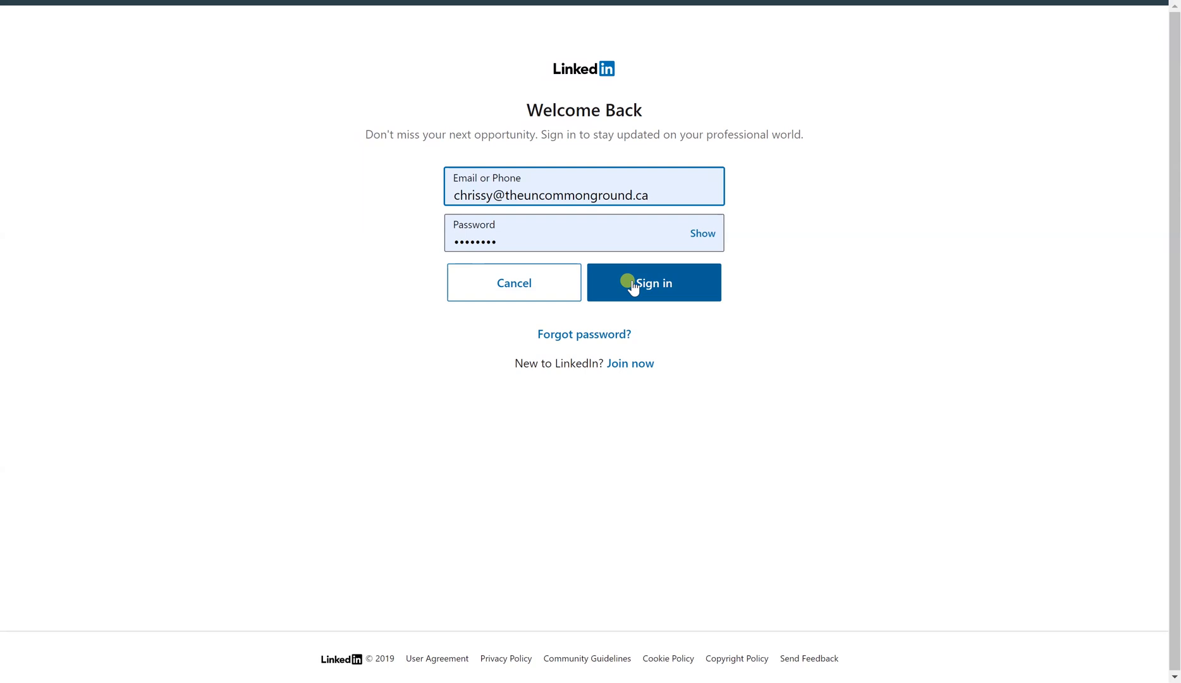
{"action": "left_click", "coordinate": [654, 282]}
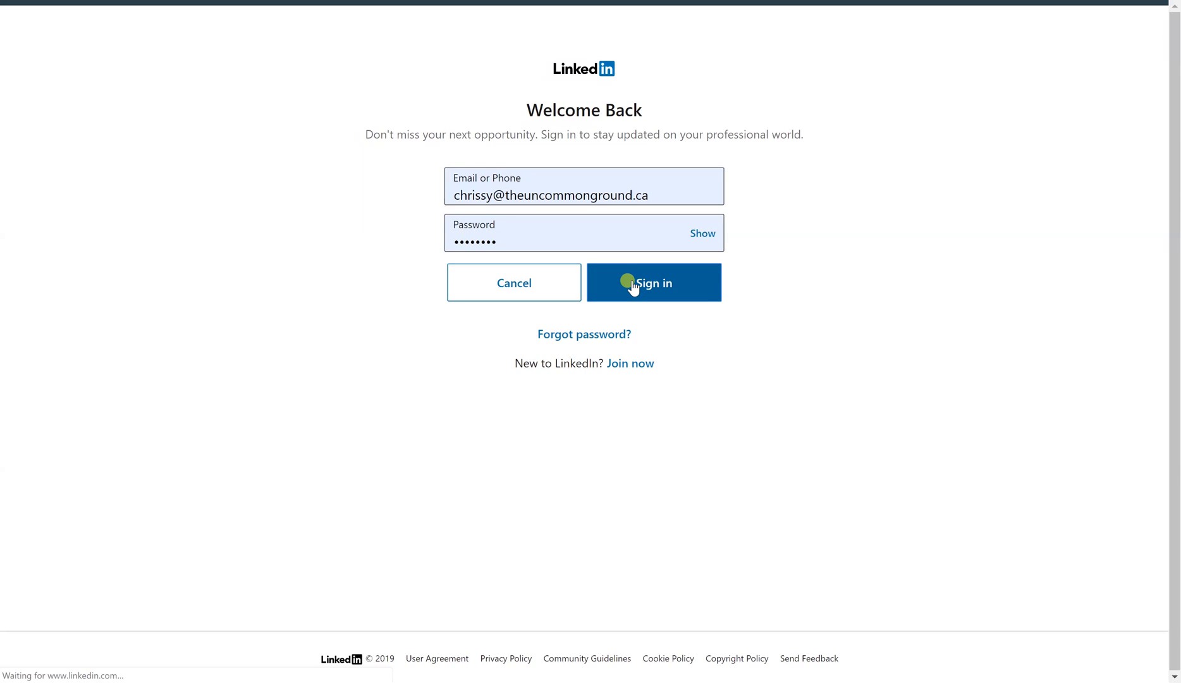
{"action": "left_click", "coordinate": [633, 285]}
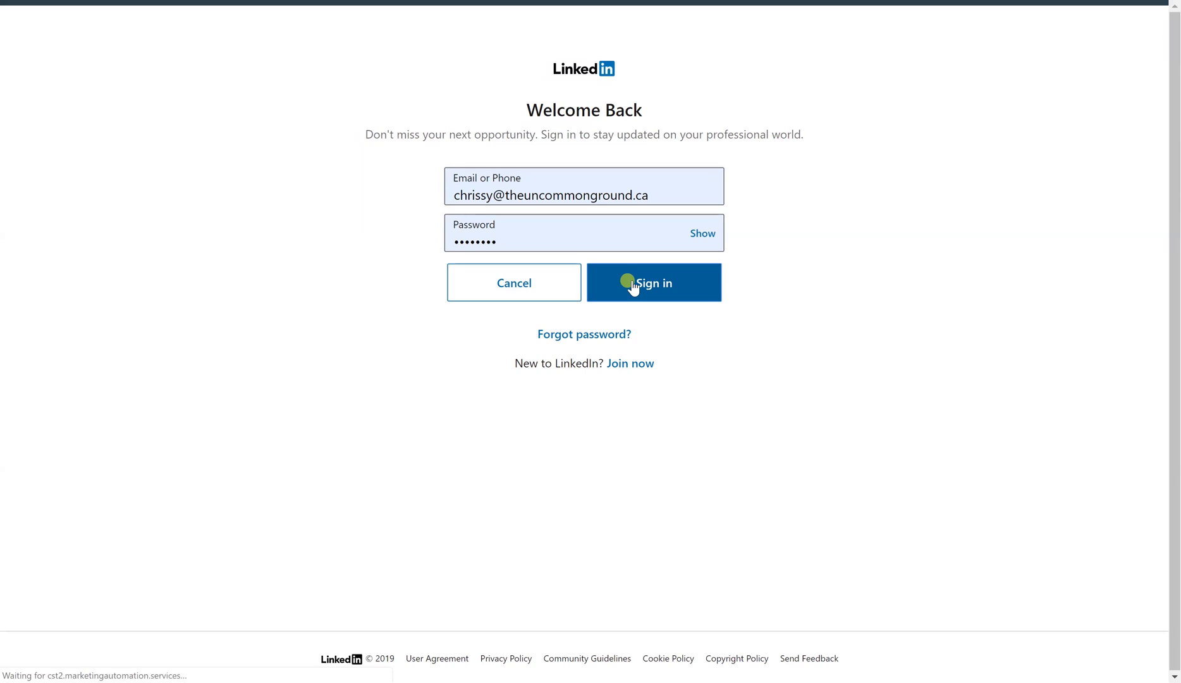
{"action": "left_click", "coordinate": [633, 281]}
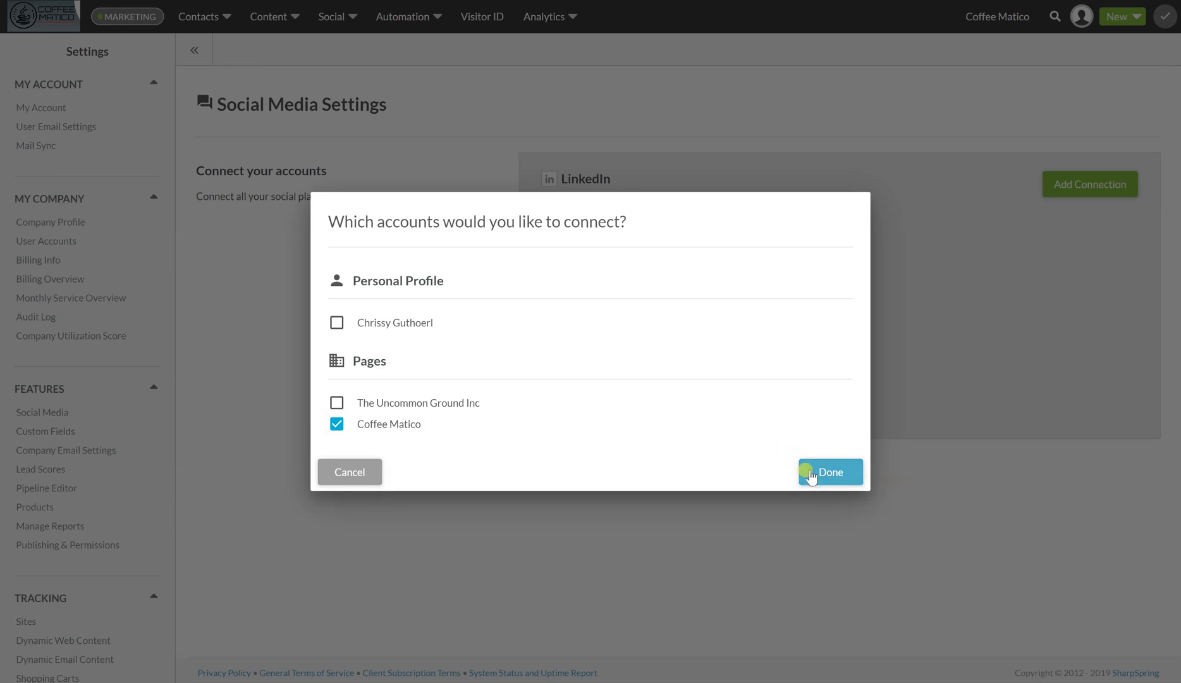
{"action": "left_click", "coordinate": [829, 471]}
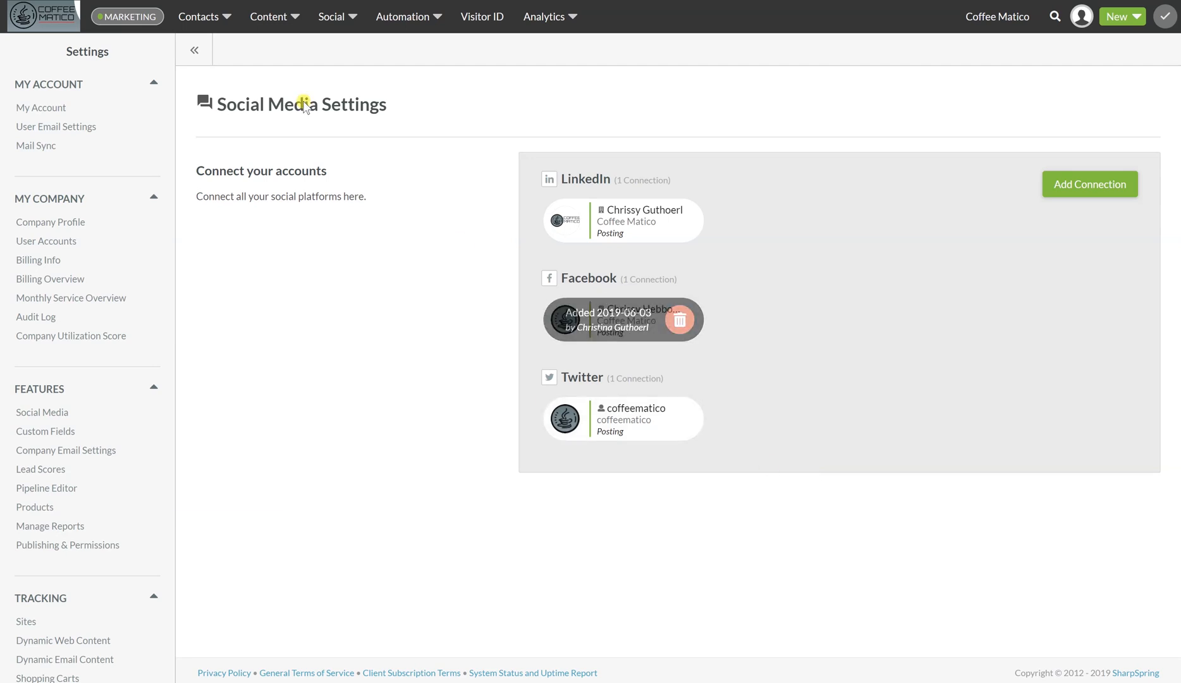
Step: Go to the June 2019 Marketing Calendar and show the Create menu (Social Post, Email Send, Blog Article, Planning Event)
{"action": "left_click", "coordinate": [268, 16]}
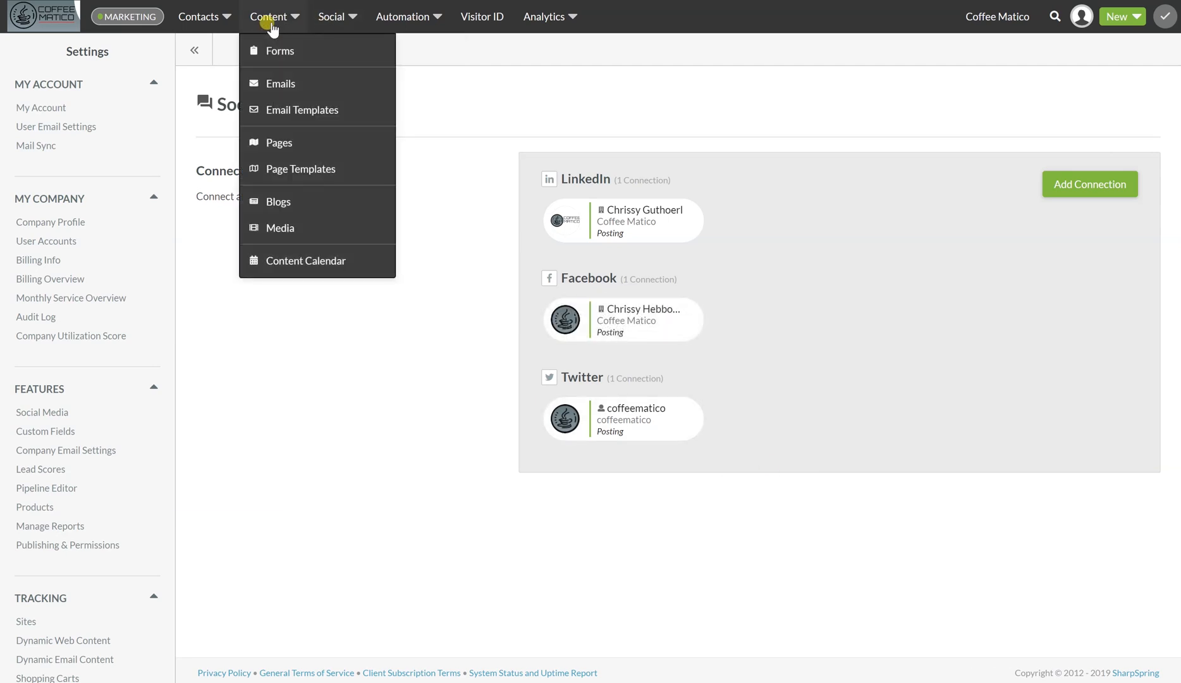
{"action": "mouse_move", "coordinate": [306, 260]}
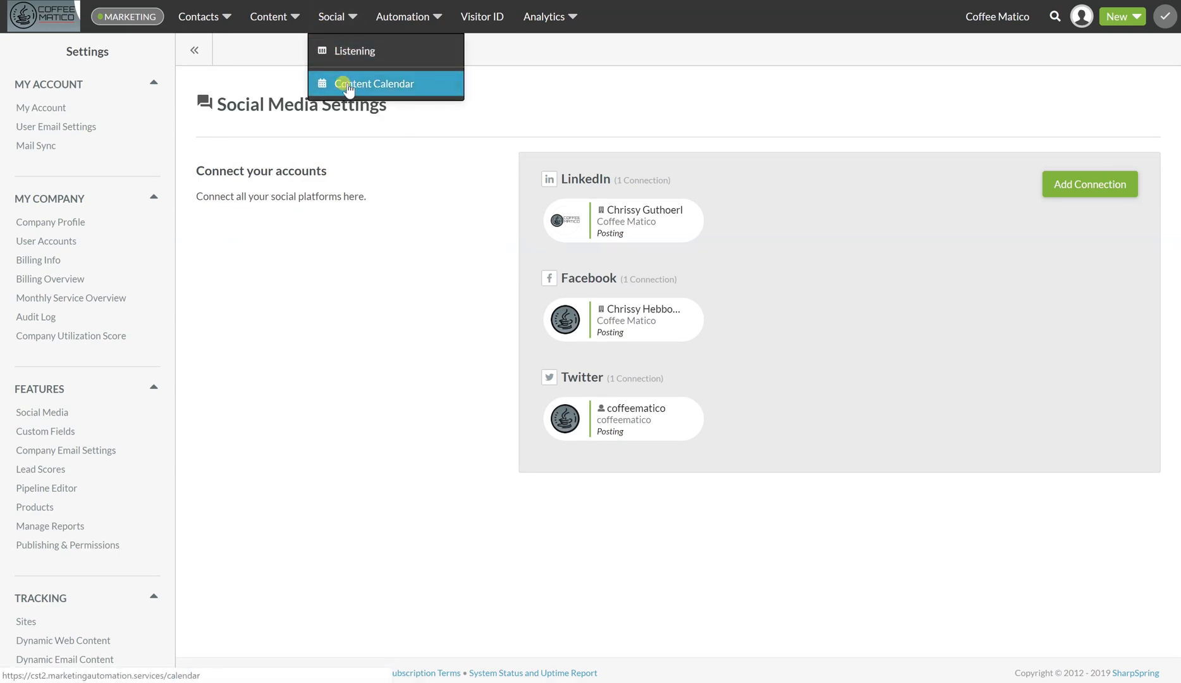
{"action": "left_click", "coordinate": [374, 84]}
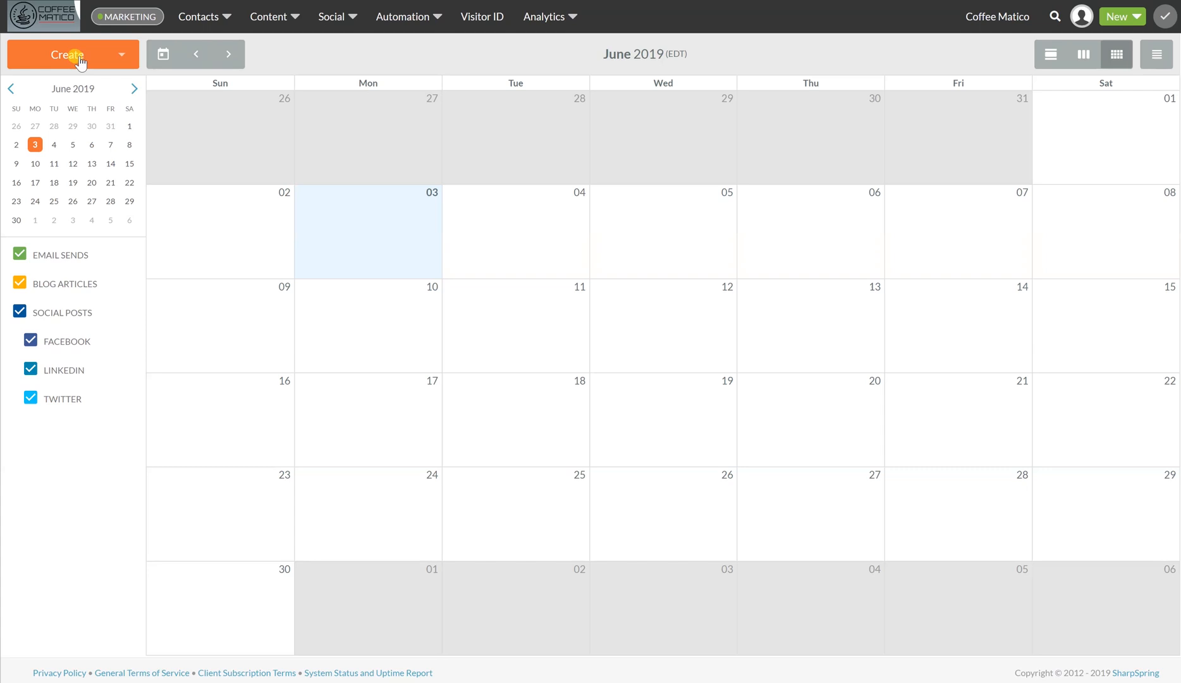
{"action": "left_click", "coordinate": [68, 55]}
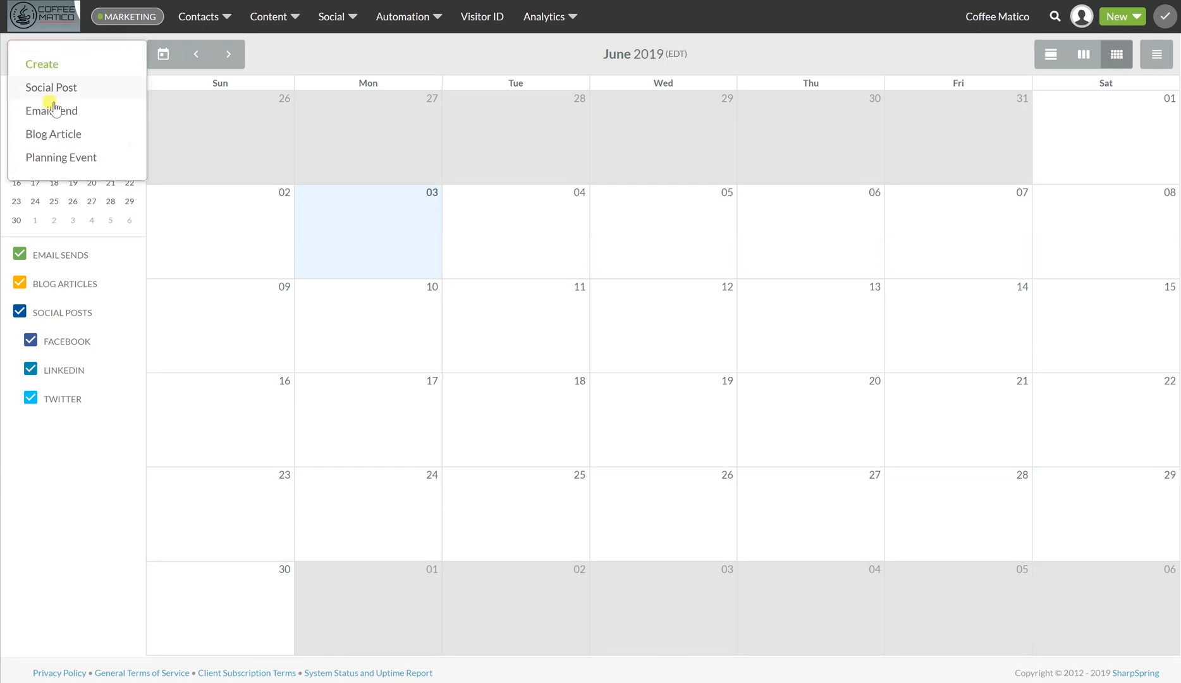
Step: Create a Social Post targeting Coffee Matico's Facebook and LinkedIn pages and the coffeematico Twitter account
{"action": "left_click", "coordinate": [50, 87]}
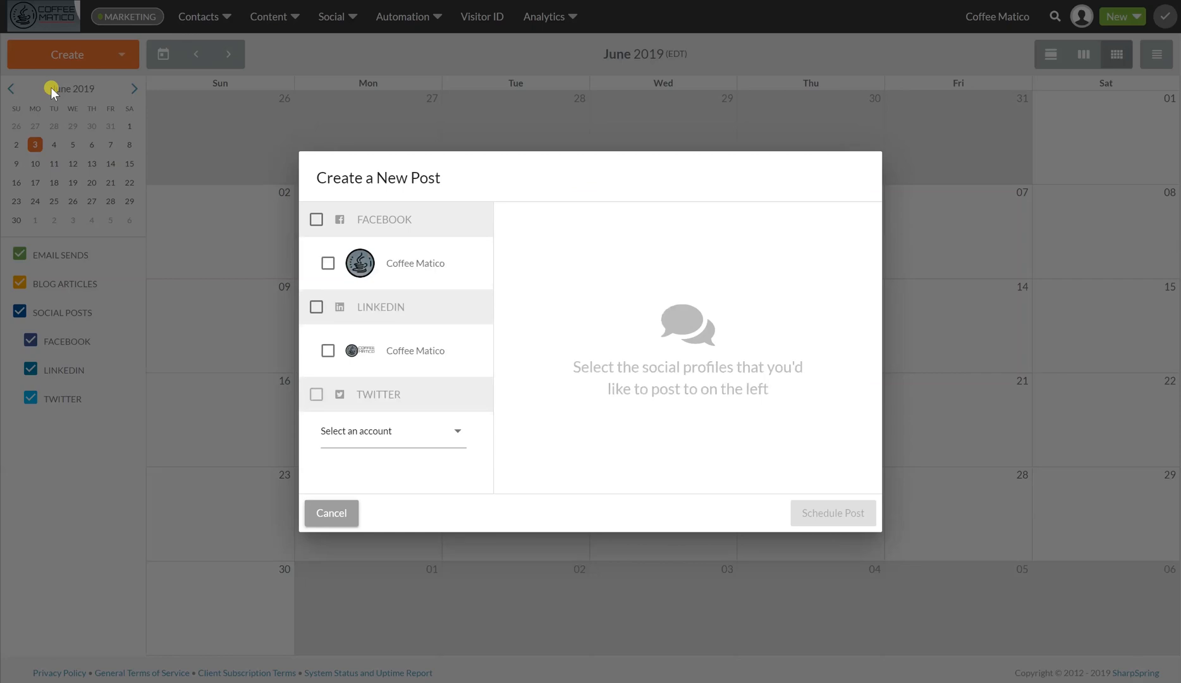
{"action": "left_click", "coordinate": [315, 218]}
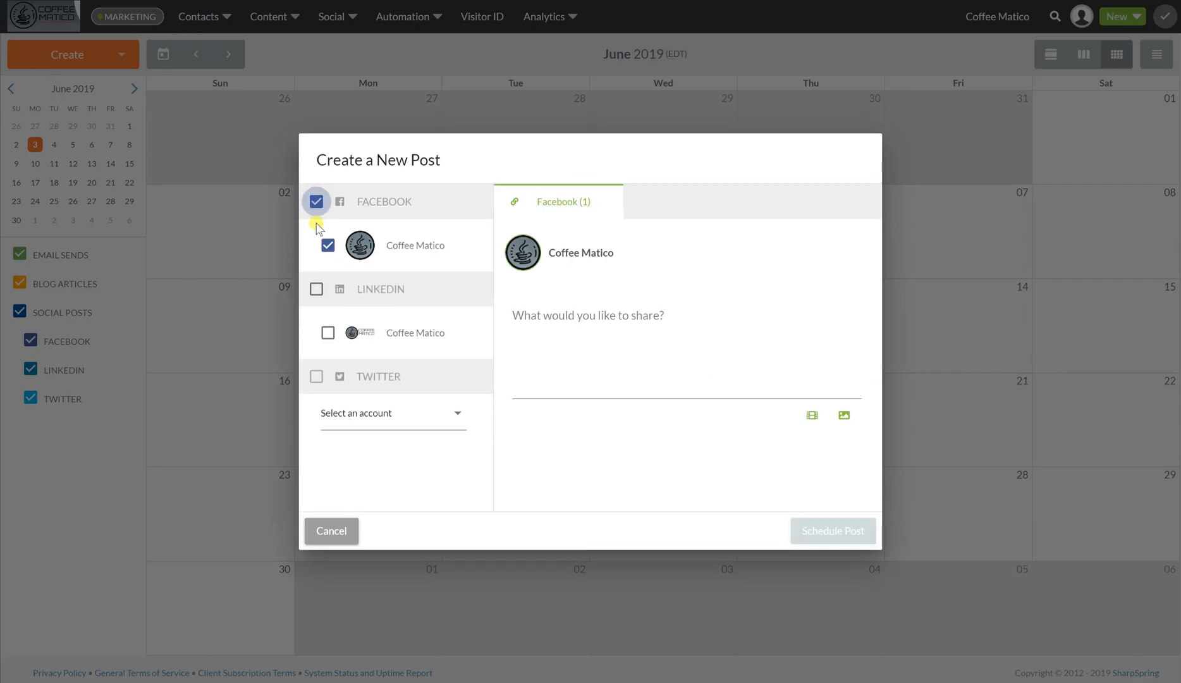
{"action": "left_click", "coordinate": [316, 288]}
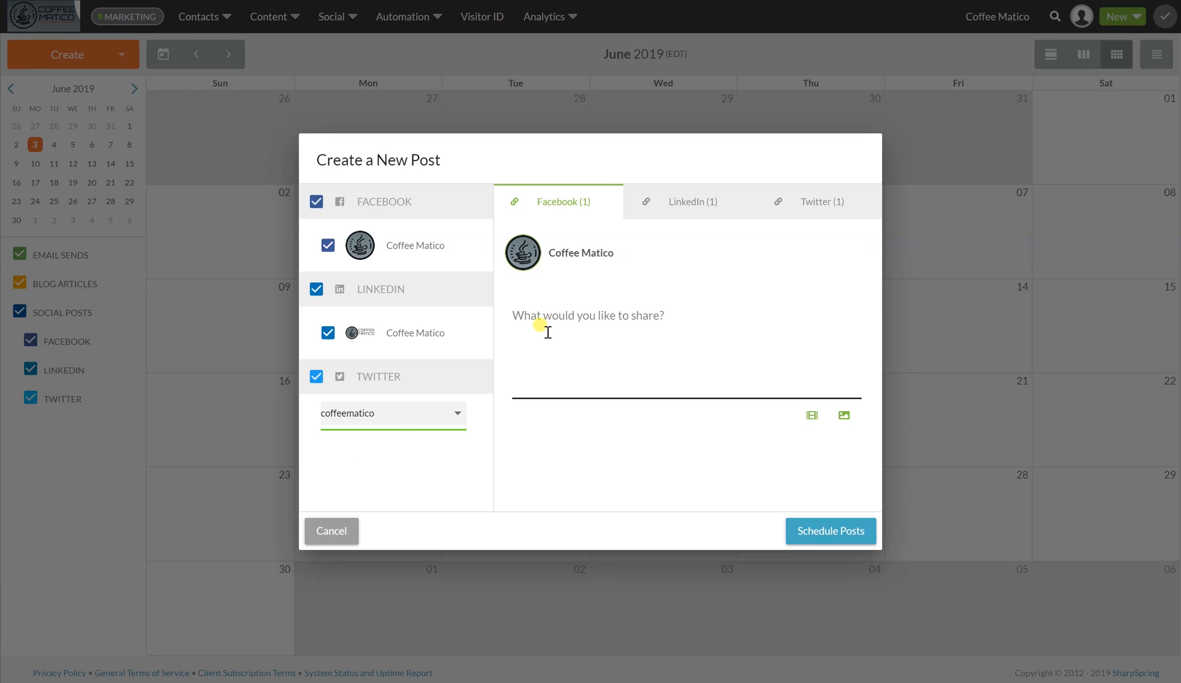
{"action": "mouse_move", "coordinate": [811, 416]}
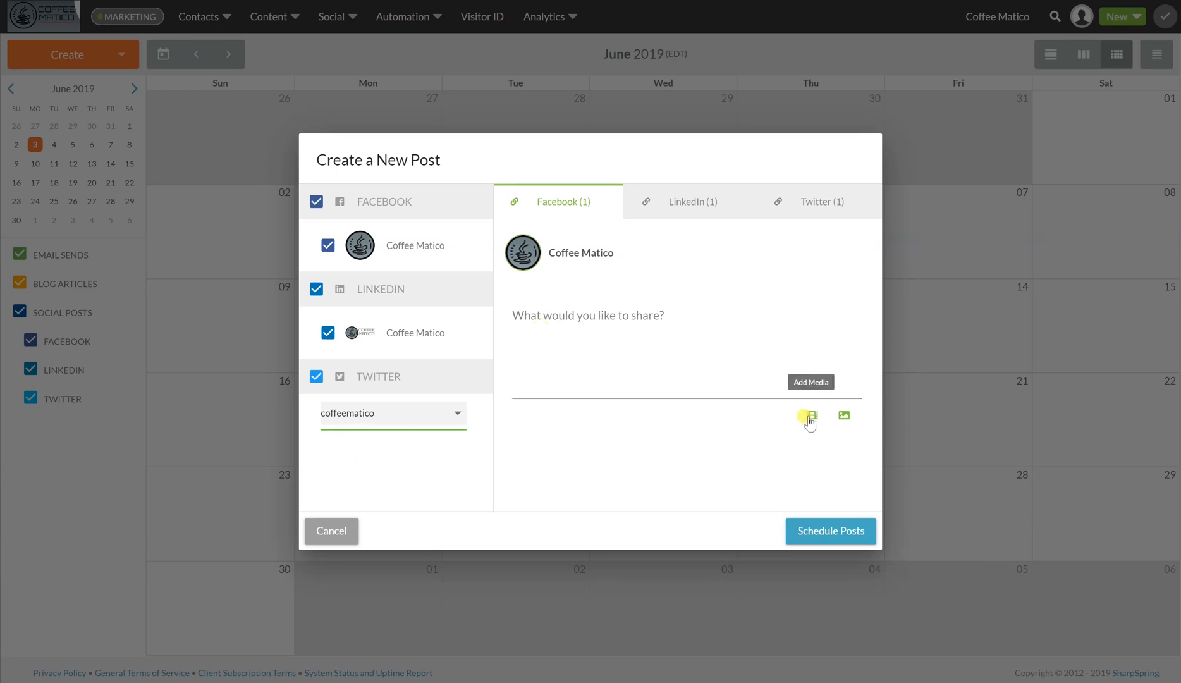
Step: Add the Coffee Infograph media asset to the post and select its long tracking link for copying
{"action": "left_click", "coordinate": [809, 415]}
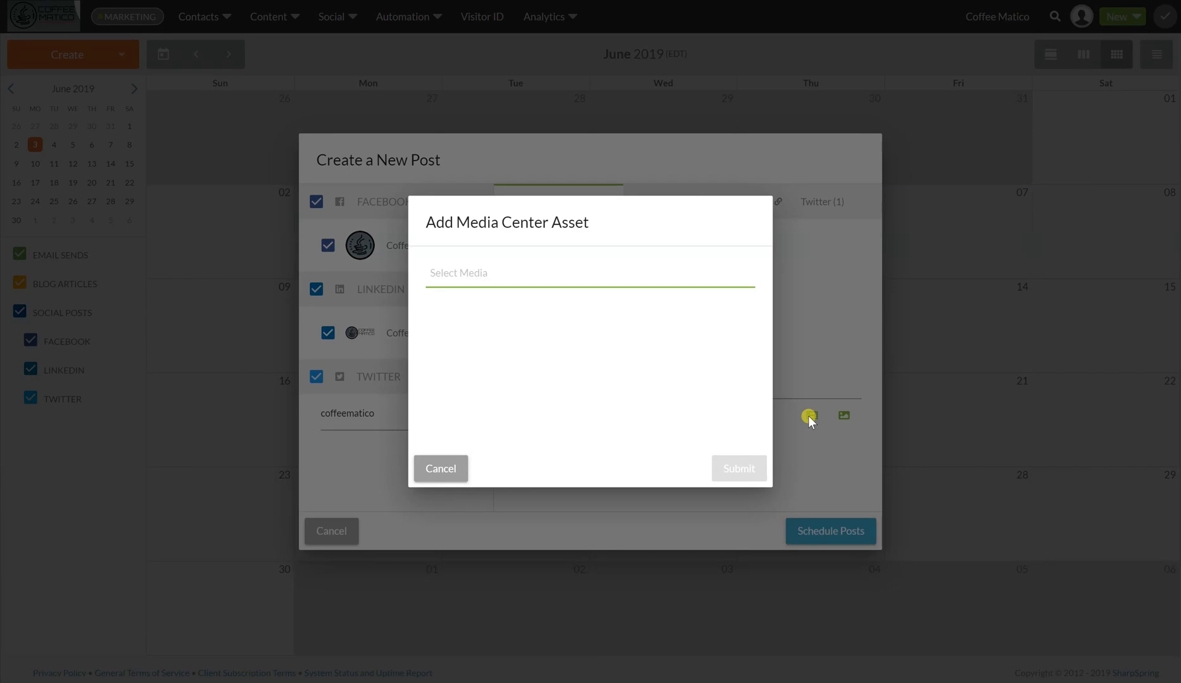
{"action": "type", "text": "c"}
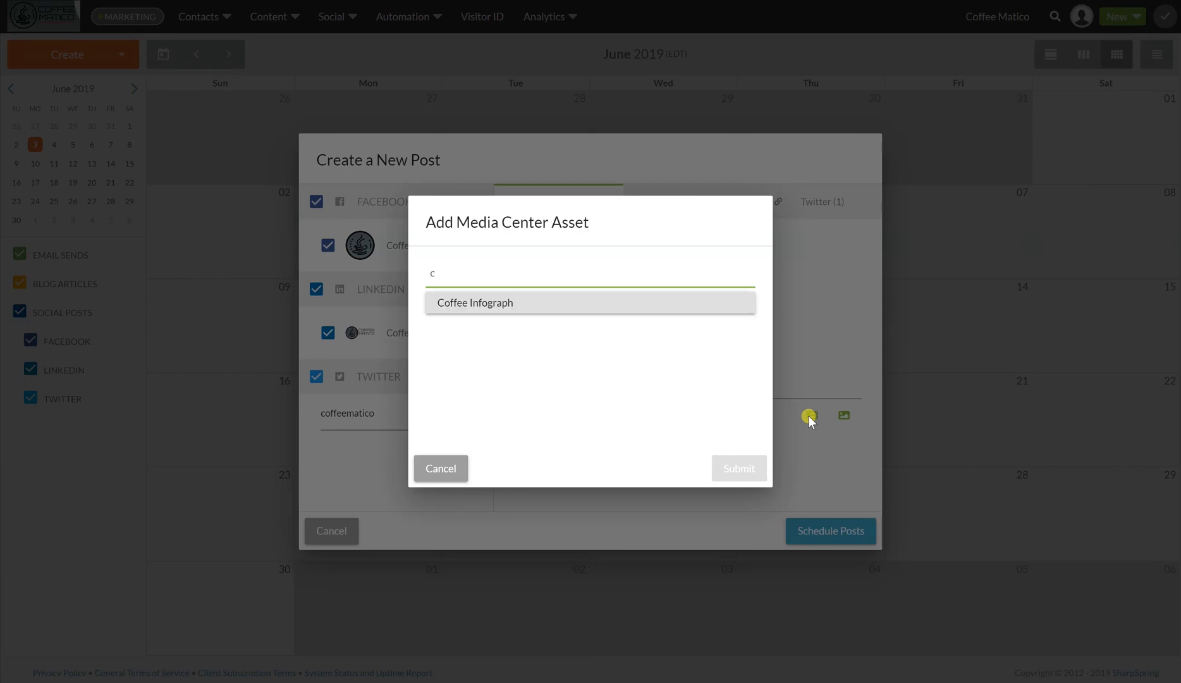
{"action": "left_click", "coordinate": [474, 302]}
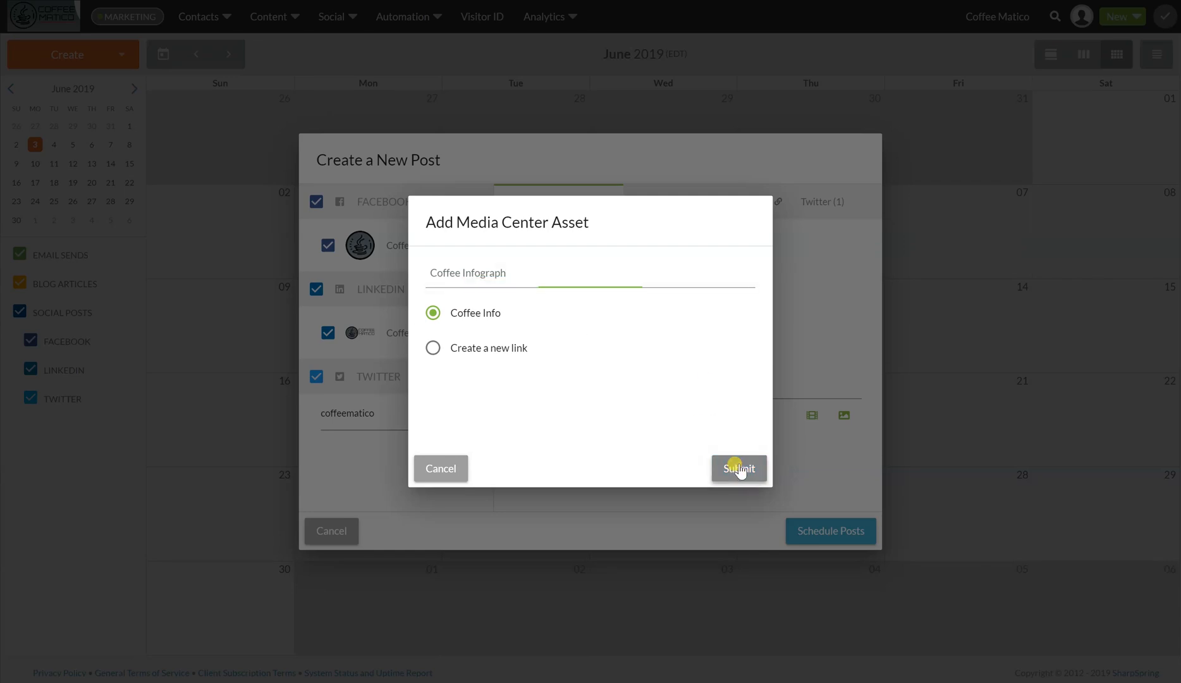
{"action": "left_click", "coordinate": [738, 468]}
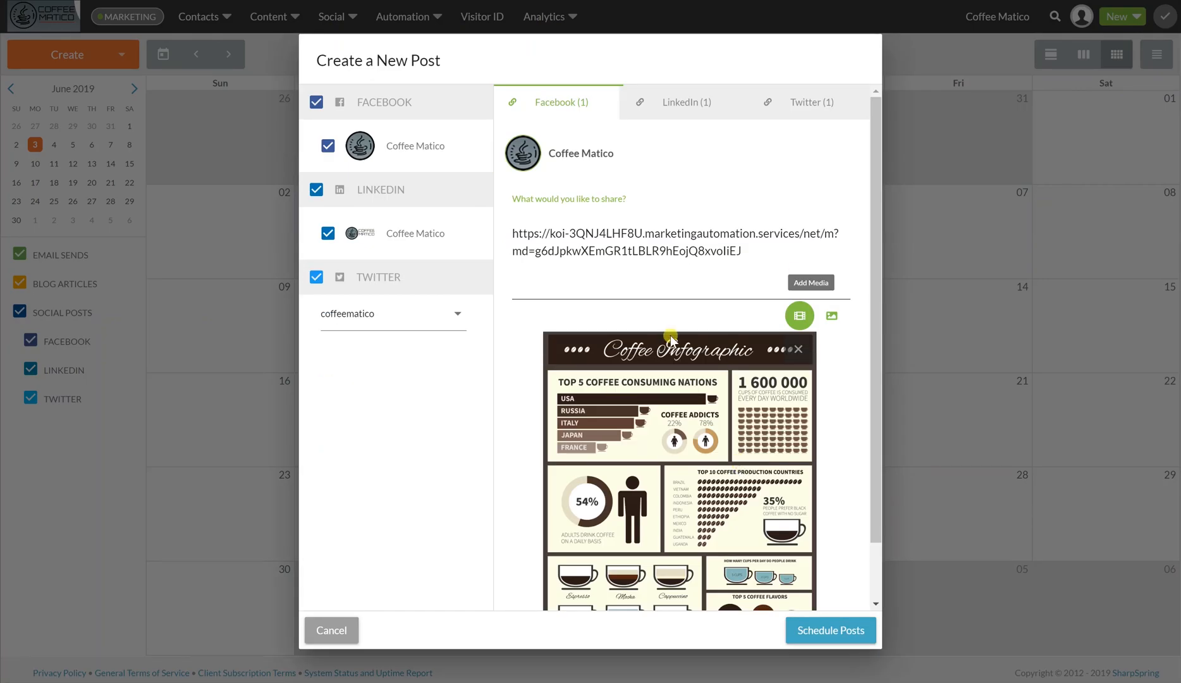
{"action": "mouse_move", "coordinate": [636, 400]}
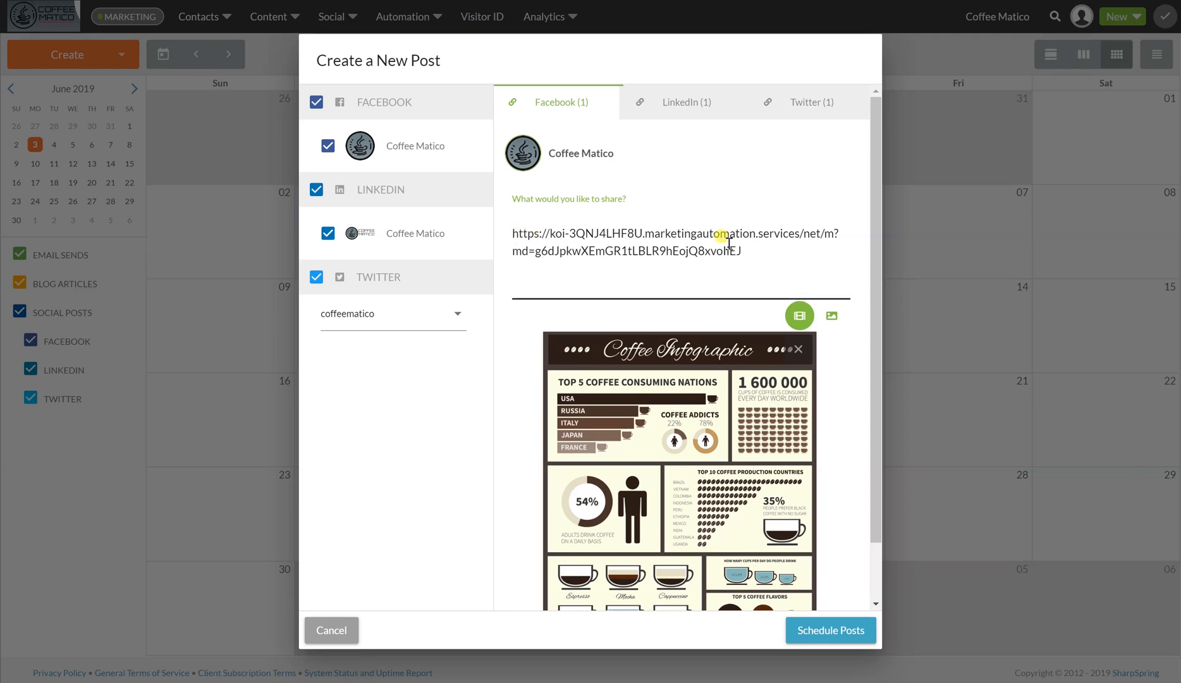
{"action": "triple_click", "coordinate": [674, 233]}
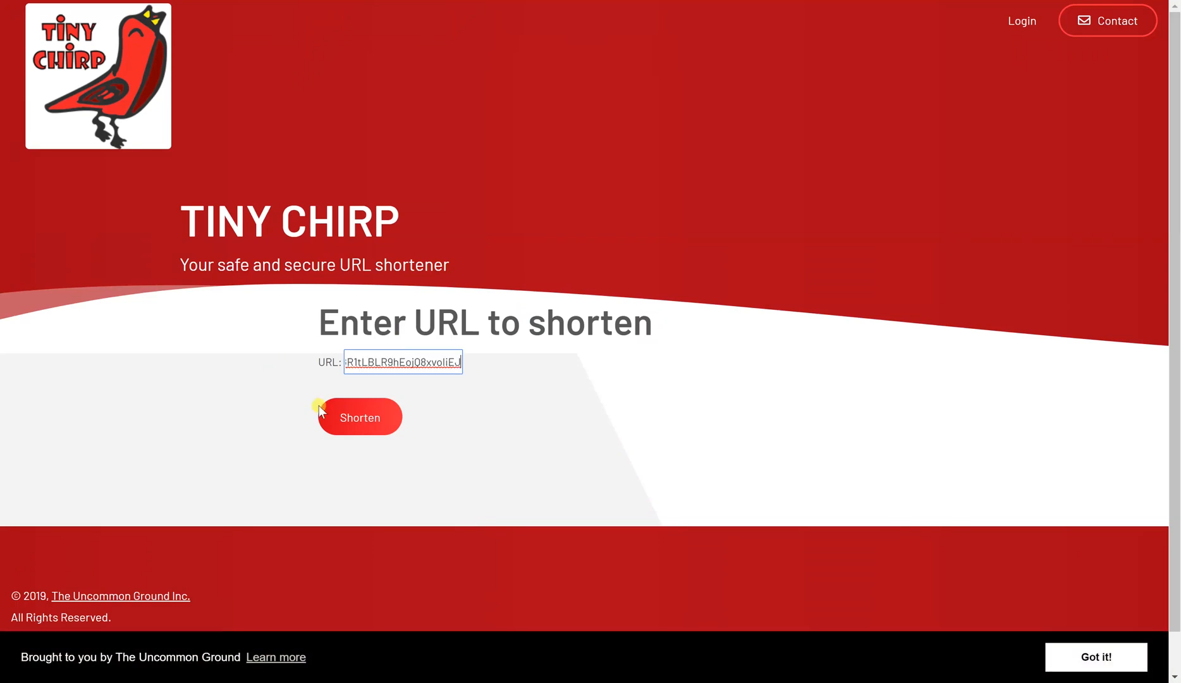
Step: Shorten the pasted Coffee Infograph tracking link into a tinychirp.com short link
{"action": "left_click", "coordinate": [359, 419]}
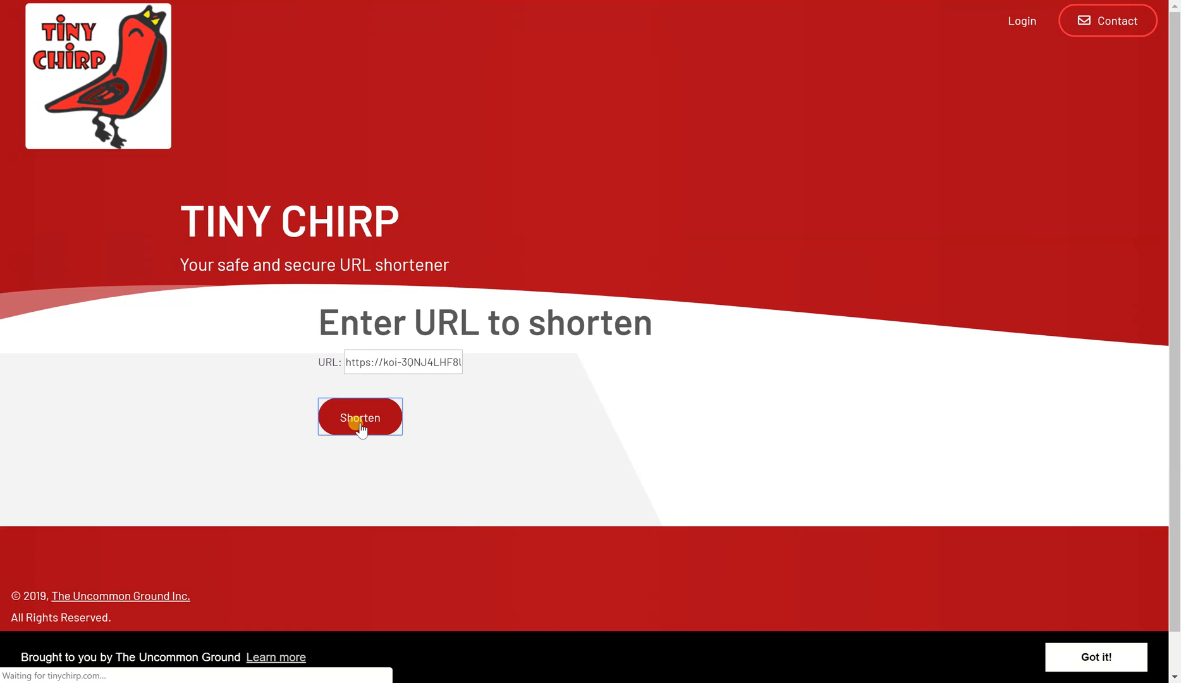
{"action": "left_click", "coordinate": [359, 417]}
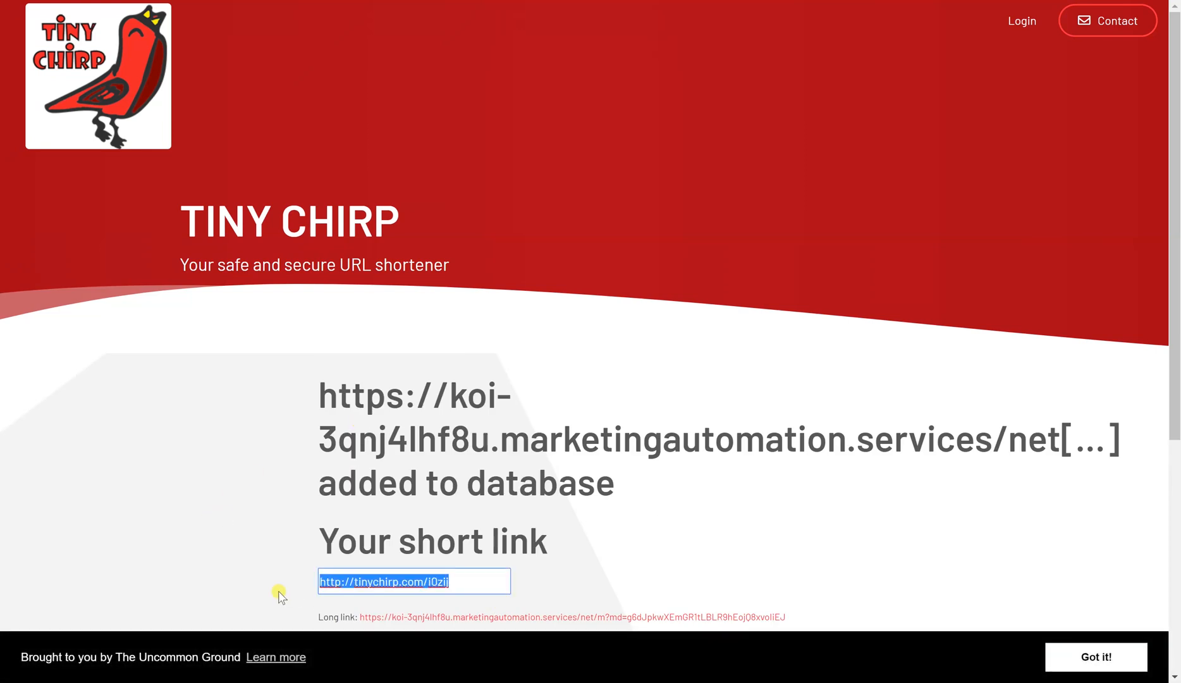
{"action": "mouse_move", "coordinate": [255, 8]}
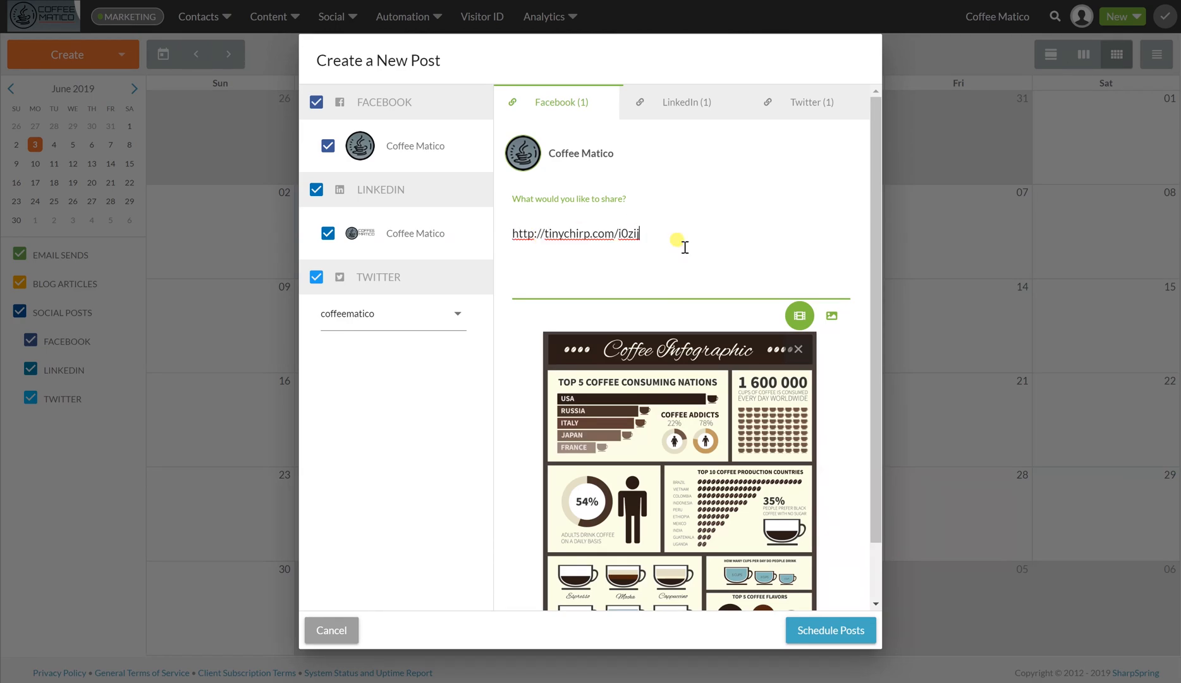
{"action": "mouse_move", "coordinate": [548, 214]}
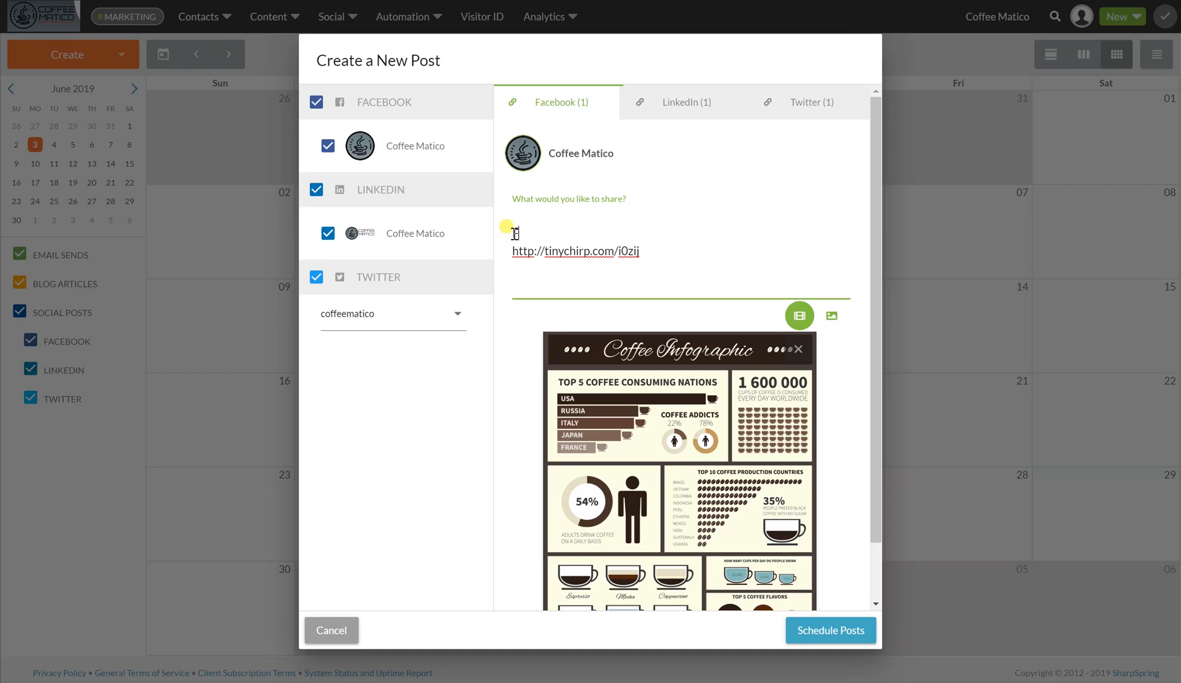
Step: Write the Facebook caption for coffee lovers about statistics on their favourite drink, ending with #fortheloveofcoffee above the short link
{"action": "type", "text": "For the co"}
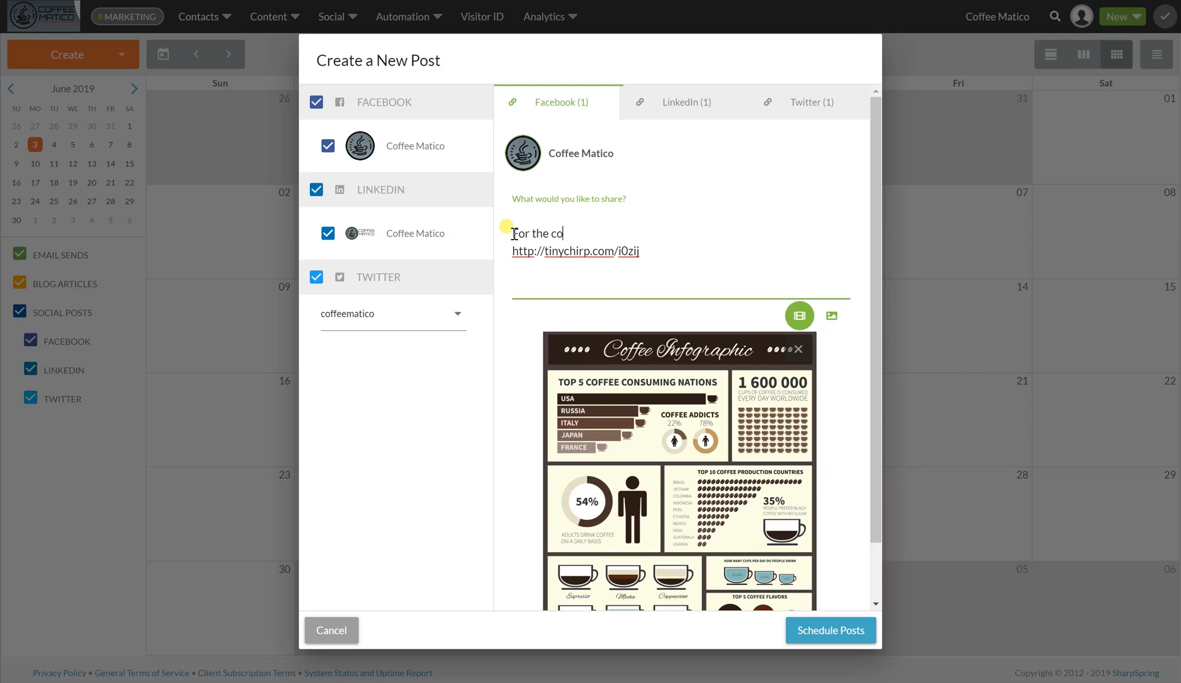
{"action": "type", "text": "ffee"}
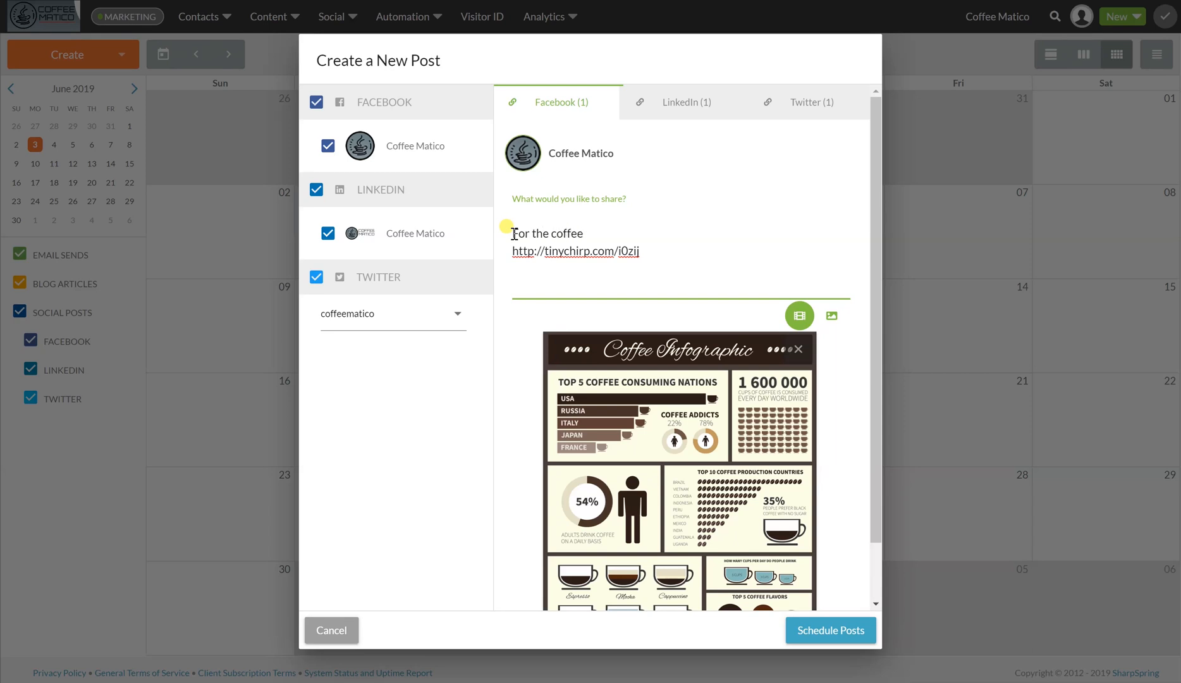
{"action": "type", "text": "lovers out there,"}
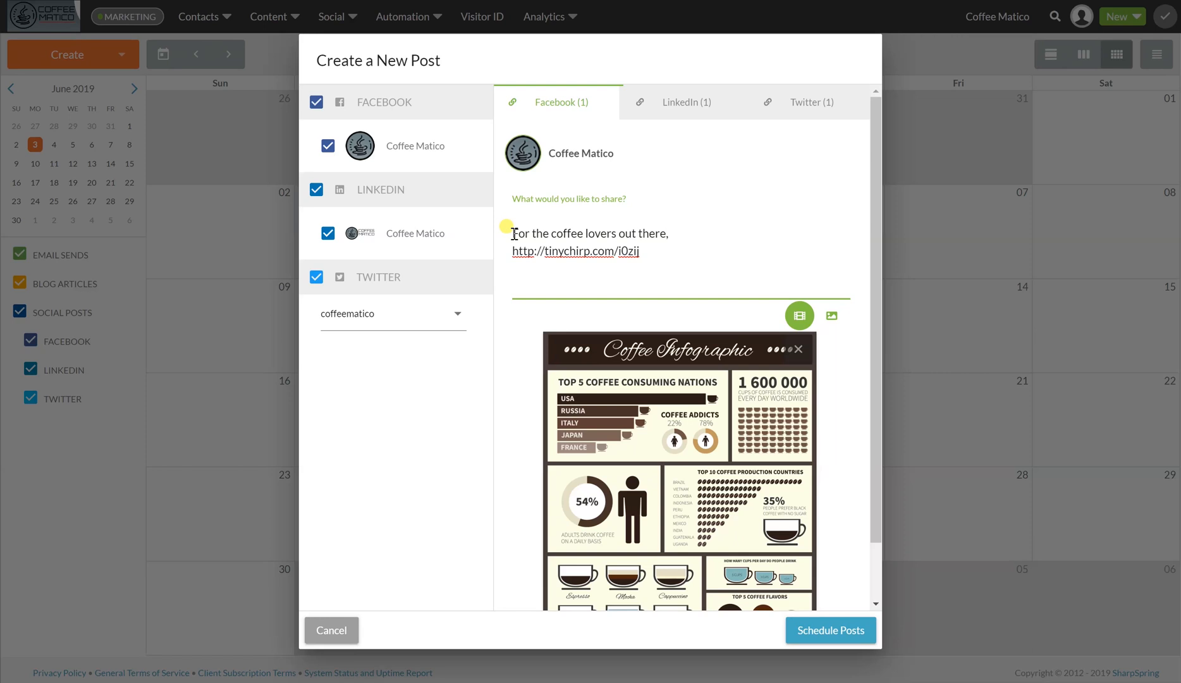
{"action": "left_click", "coordinate": [670, 232]}
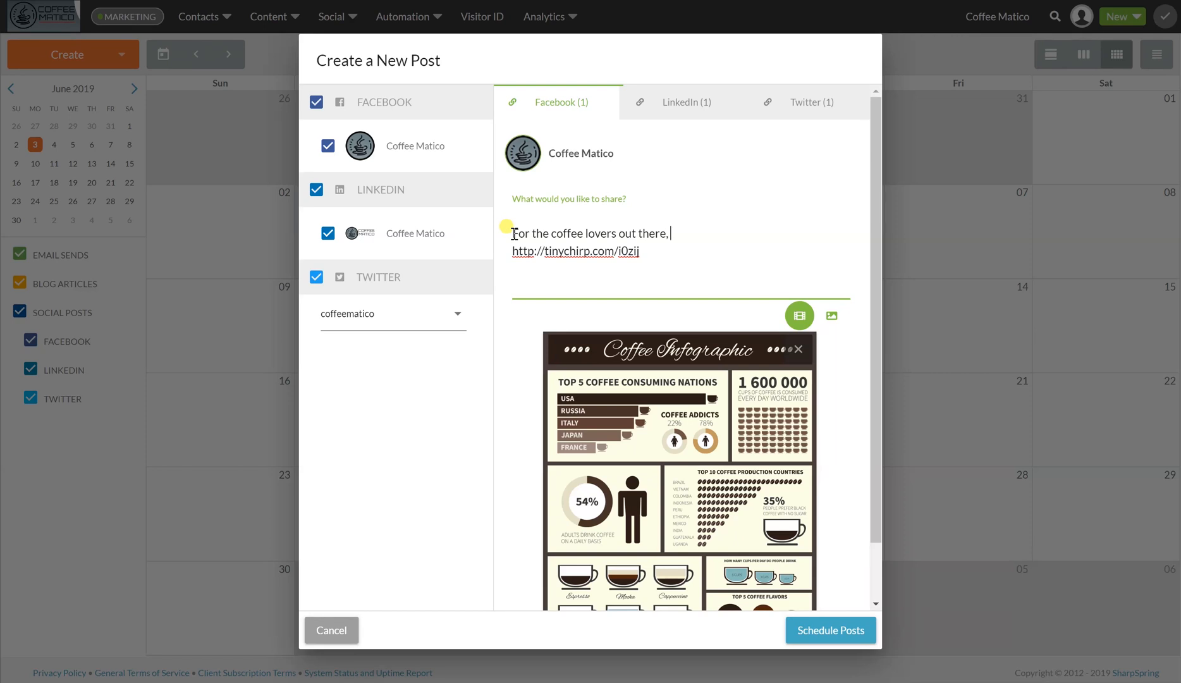
{"action": "type", "text": "see the"}
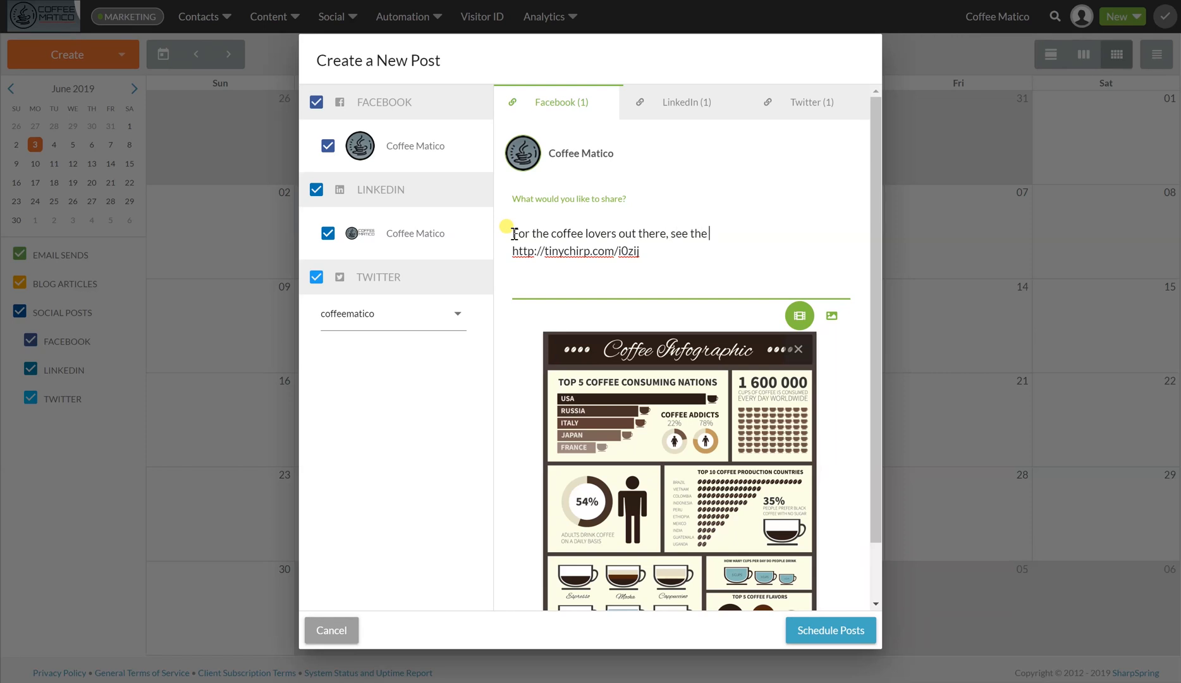
{"action": "type", "text": "statist"}
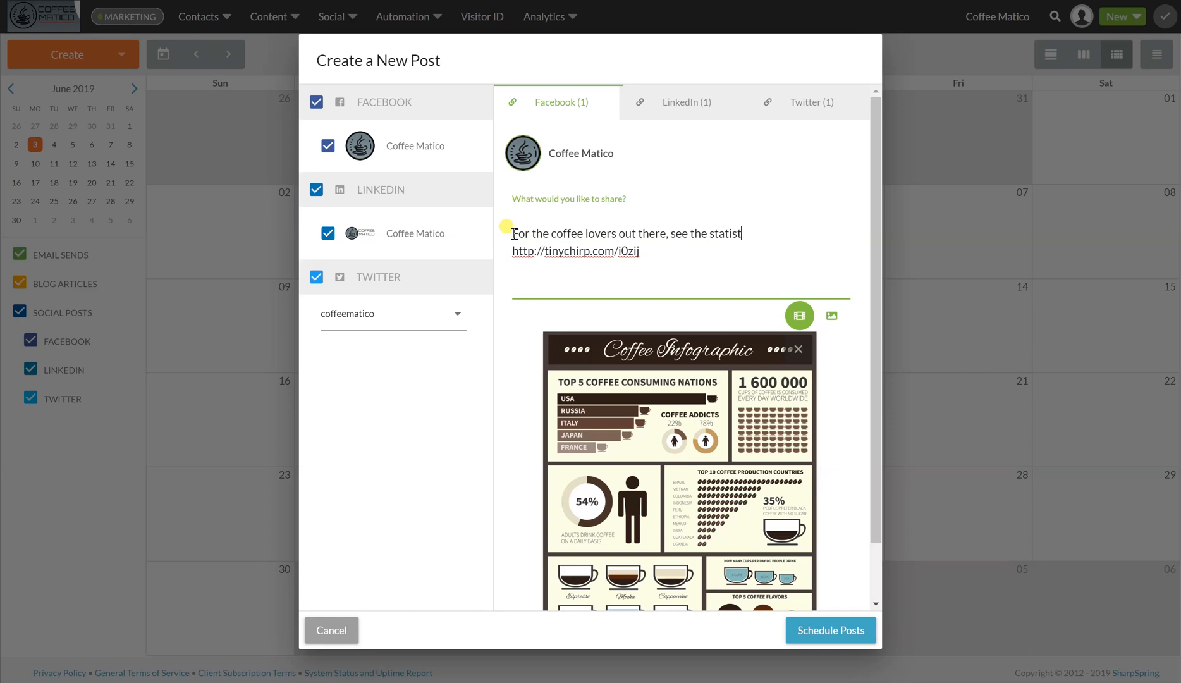
{"action": "type", "text": "ics"}
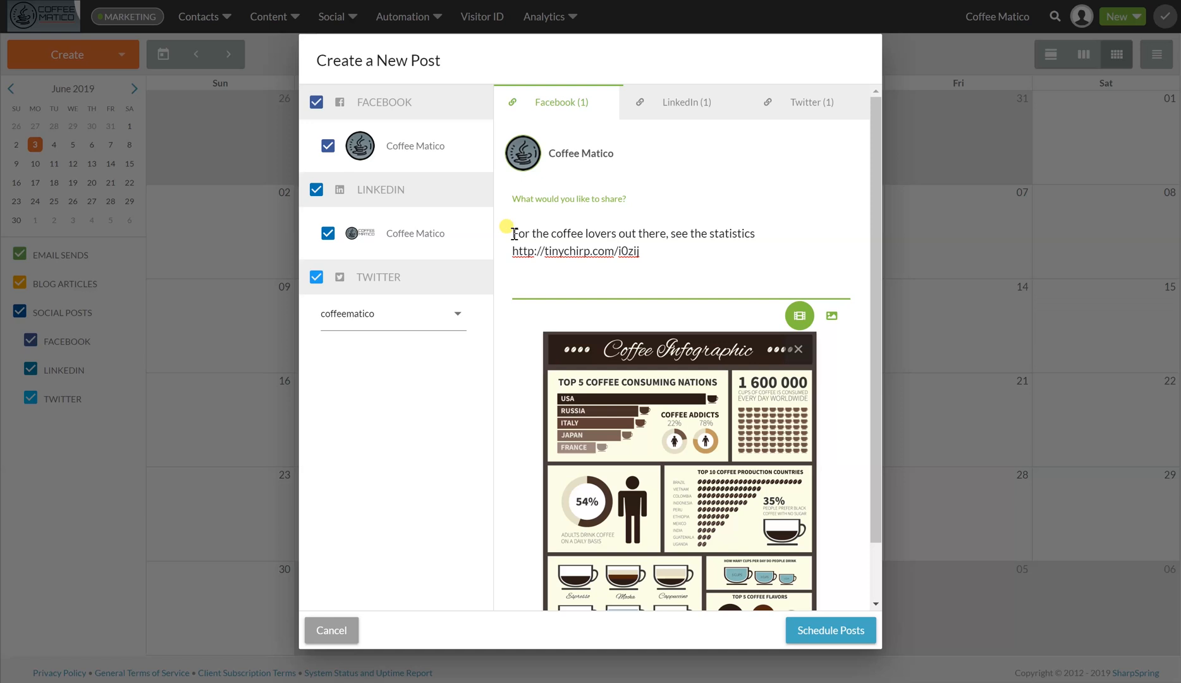
{"action": "type", "text": "o"}
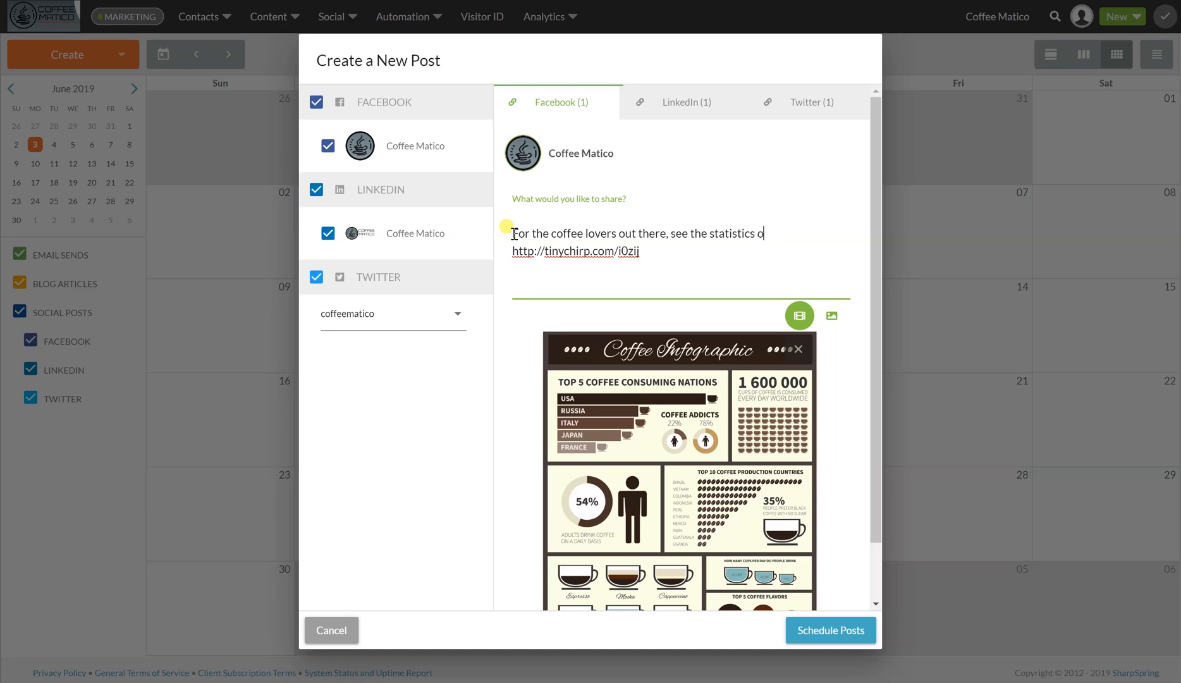
{"action": "type", "text": "bout"}
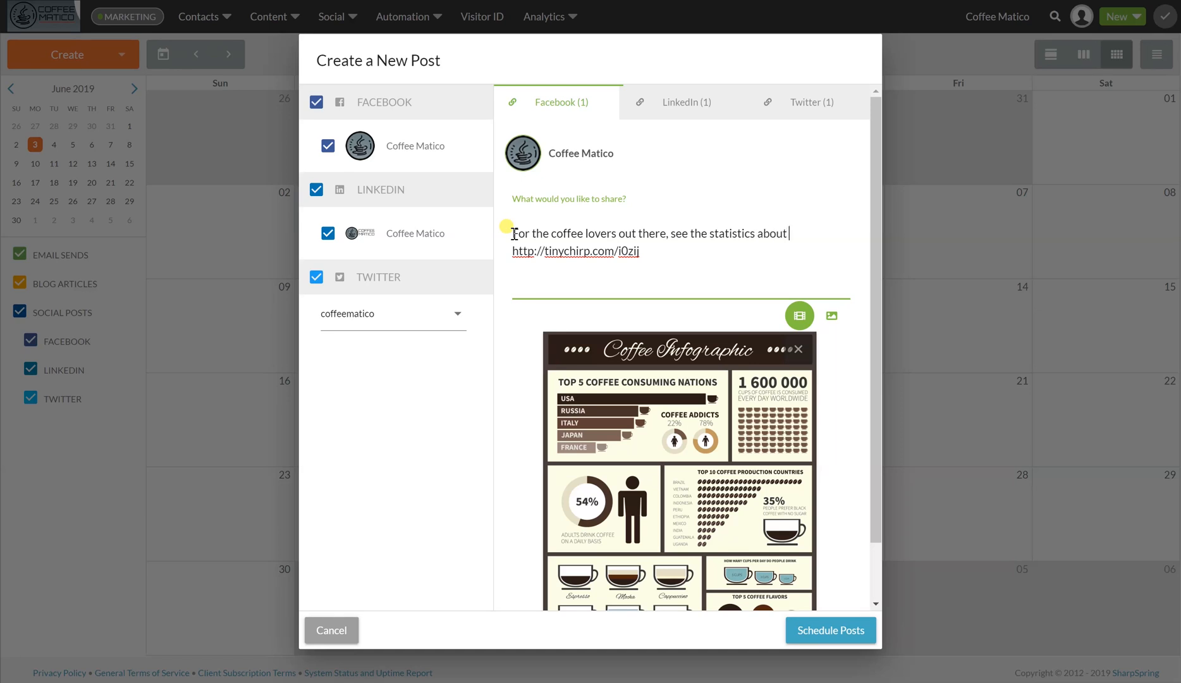
{"action": "type", "text": "your favorite beverage"}
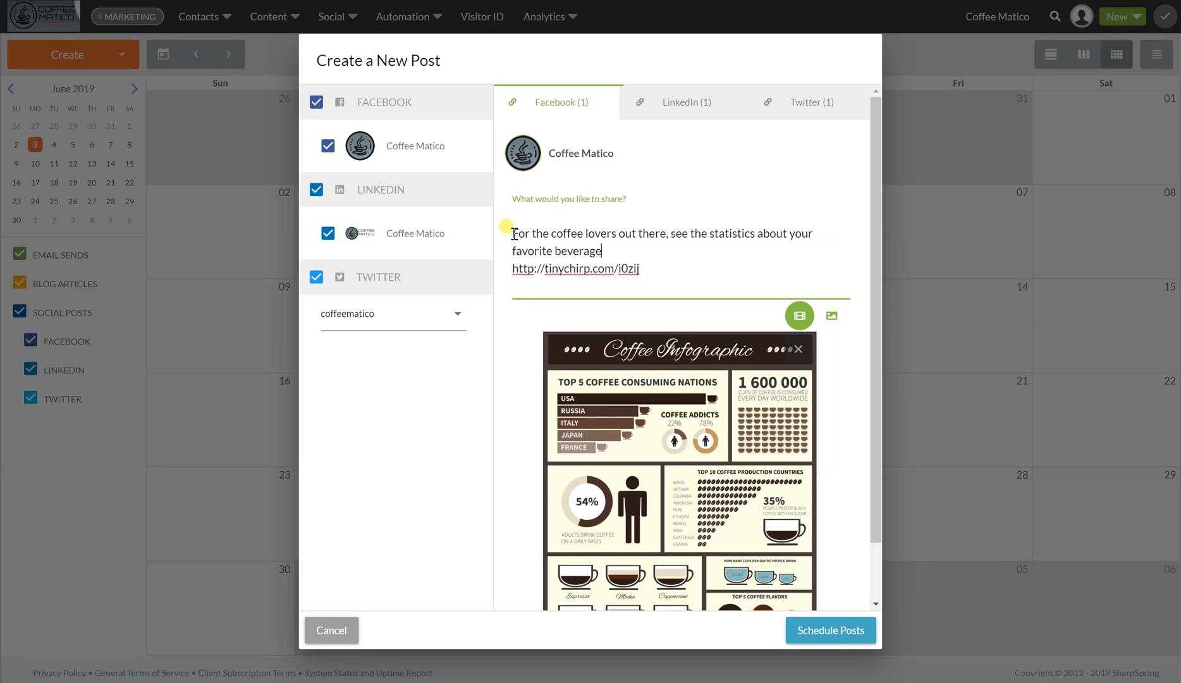
{"action": "type", "text": "."}
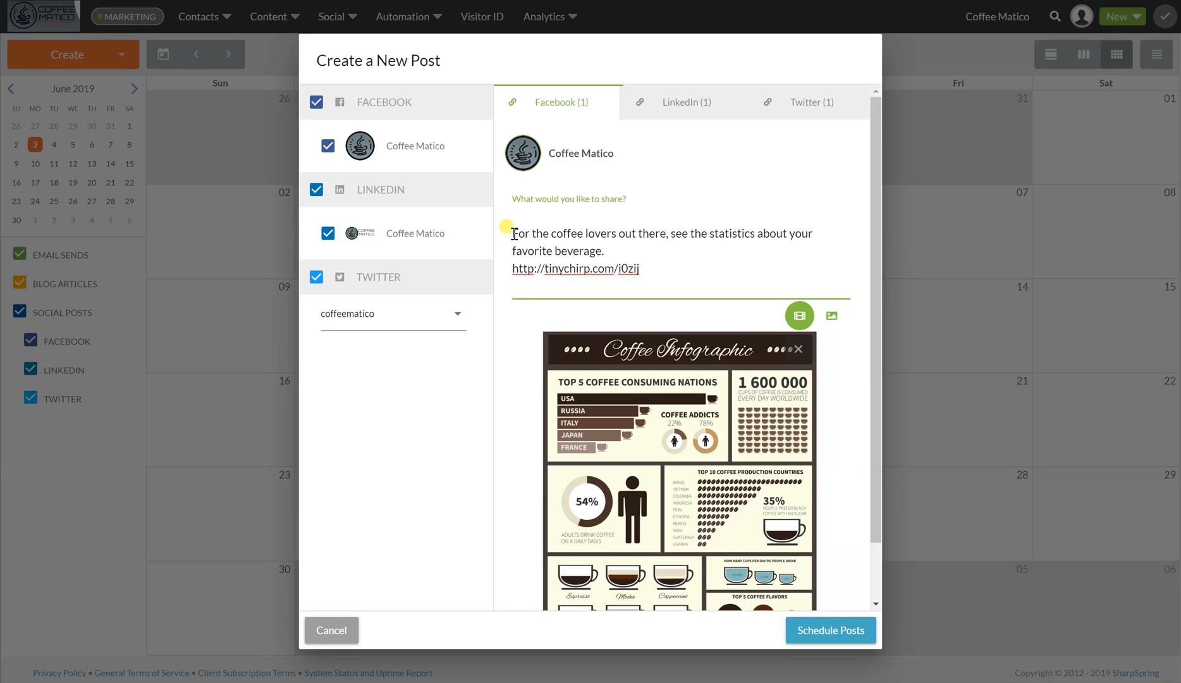
{"action": "type", "text": "#fort"}
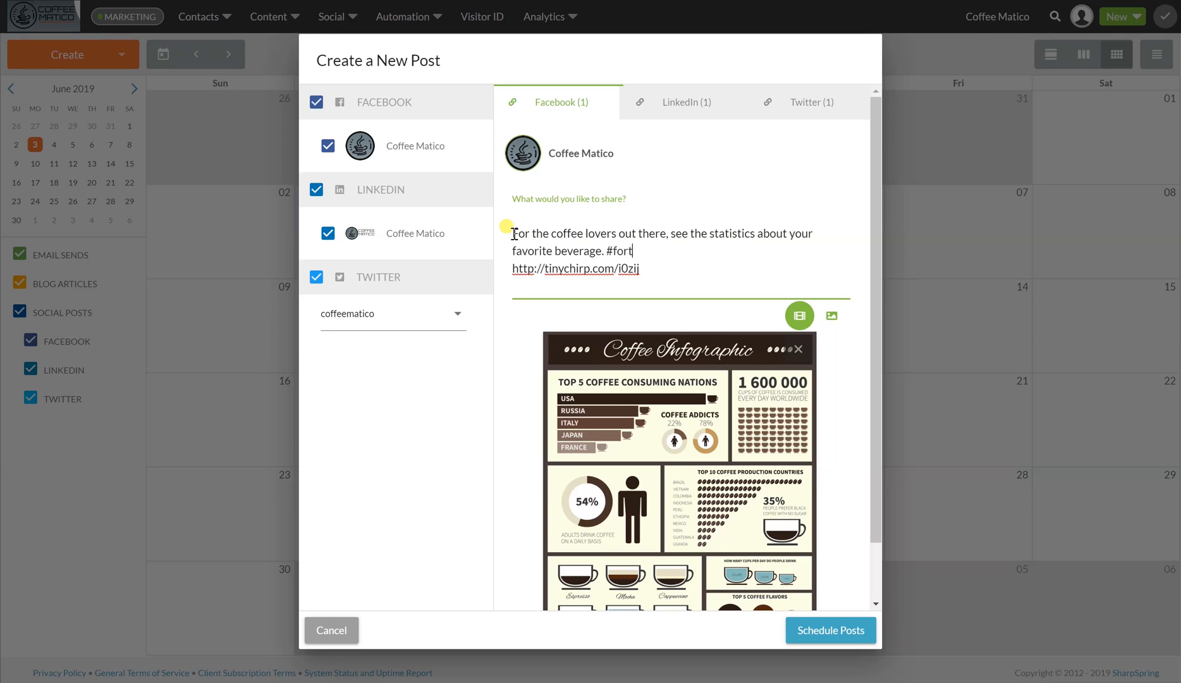
{"action": "type", "text": "helove"}
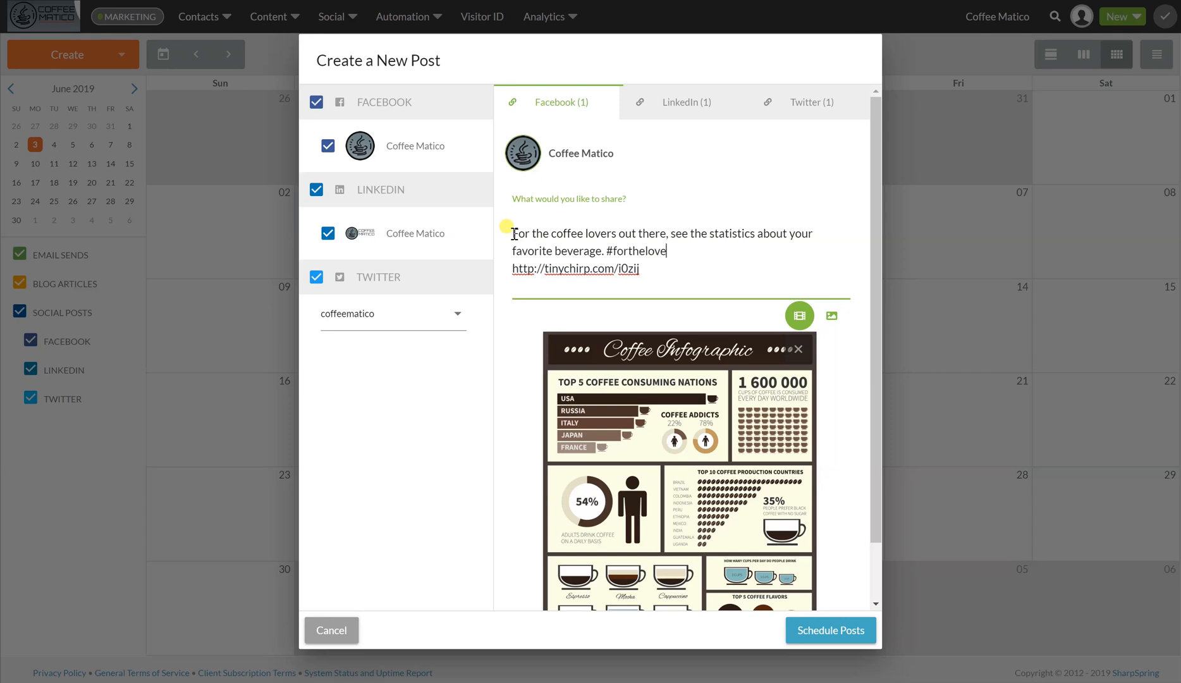
{"action": "type", "text": "ofcoffee"}
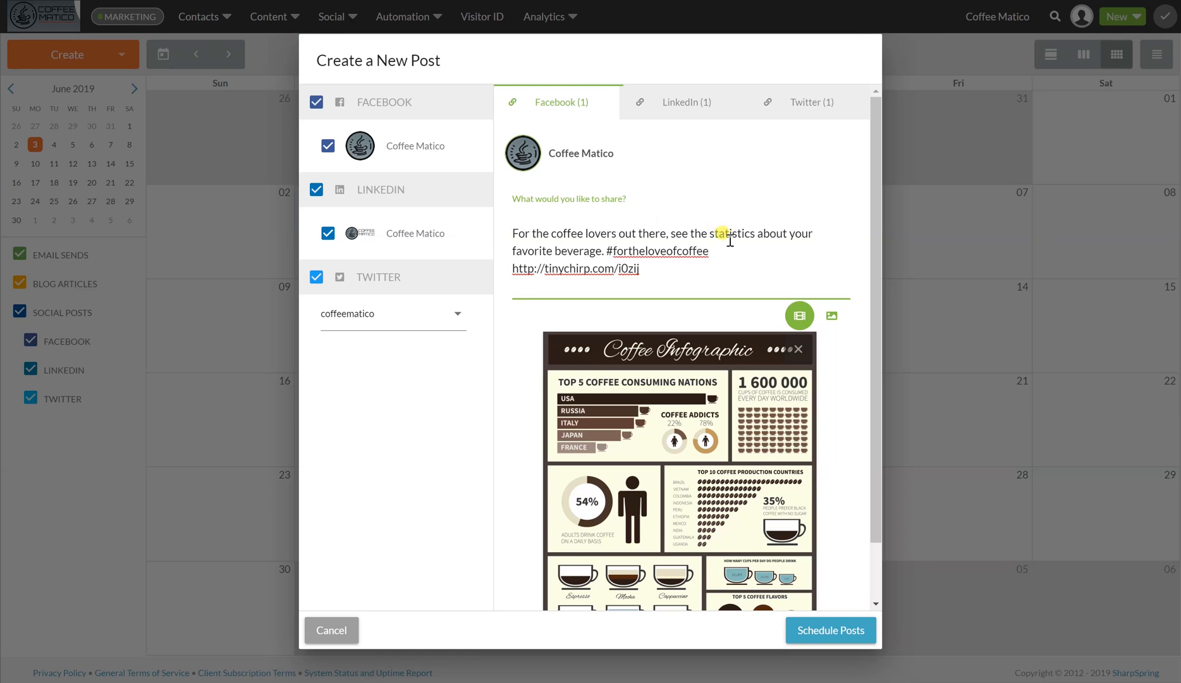
{"action": "double_click", "coordinate": [768, 232]}
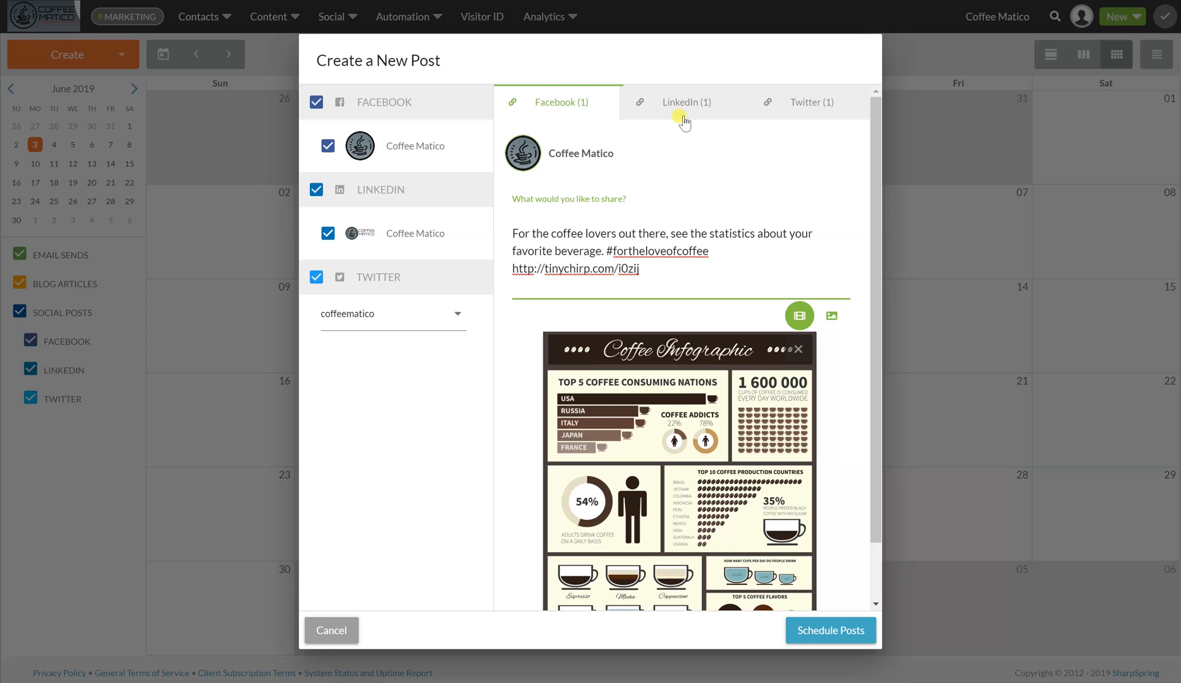
Step: Switch to the Twitter version and add the #livelovecoffee hashtag after the existing one
{"action": "left_click", "coordinate": [685, 102]}
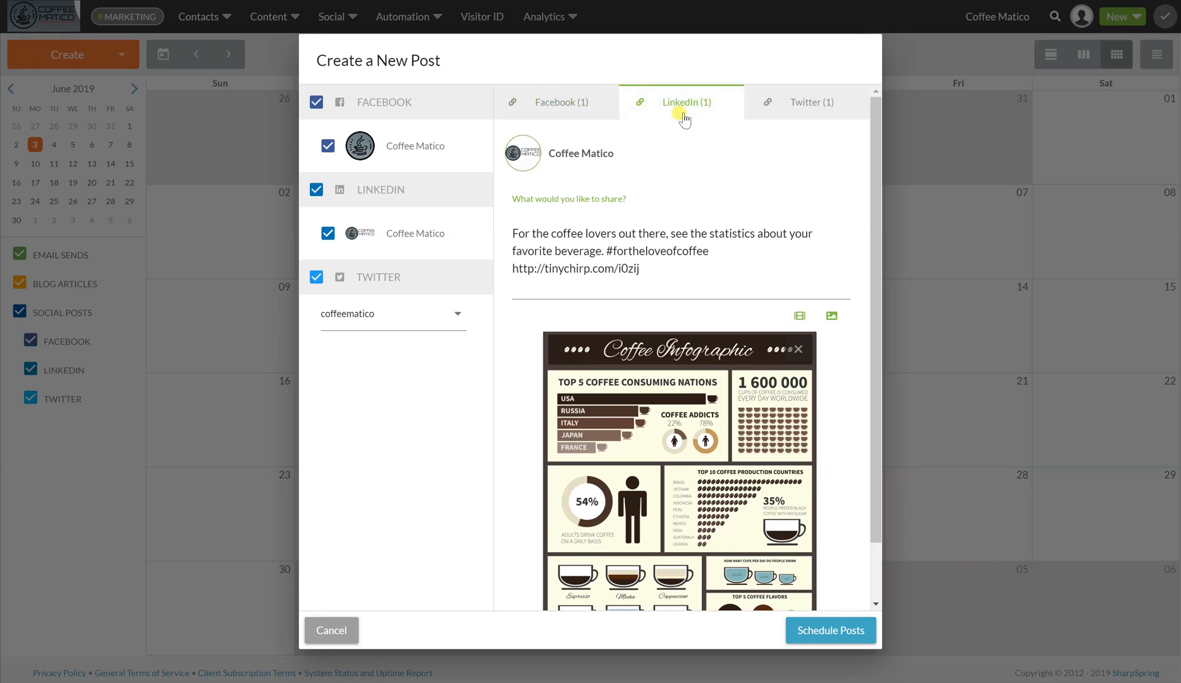
{"action": "mouse_move", "coordinate": [809, 106]}
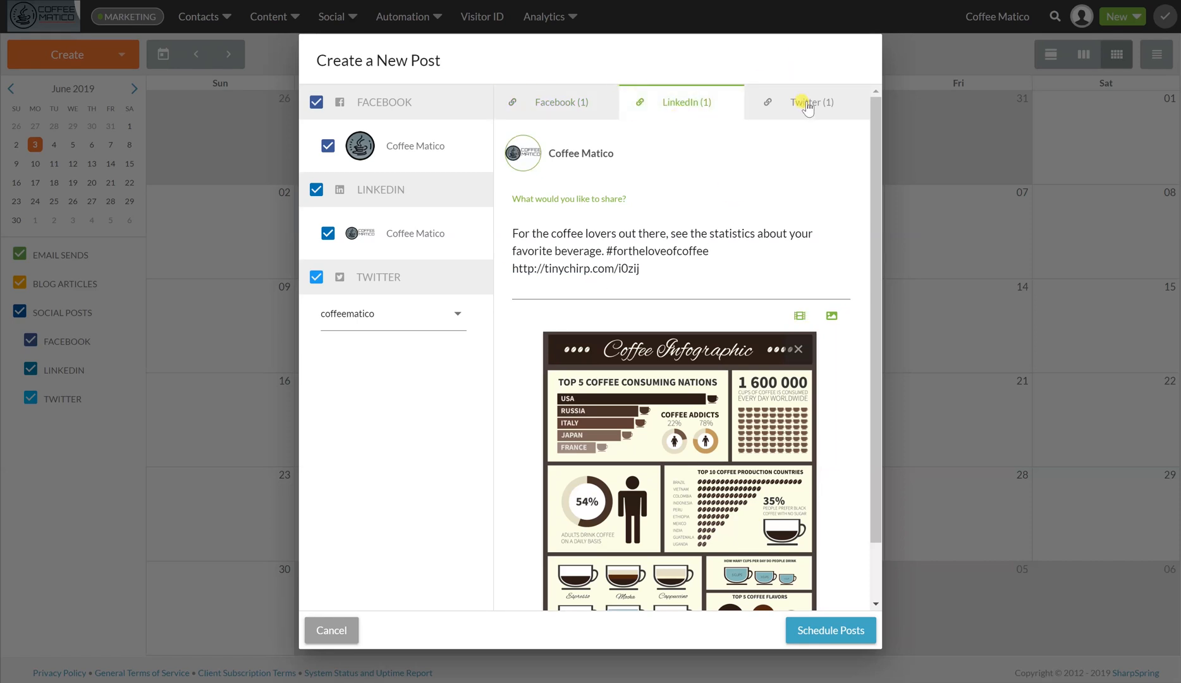
{"action": "left_click", "coordinate": [812, 101]}
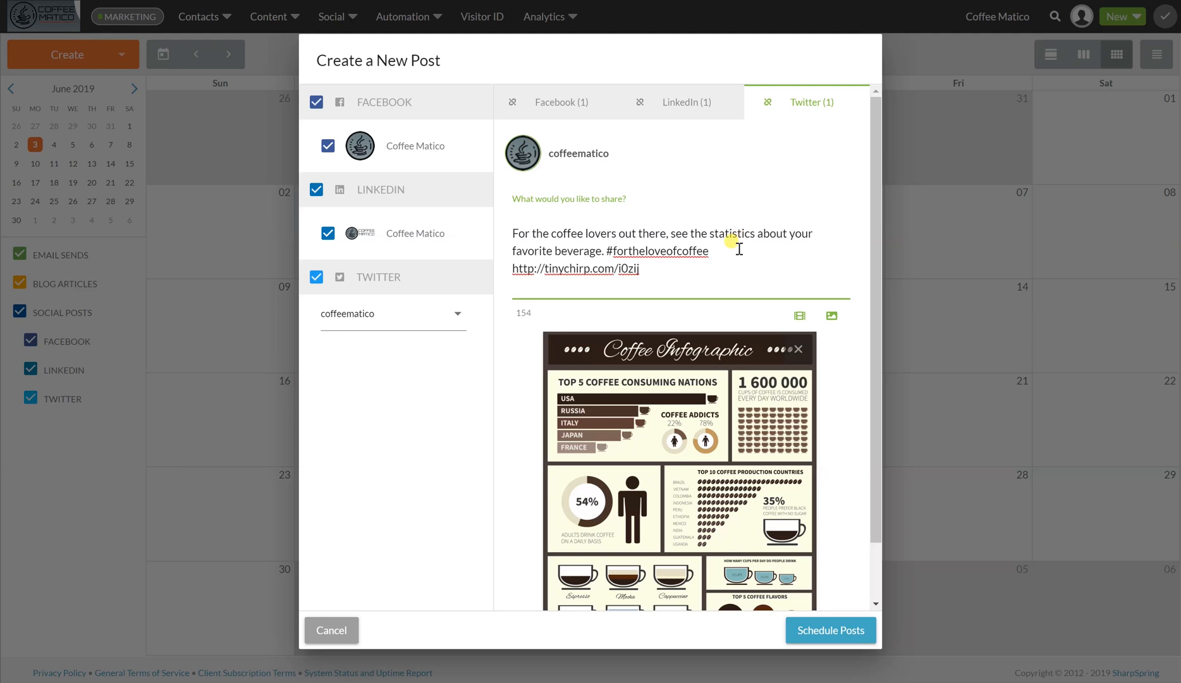
{"action": "type", "text": "#"}
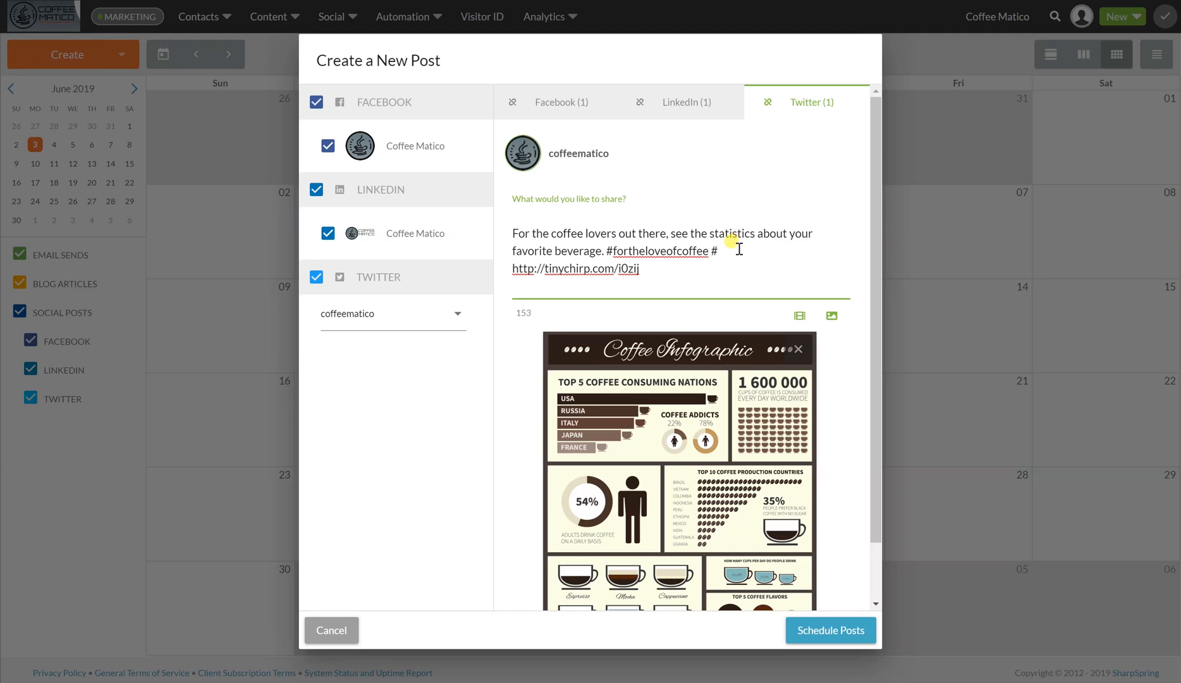
{"action": "type", "text": "livelovecoffee"}
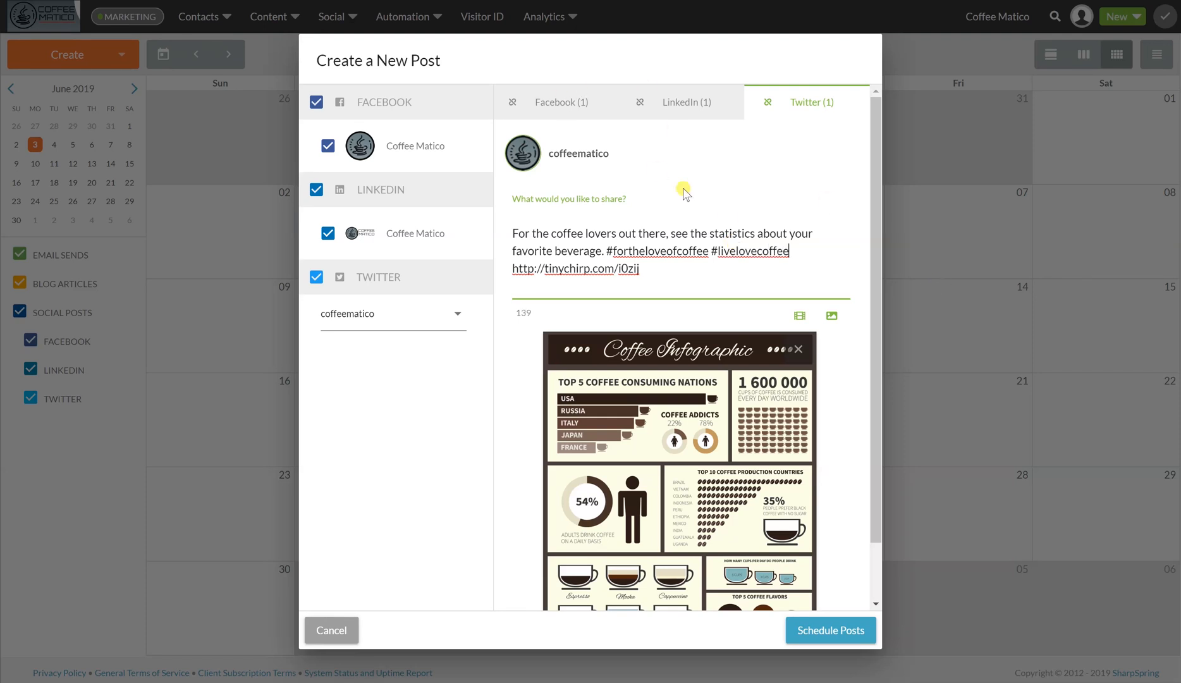
Step: Review the Facebook and LinkedIn versions, confirming they keep the original caption
{"action": "left_click", "coordinate": [559, 102]}
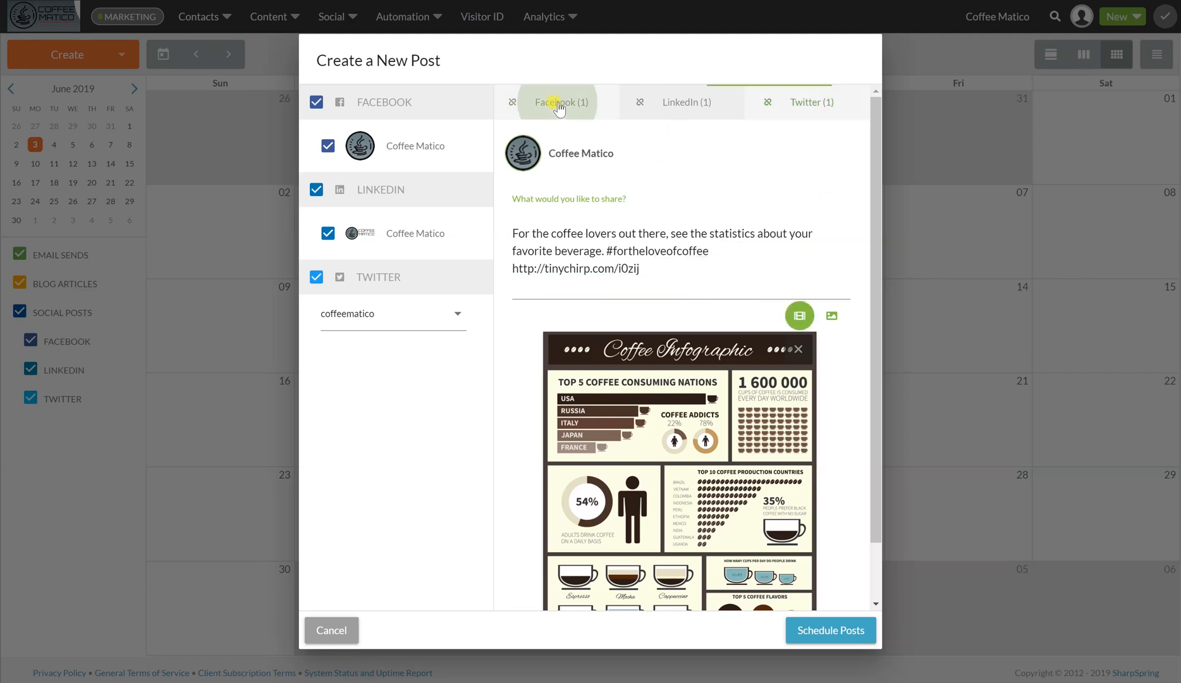
{"action": "left_click", "coordinate": [686, 101]}
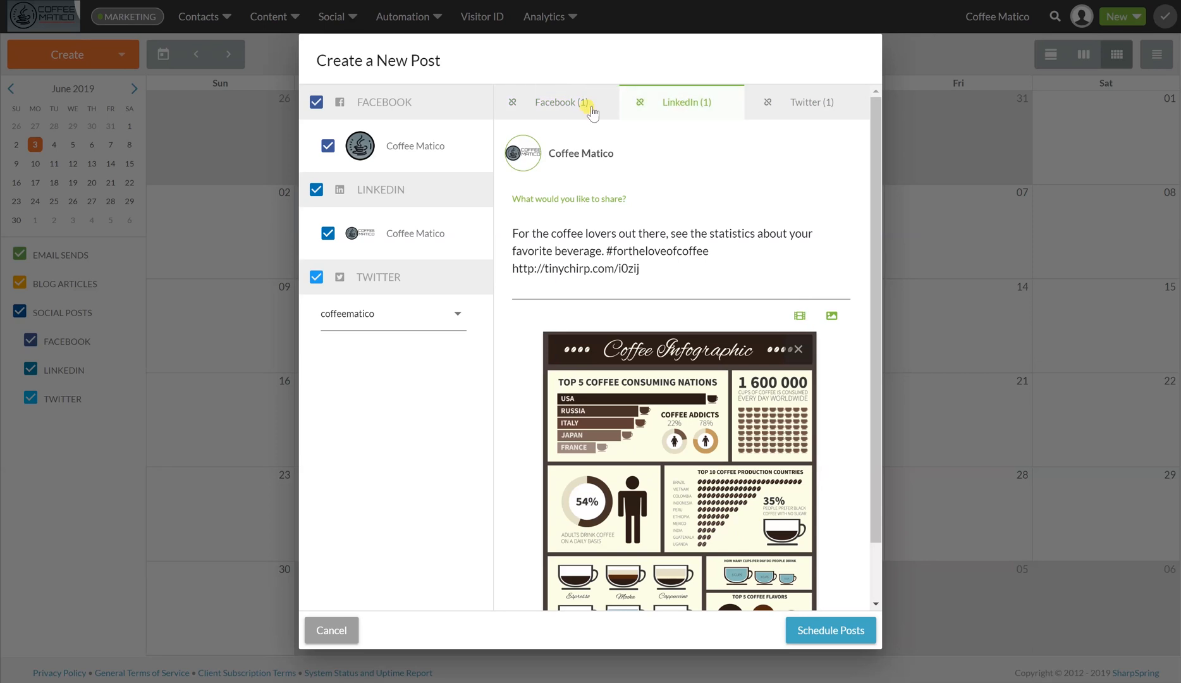
{"action": "left_click", "coordinate": [561, 101]}
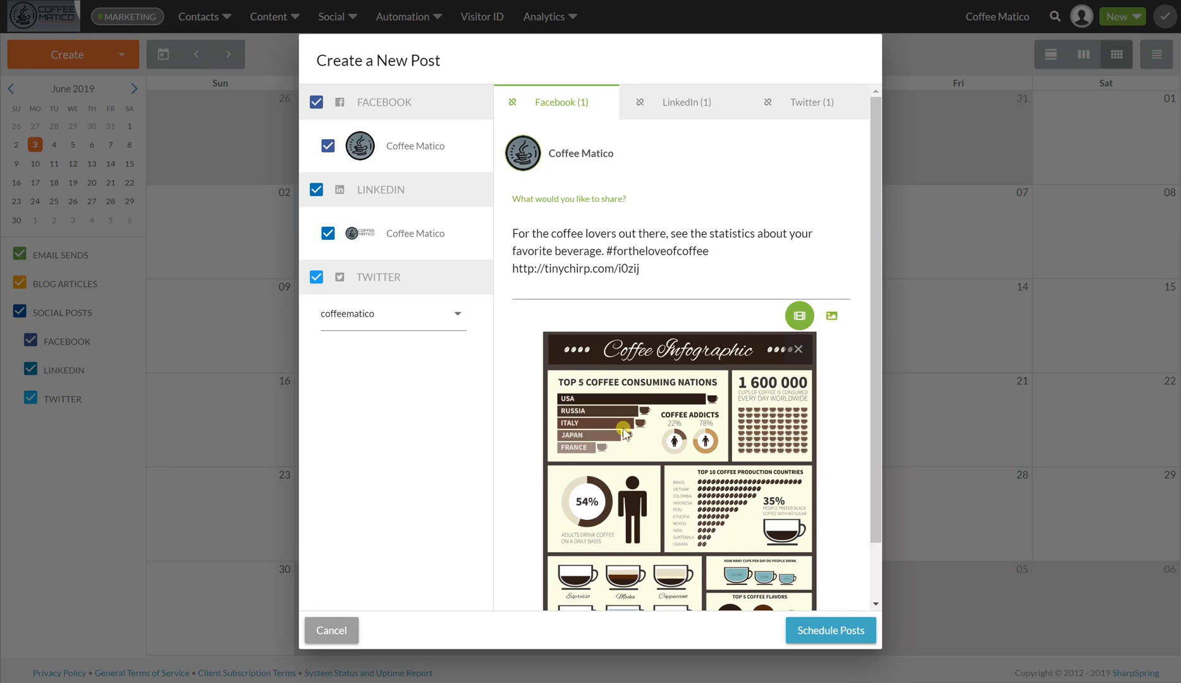
{"action": "mouse_move", "coordinate": [731, 430]}
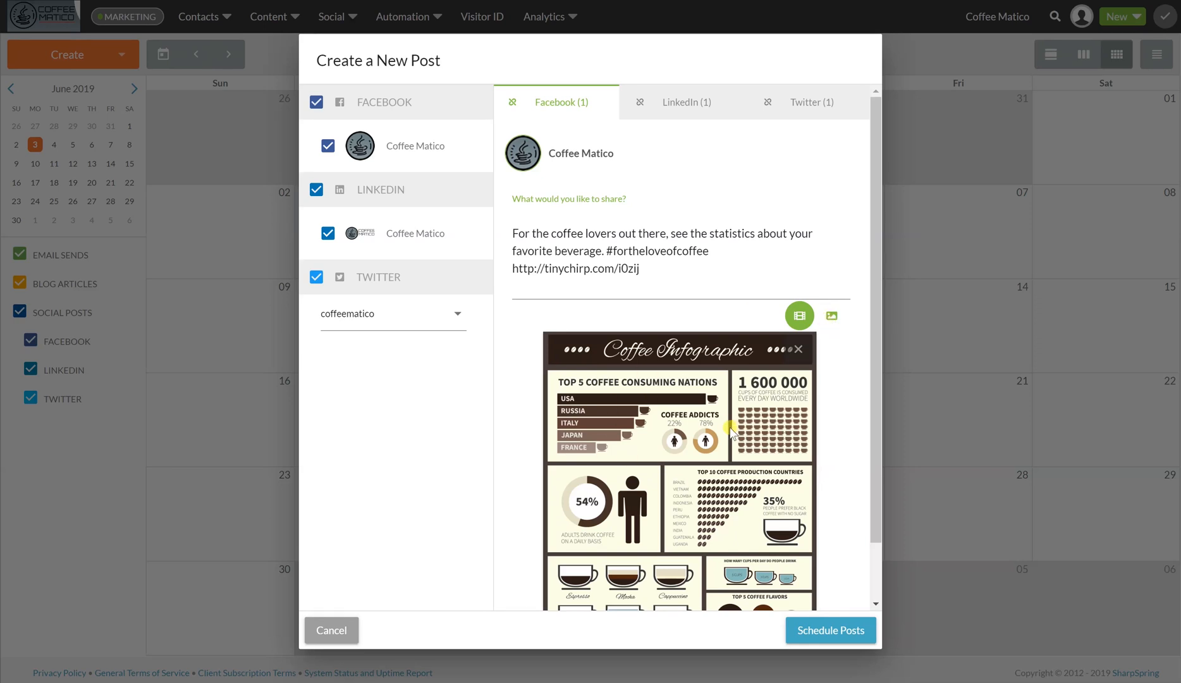
{"action": "mouse_move", "coordinate": [660, 399]}
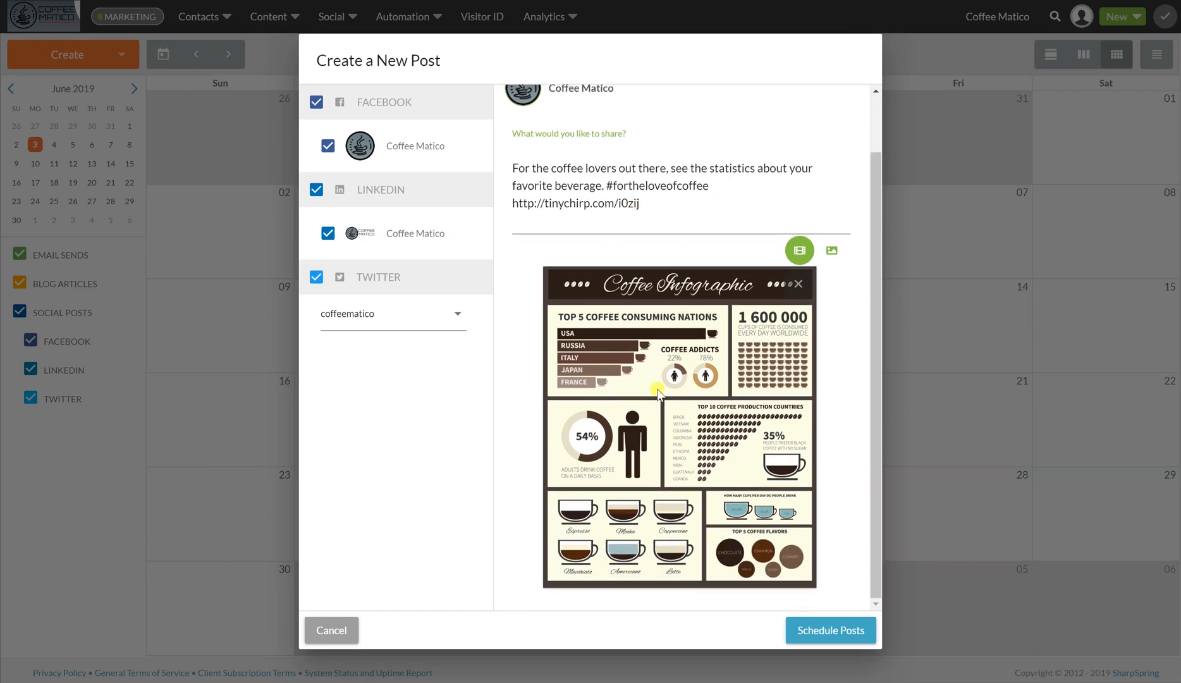
{"action": "mouse_move", "coordinate": [817, 635]}
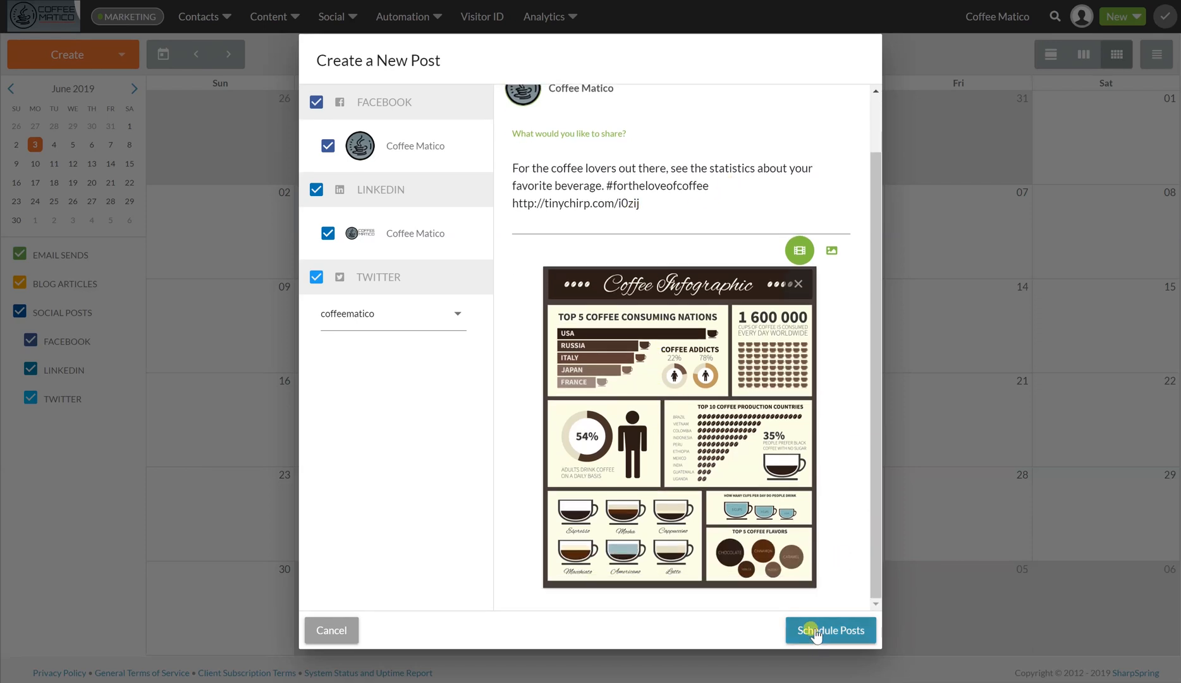
Step: Keep the timing on Post Now and publish the infographic post to all three networks
{"action": "left_click", "coordinate": [830, 629]}
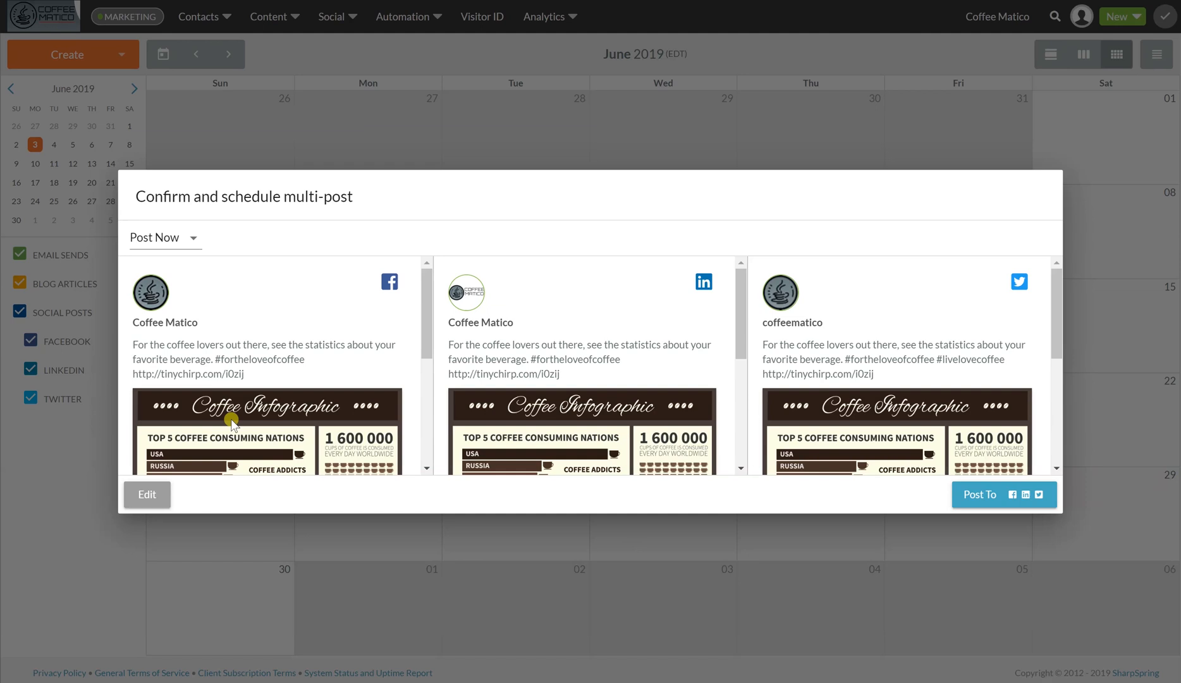
{"action": "scroll", "scroll_direction": "down", "scroll_amount": 3}
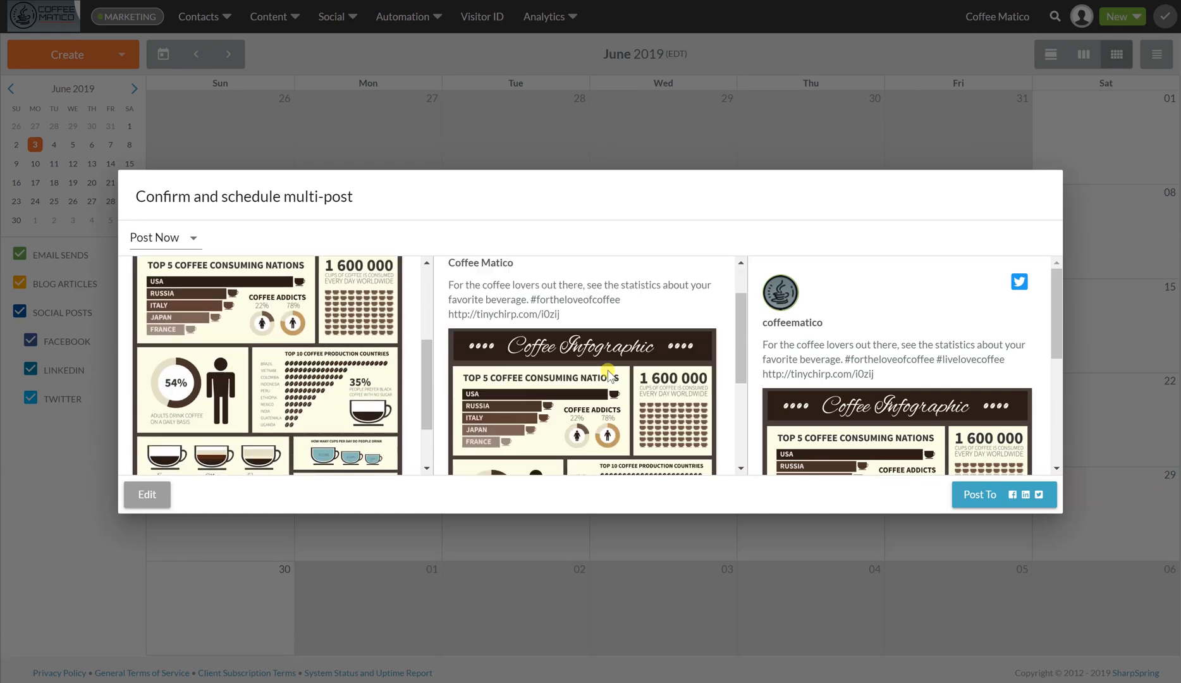
{"action": "scroll", "scroll_direction": "down", "scroll_amount": 3}
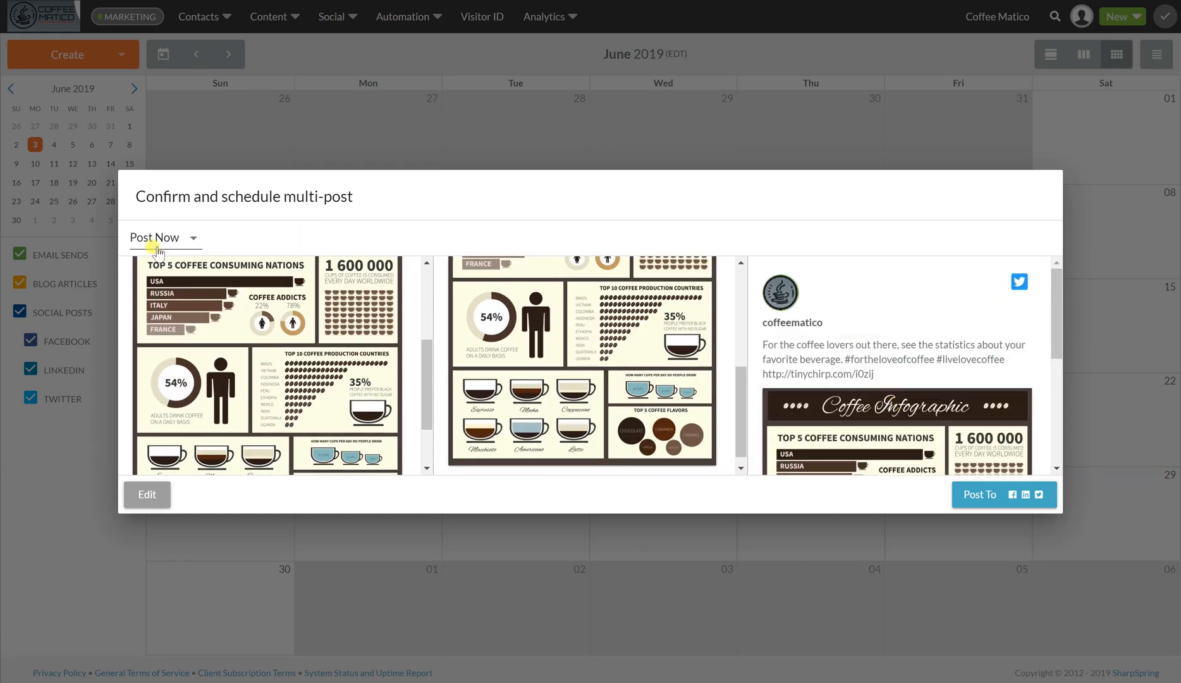
{"action": "left_click", "coordinate": [163, 236]}
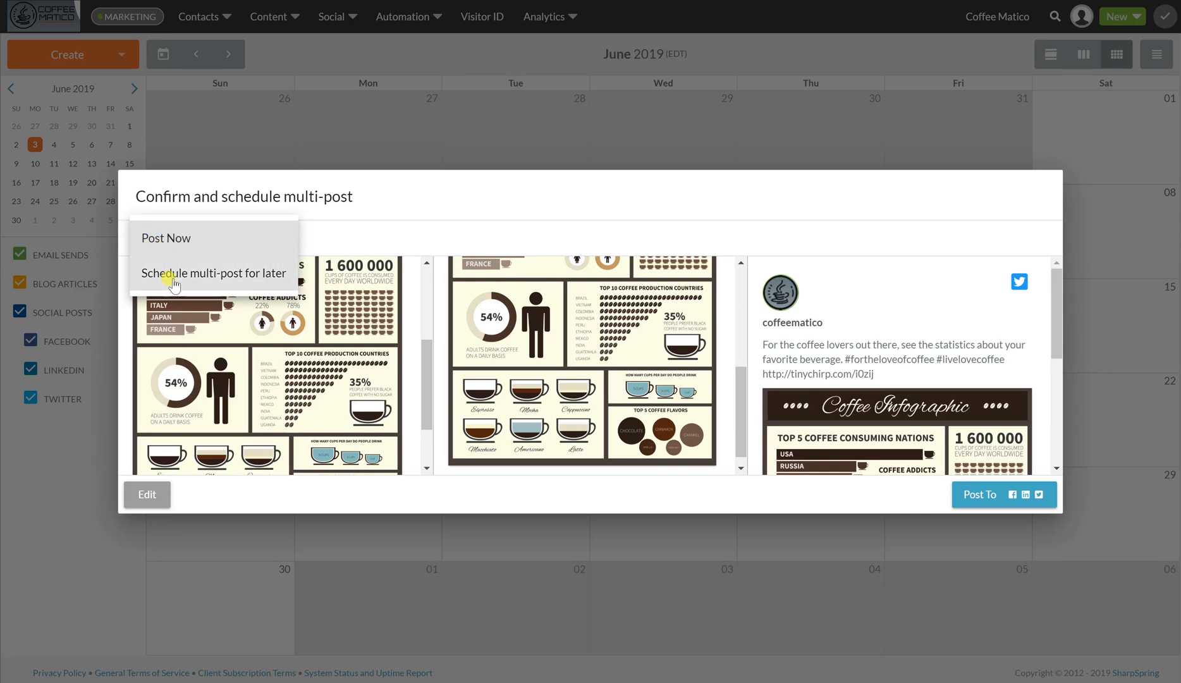
{"action": "left_click", "coordinate": [214, 273]}
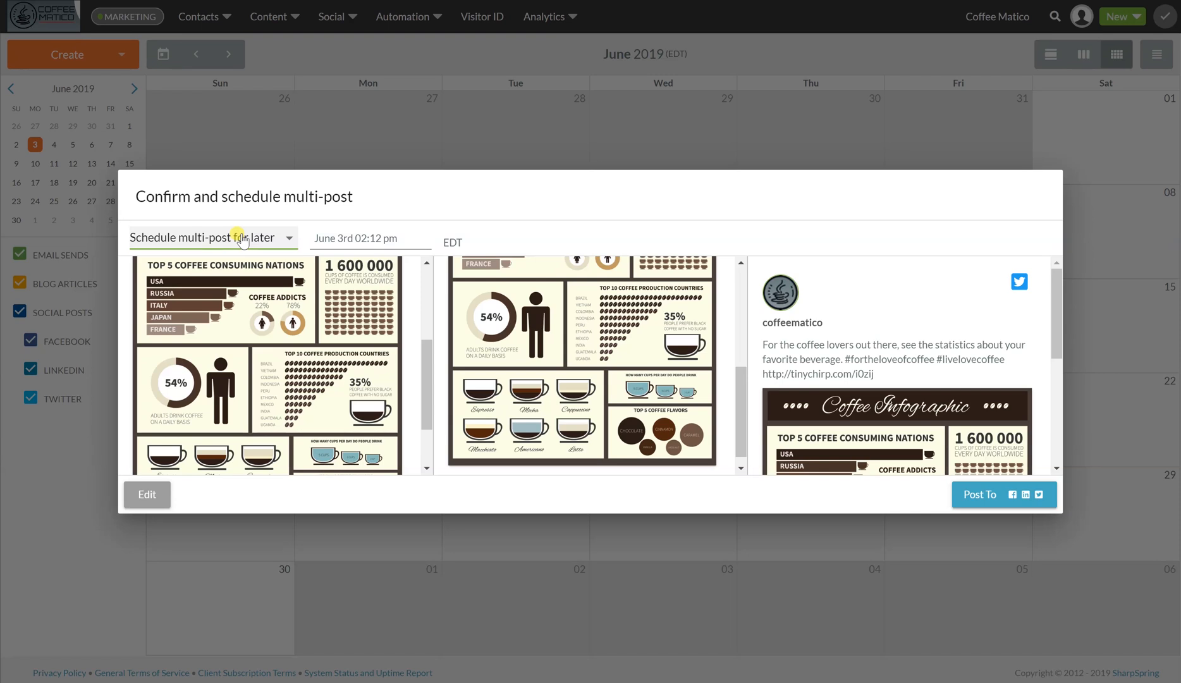
{"action": "left_click", "coordinate": [212, 237]}
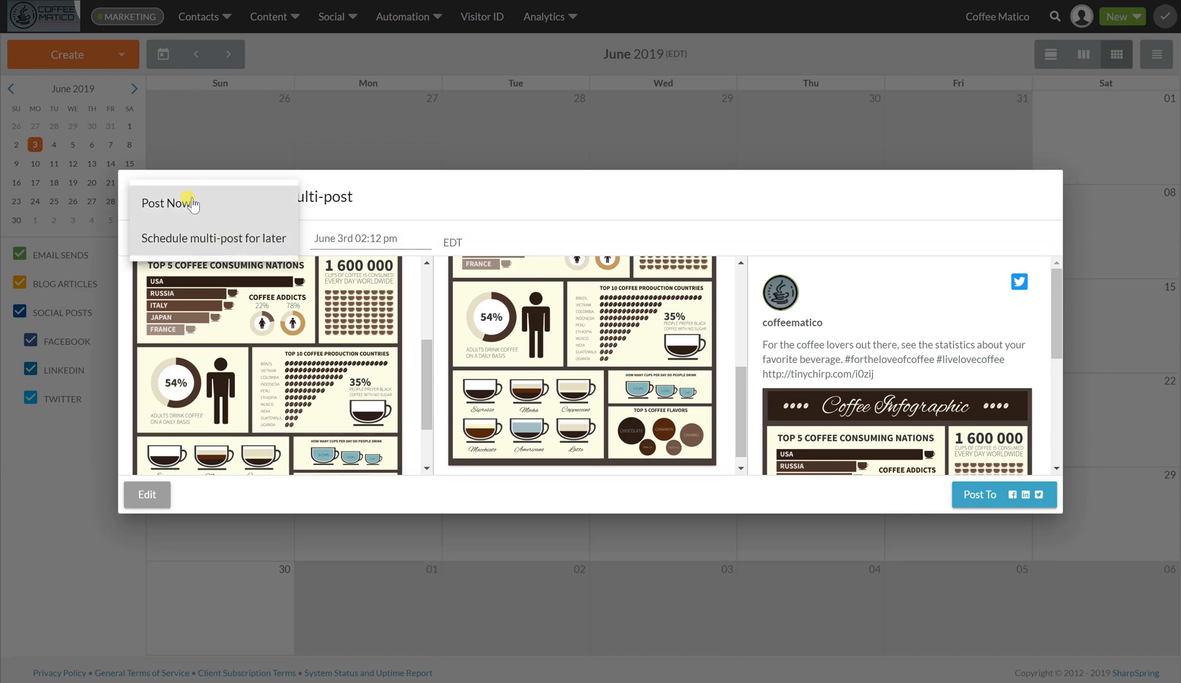
{"action": "left_click", "coordinate": [162, 202]}
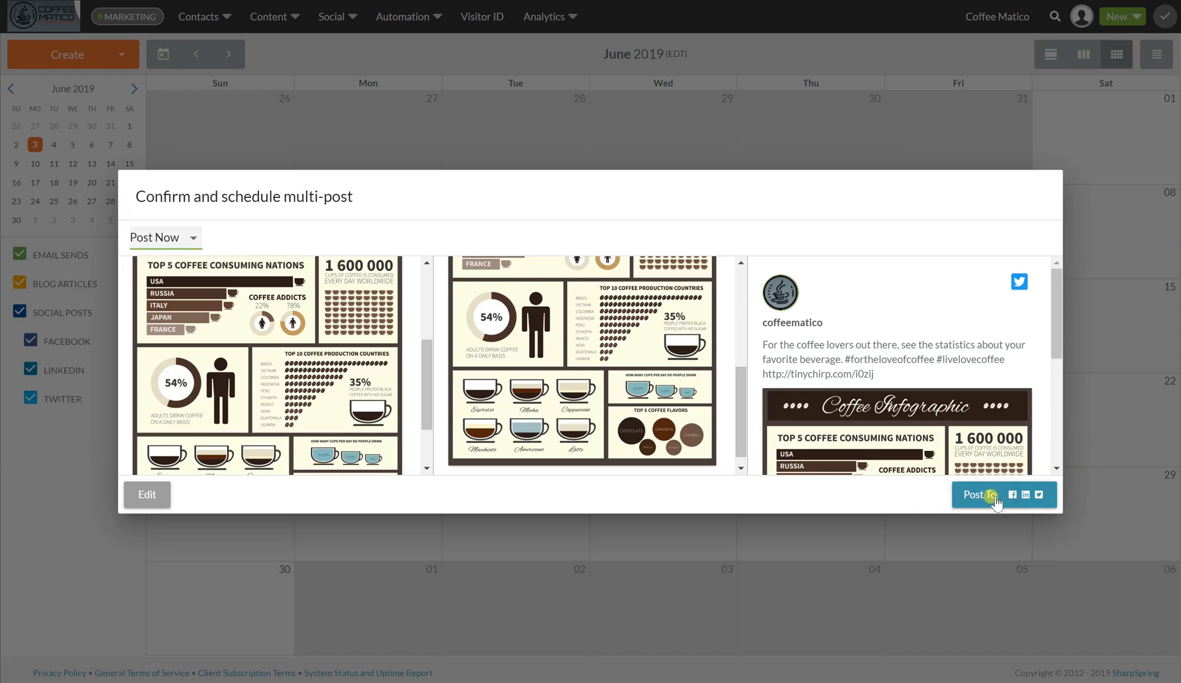
{"action": "left_click", "coordinate": [976, 494]}
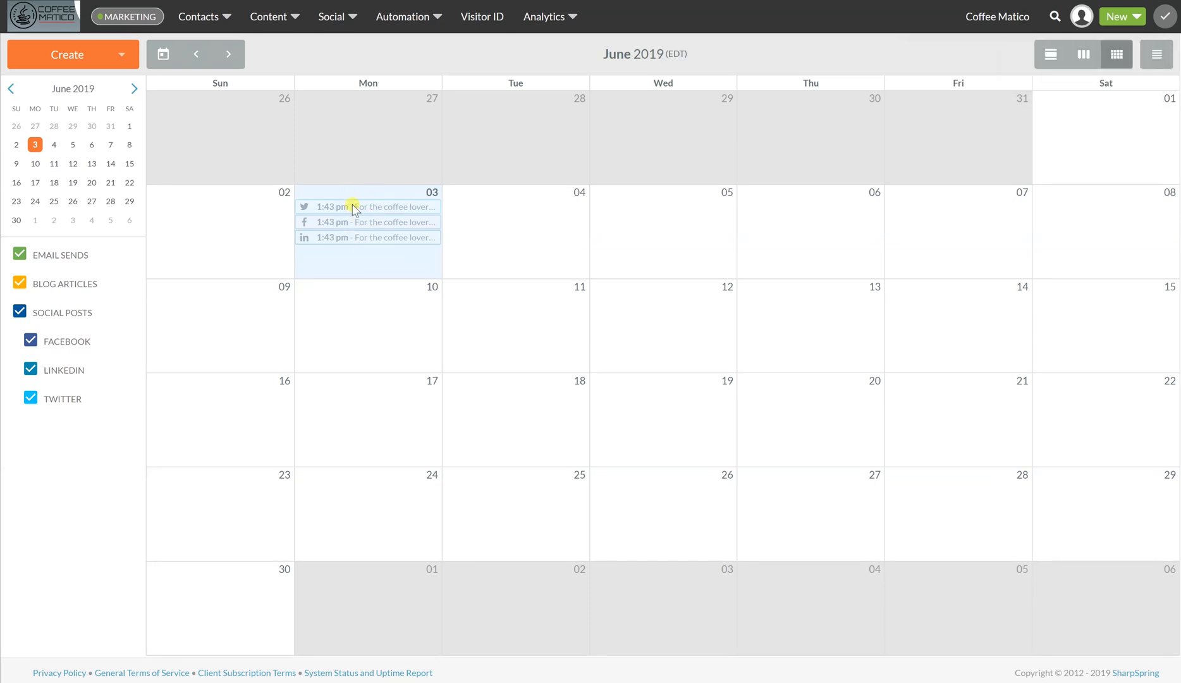
{"action": "mouse_move", "coordinate": [386, 192]}
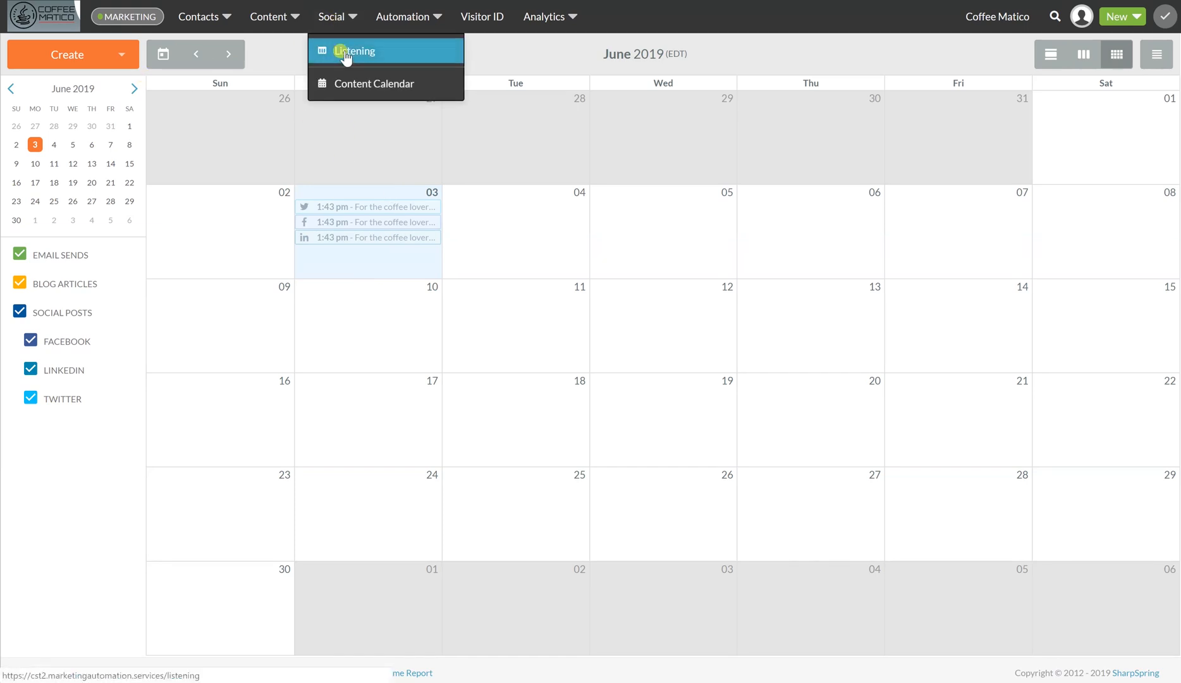
Step: Create a Twitter Profile feed for coffeematico on the default Social Listening tab
{"action": "left_click", "coordinate": [354, 51]}
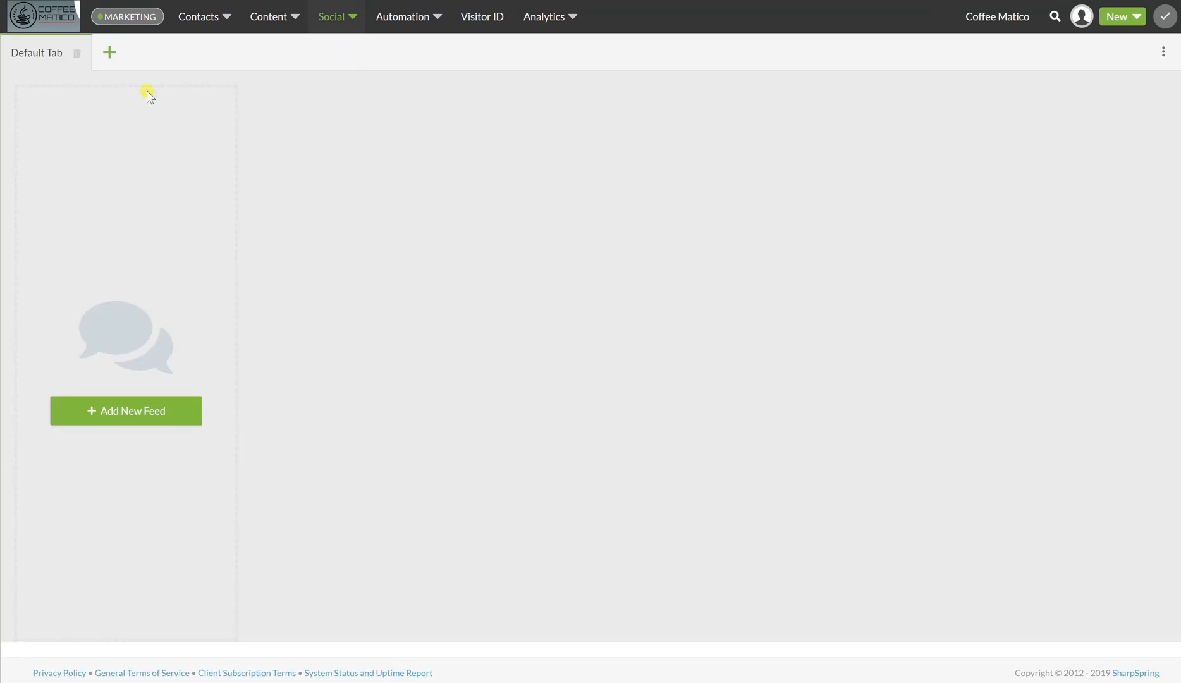
{"action": "mouse_move", "coordinate": [76, 356]}
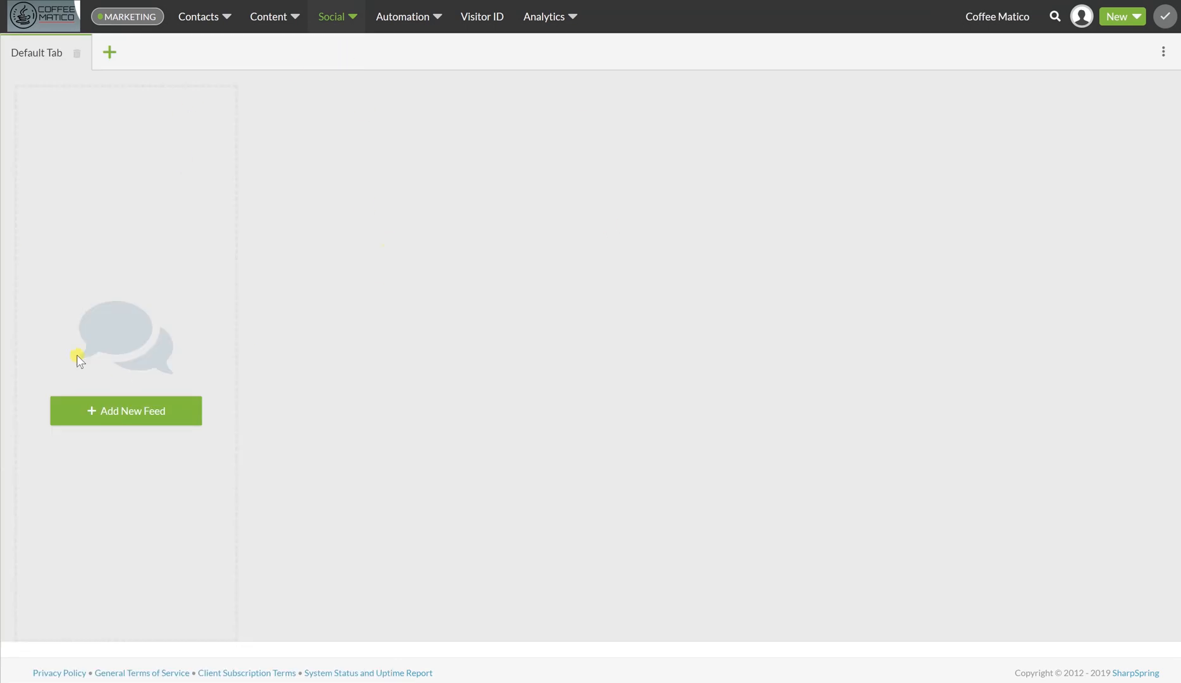
{"action": "mouse_move", "coordinate": [286, 325]}
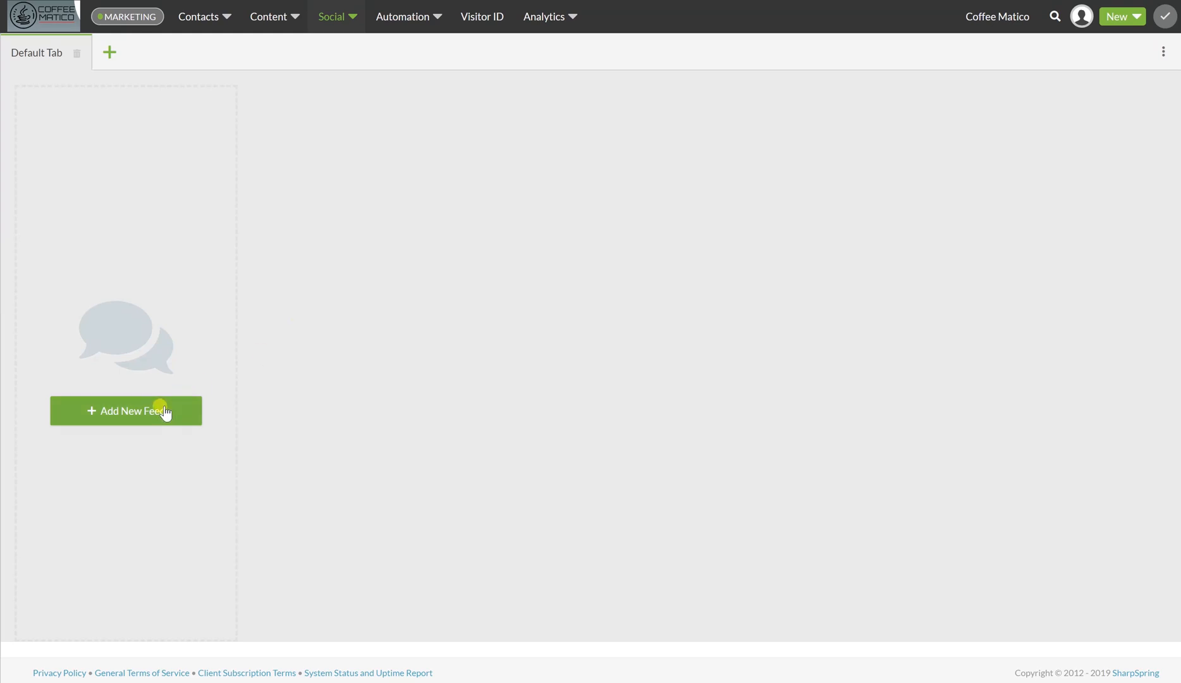
{"action": "left_click", "coordinate": [126, 411]}
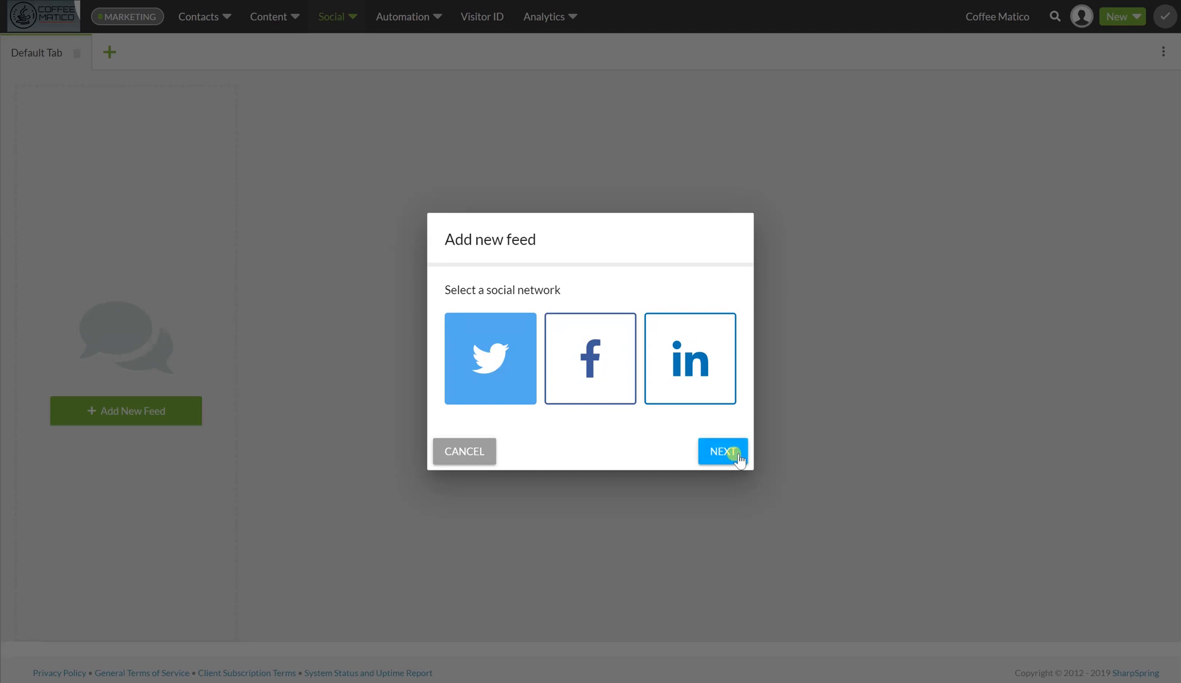
{"action": "left_click", "coordinate": [722, 450]}
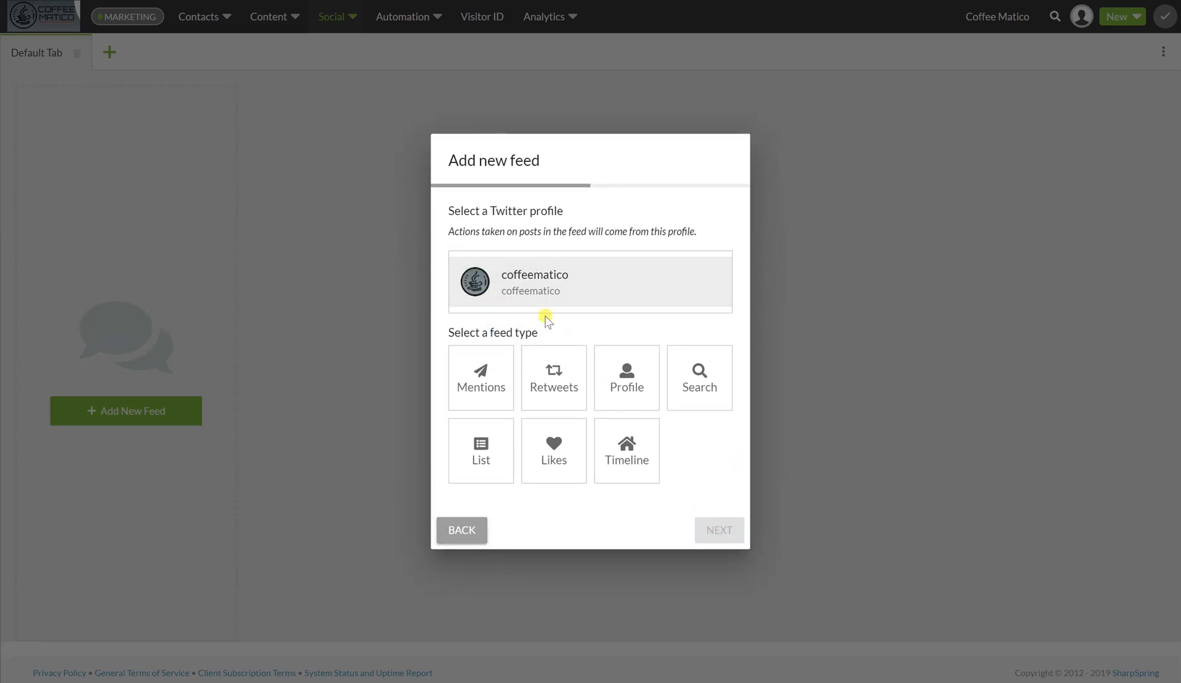
{"action": "left_click", "coordinate": [627, 377]}
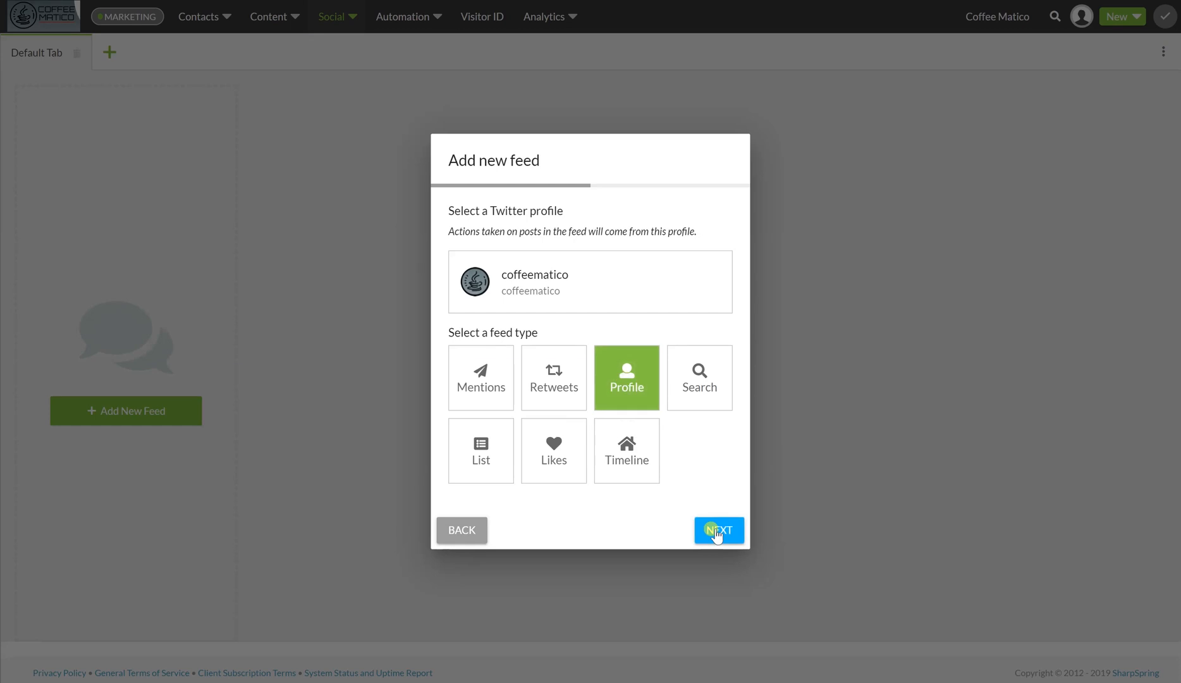
{"action": "left_click", "coordinate": [718, 530]}
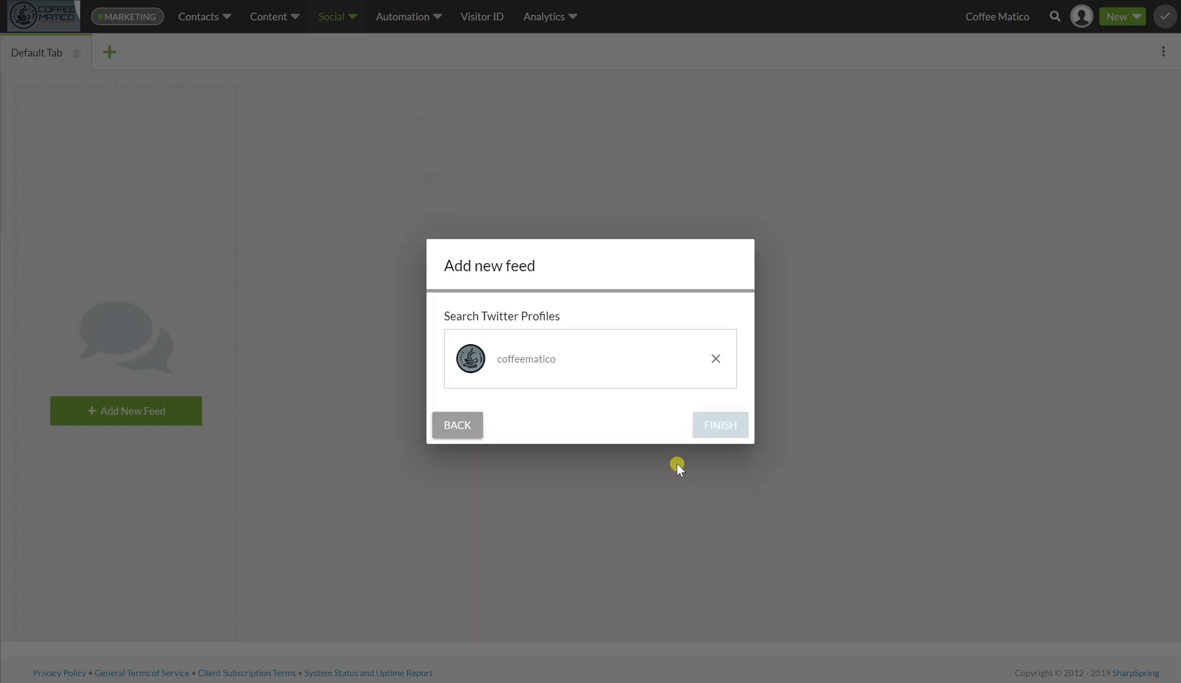
{"action": "left_click", "coordinate": [721, 425]}
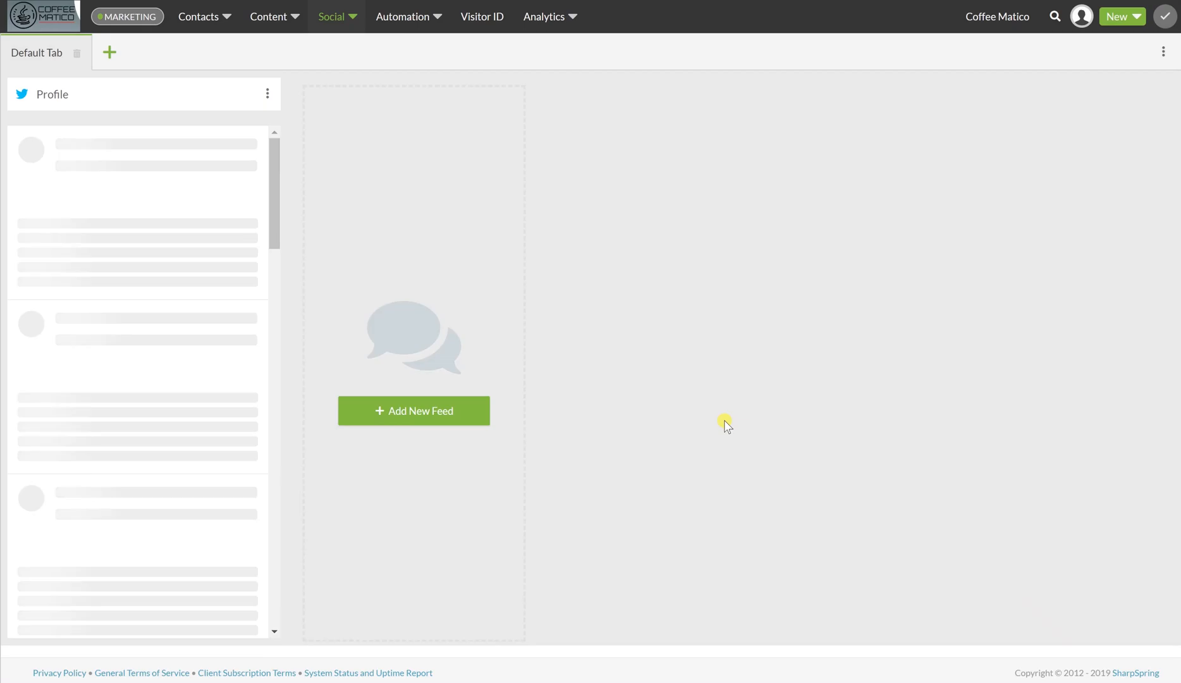
Step: Add a Facebook Page feed for Coffee Matico
{"action": "left_click", "coordinate": [414, 411]}
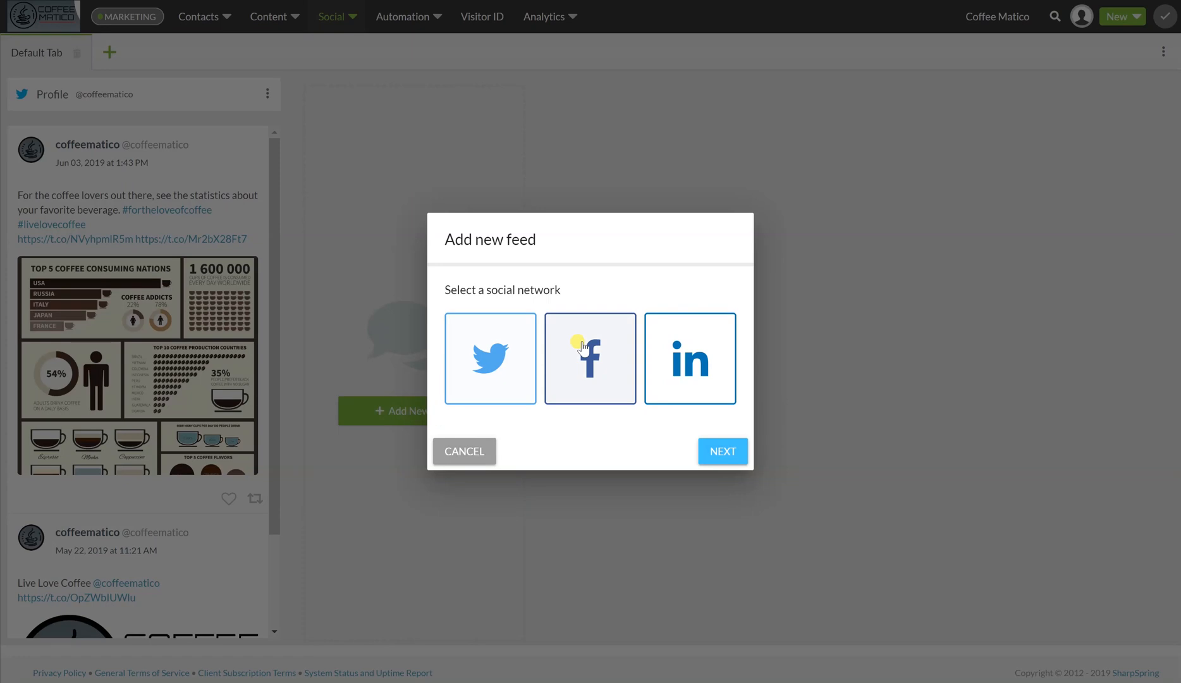
{"action": "left_click", "coordinate": [589, 357]}
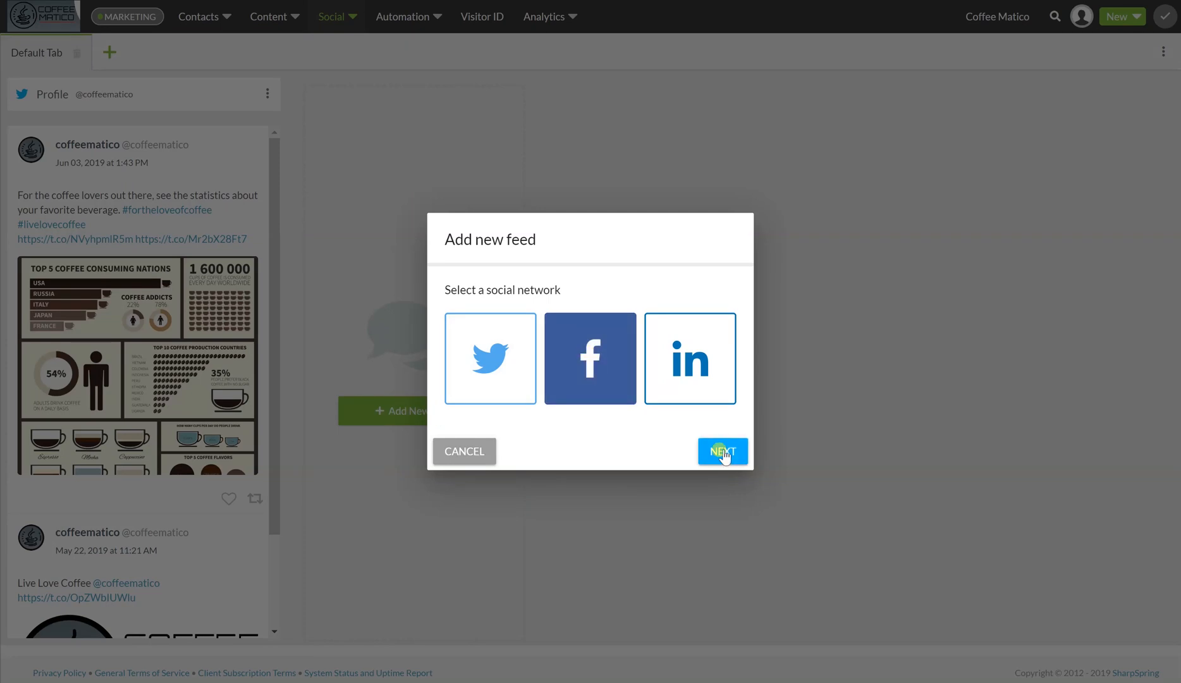
{"action": "left_click", "coordinate": [723, 450]}
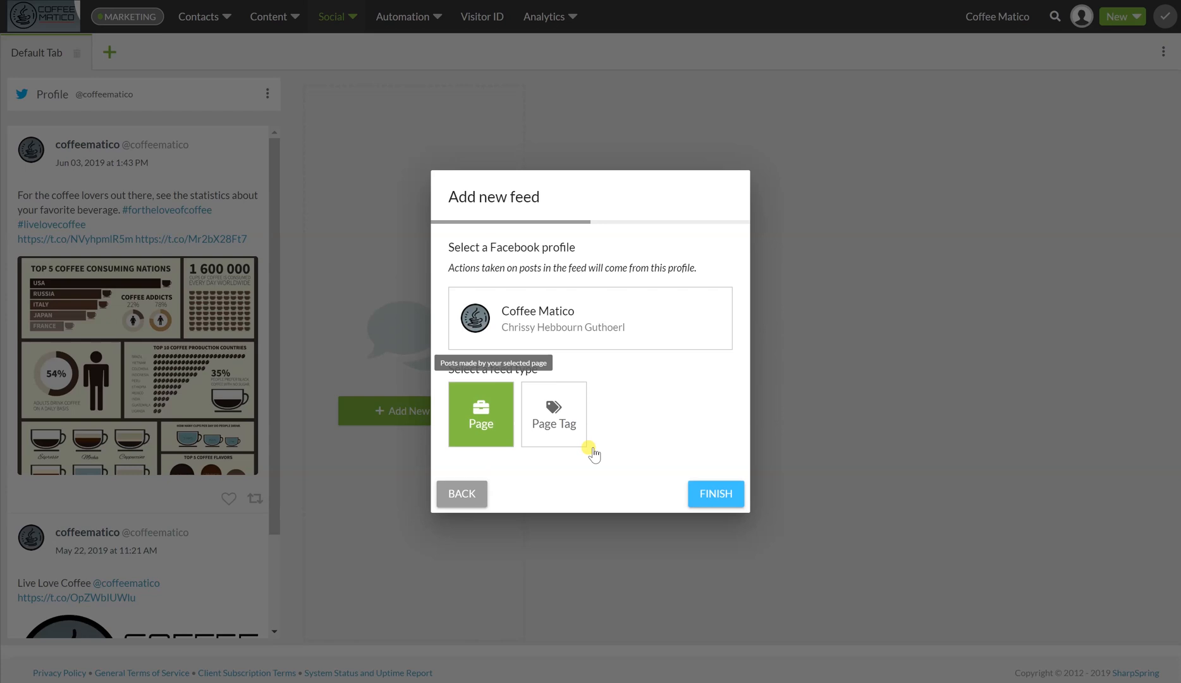
{"action": "left_click", "coordinate": [716, 493]}
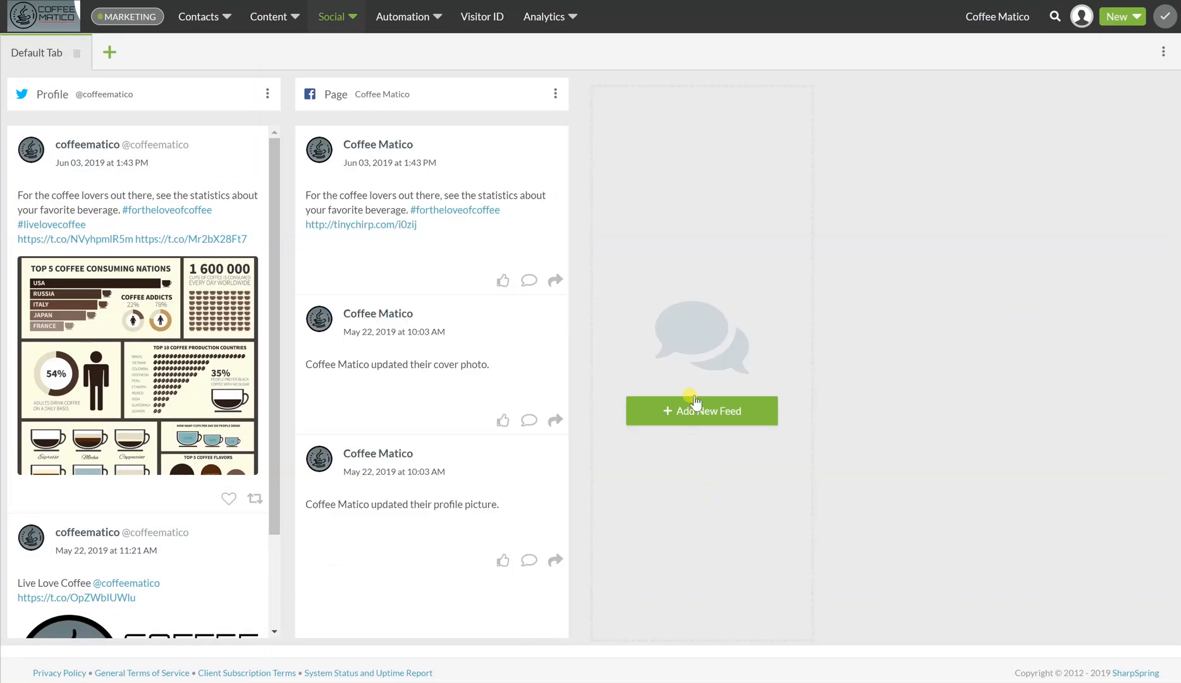
Step: Add a LinkedIn Page feed for Coffee Matico
{"action": "left_click", "coordinate": [701, 410]}
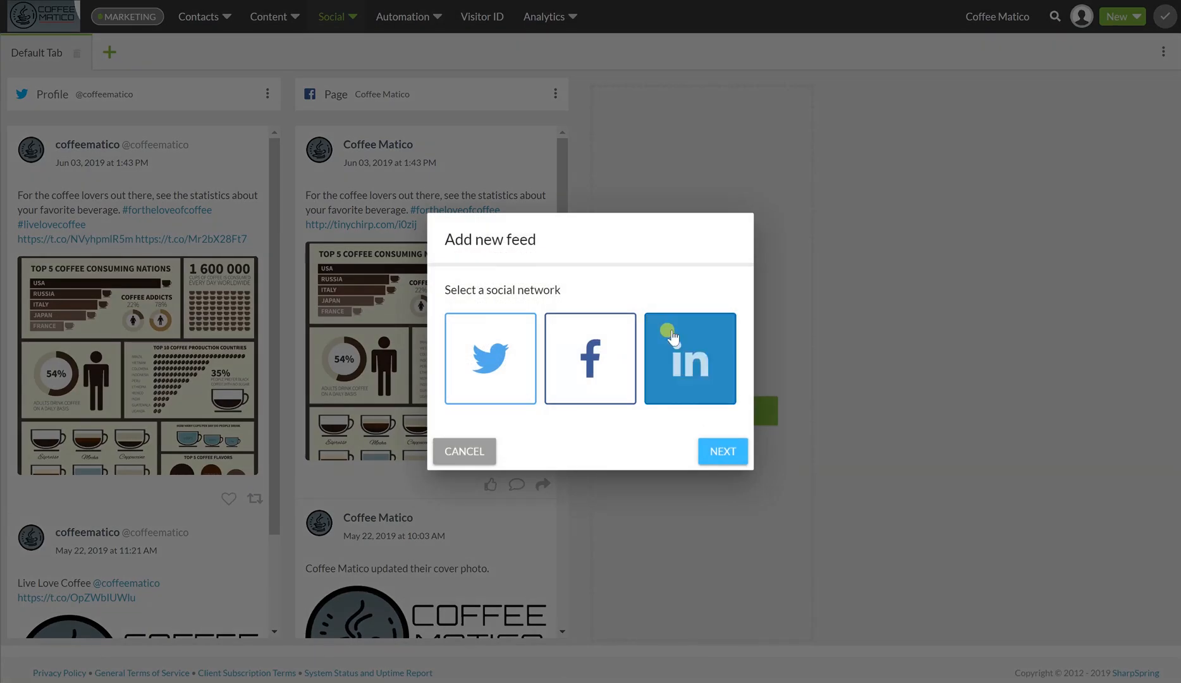
{"action": "left_click", "coordinate": [723, 450]}
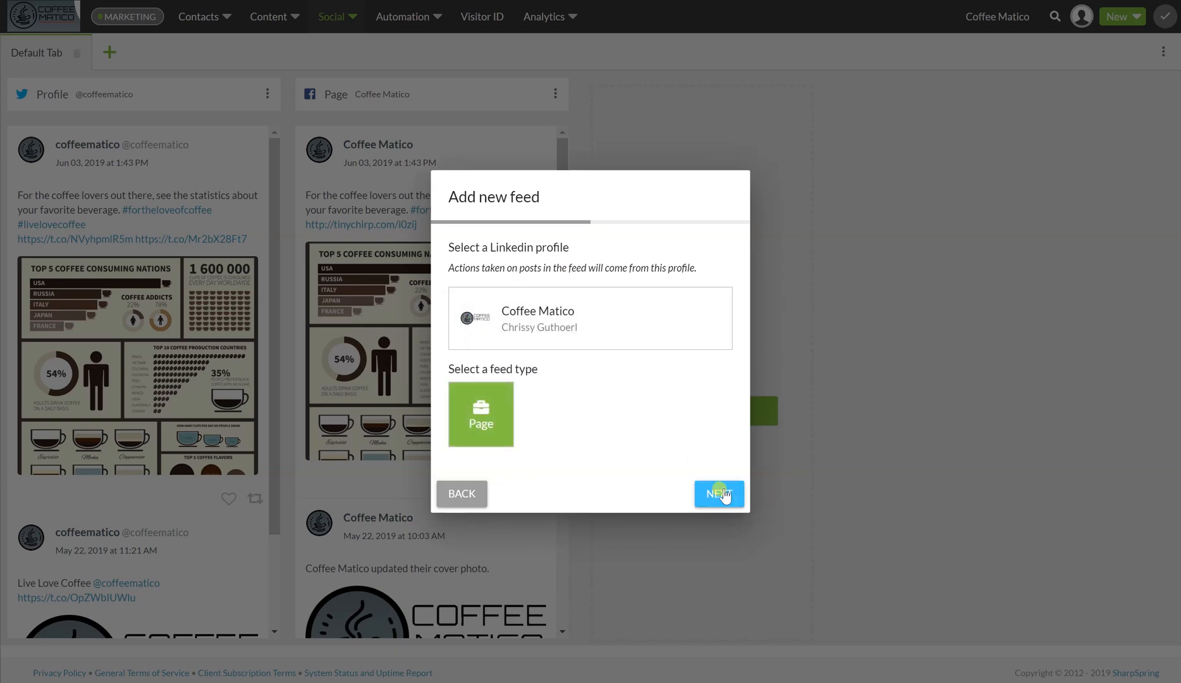
{"action": "left_click", "coordinate": [719, 493]}
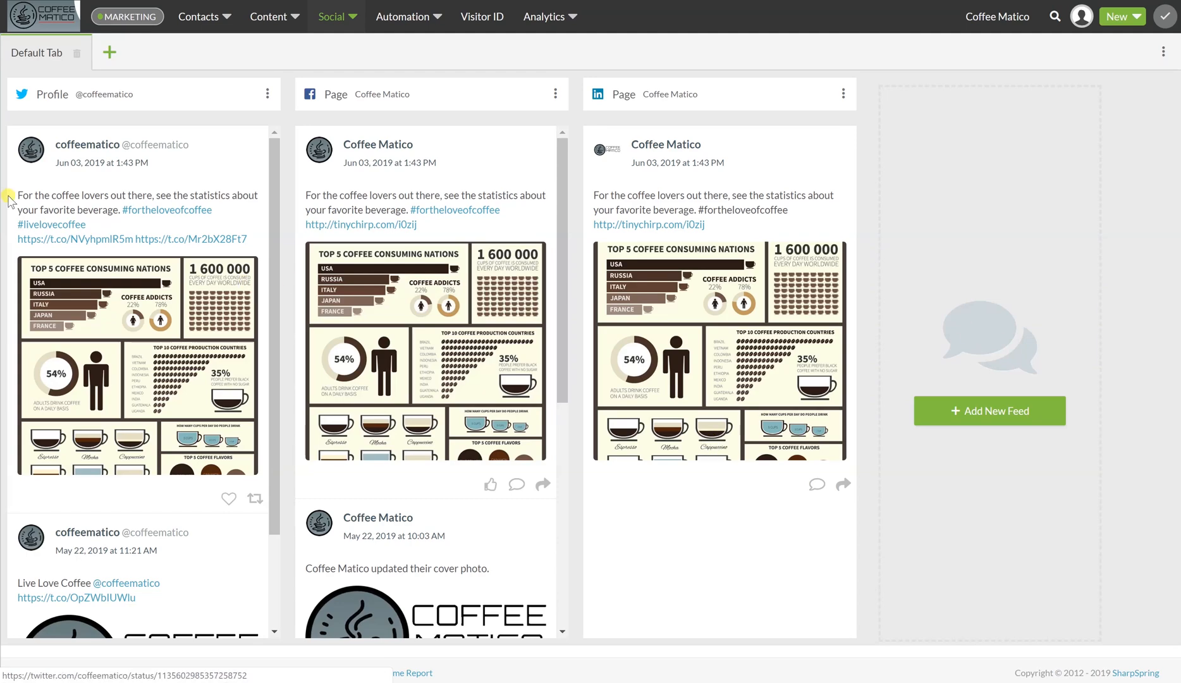
{"action": "mouse_move", "coordinate": [698, 307]}
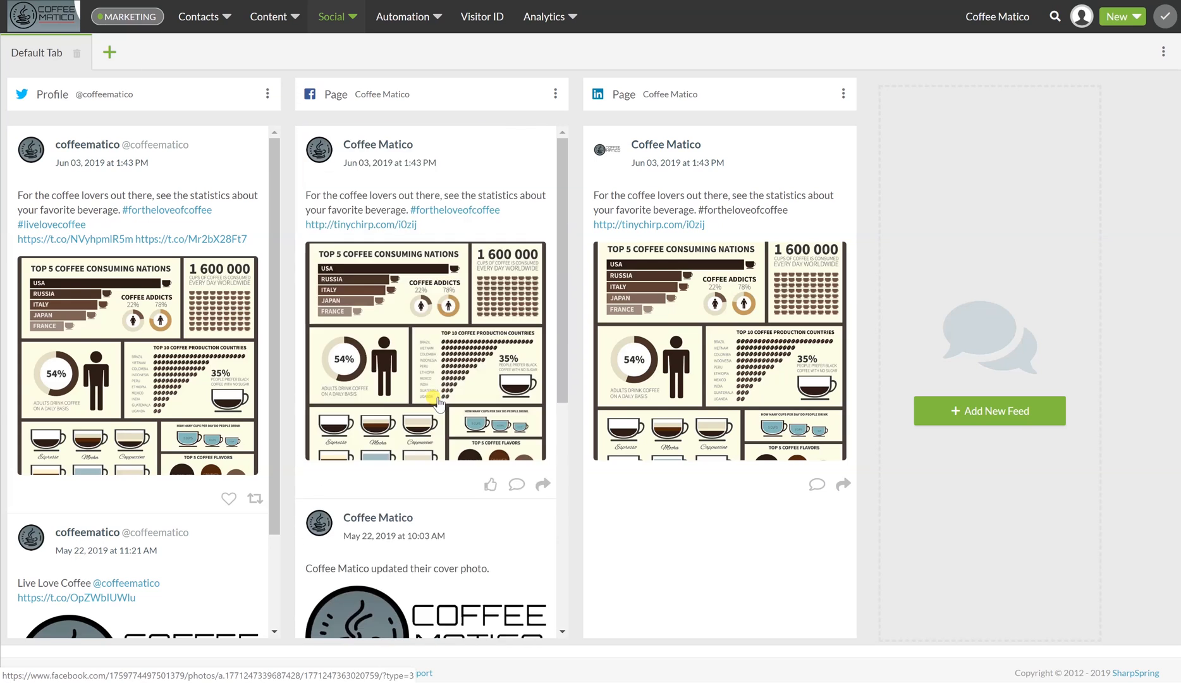
{"action": "scroll", "scroll_direction": "down", "scroll_amount": 3}
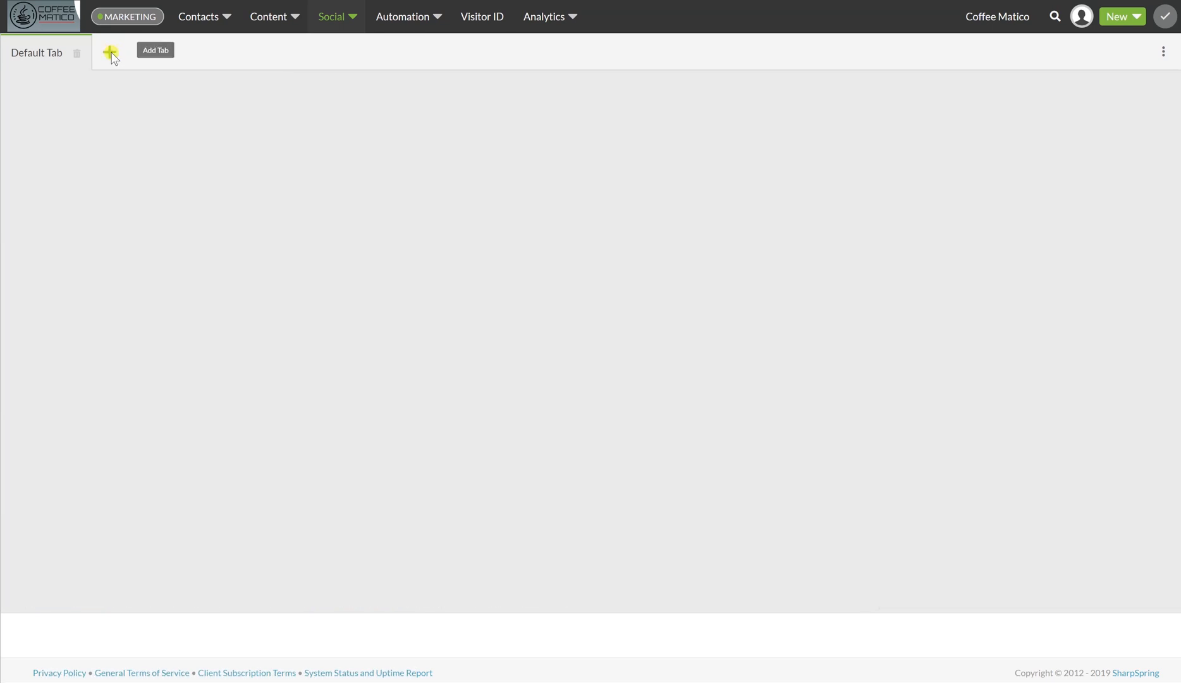
Step: Create a new listening tab named Watching Interactions
{"action": "left_click", "coordinate": [110, 50]}
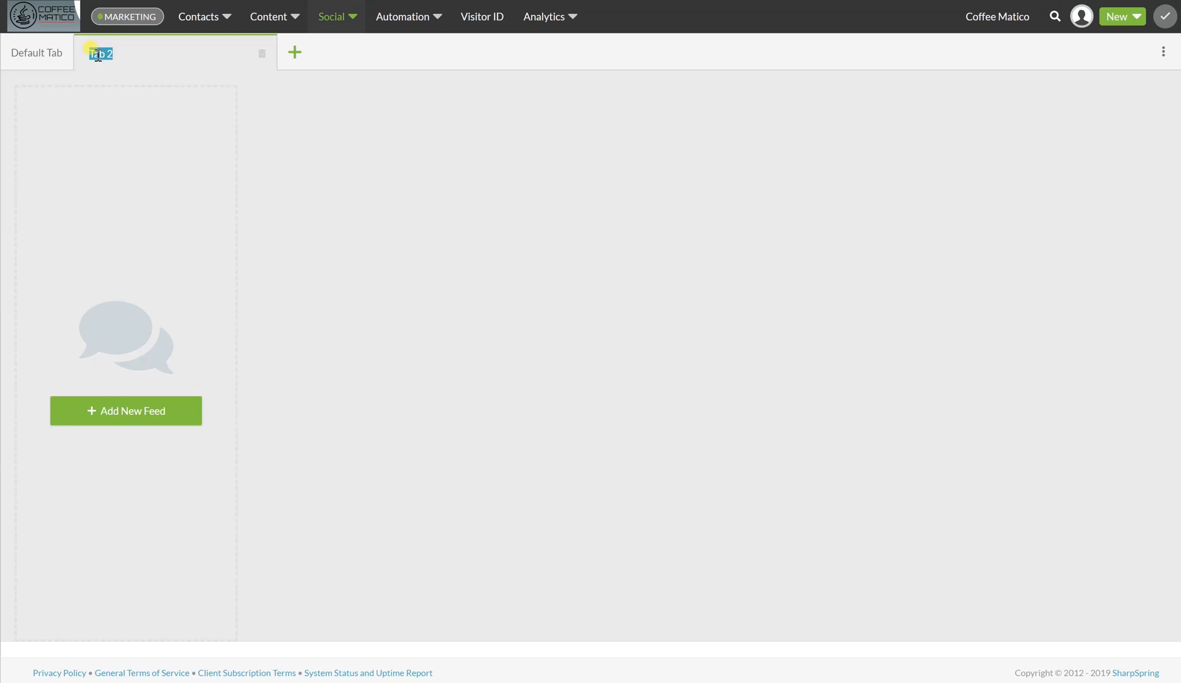
{"action": "type", "text": "Watching Interac..."}
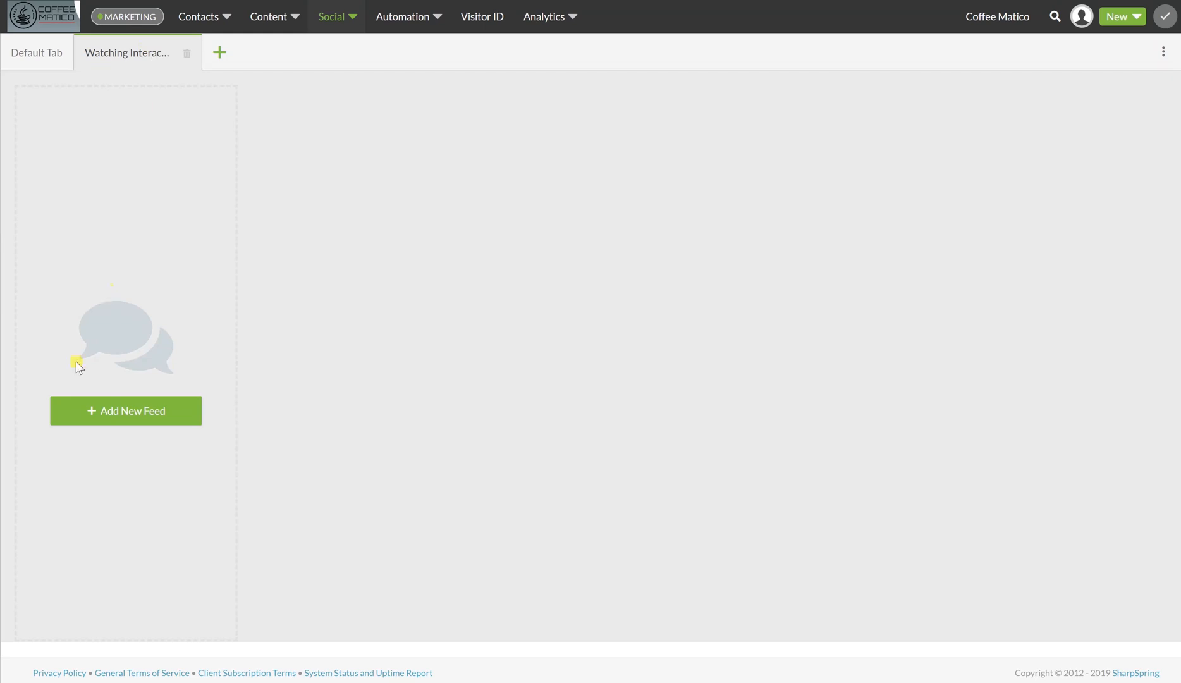
Step: Add a Twitter Mentions feed for coffeematico to the new tab
{"action": "left_click", "coordinate": [126, 410]}
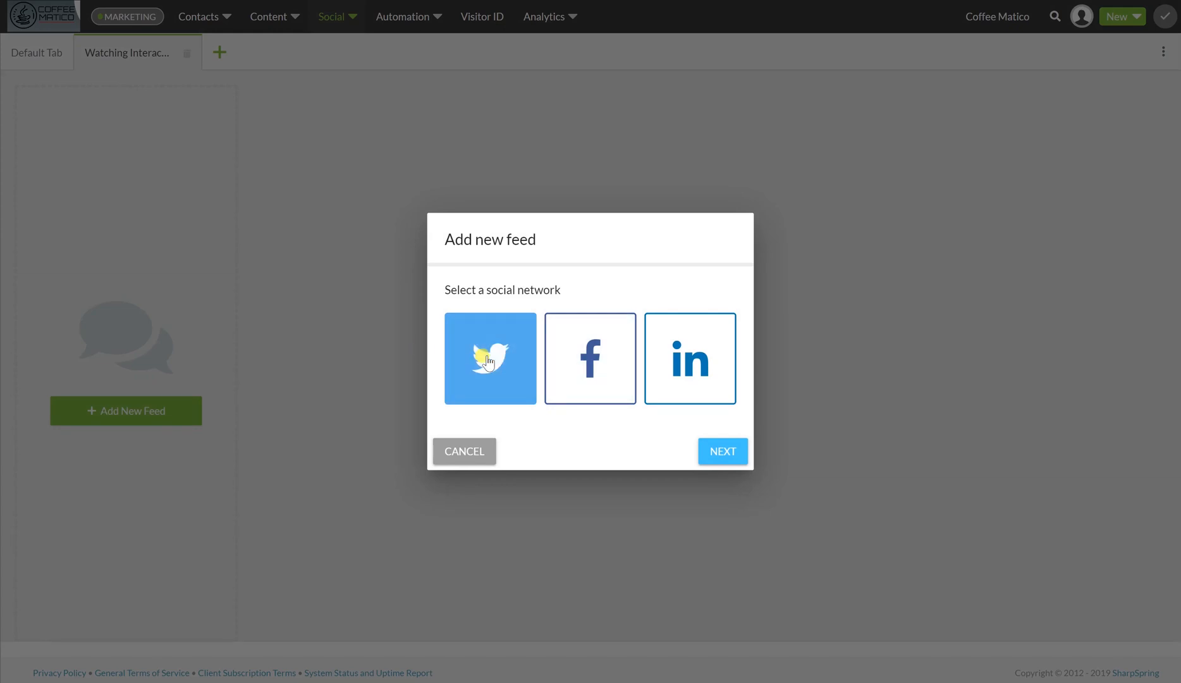
{"action": "left_click", "coordinate": [722, 450]}
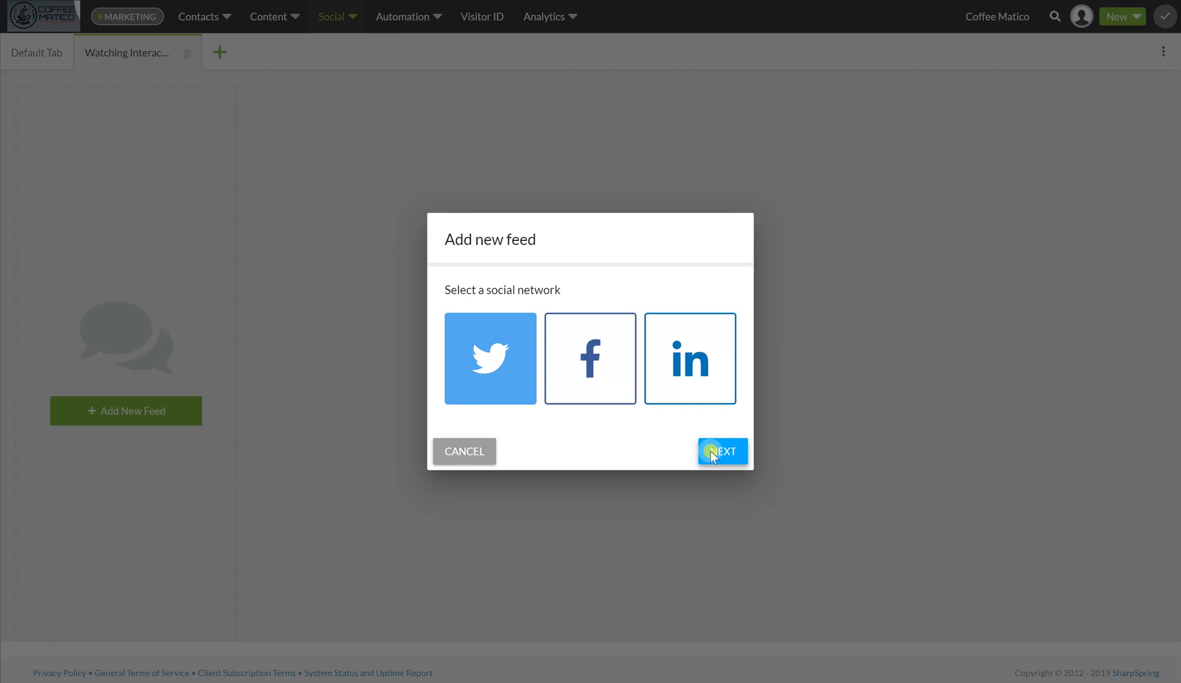
{"action": "left_click", "coordinate": [724, 450]}
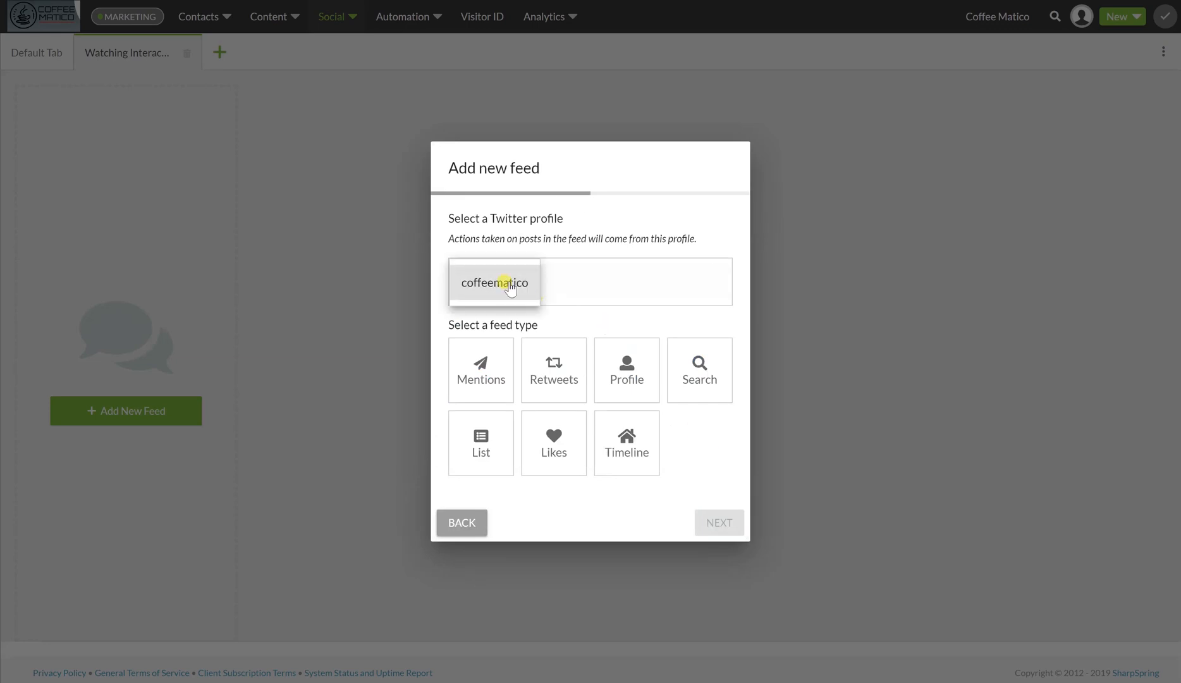
{"action": "left_click", "coordinate": [503, 282]}
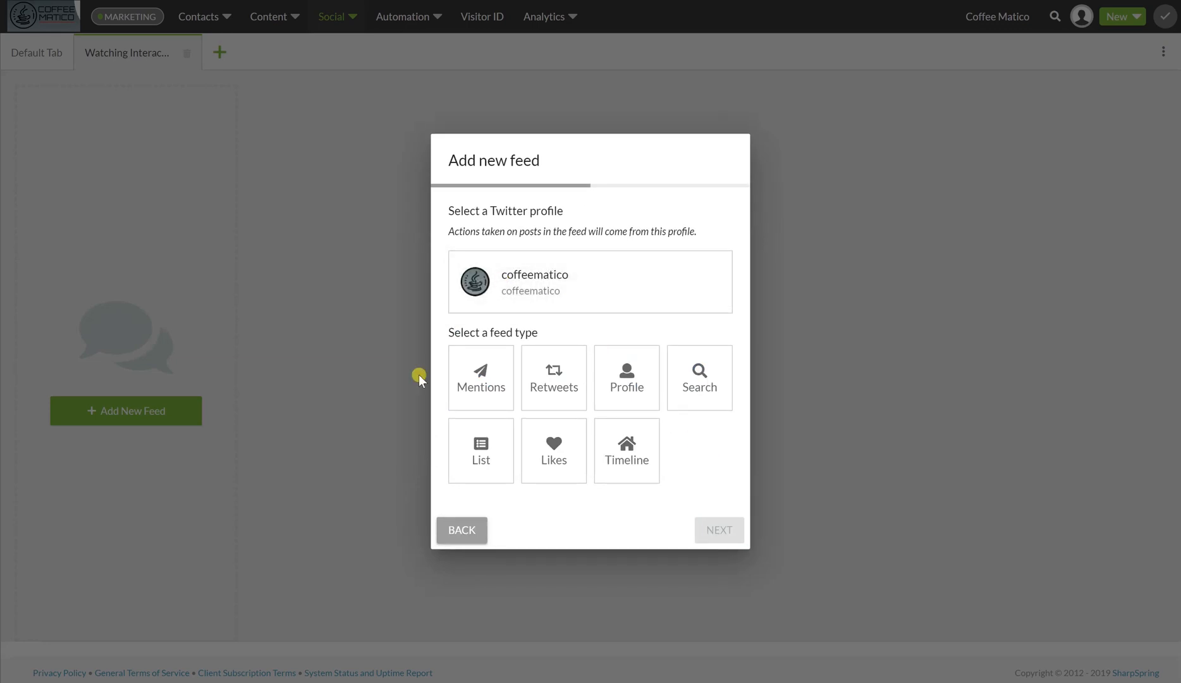
{"action": "left_click", "coordinate": [481, 377]}
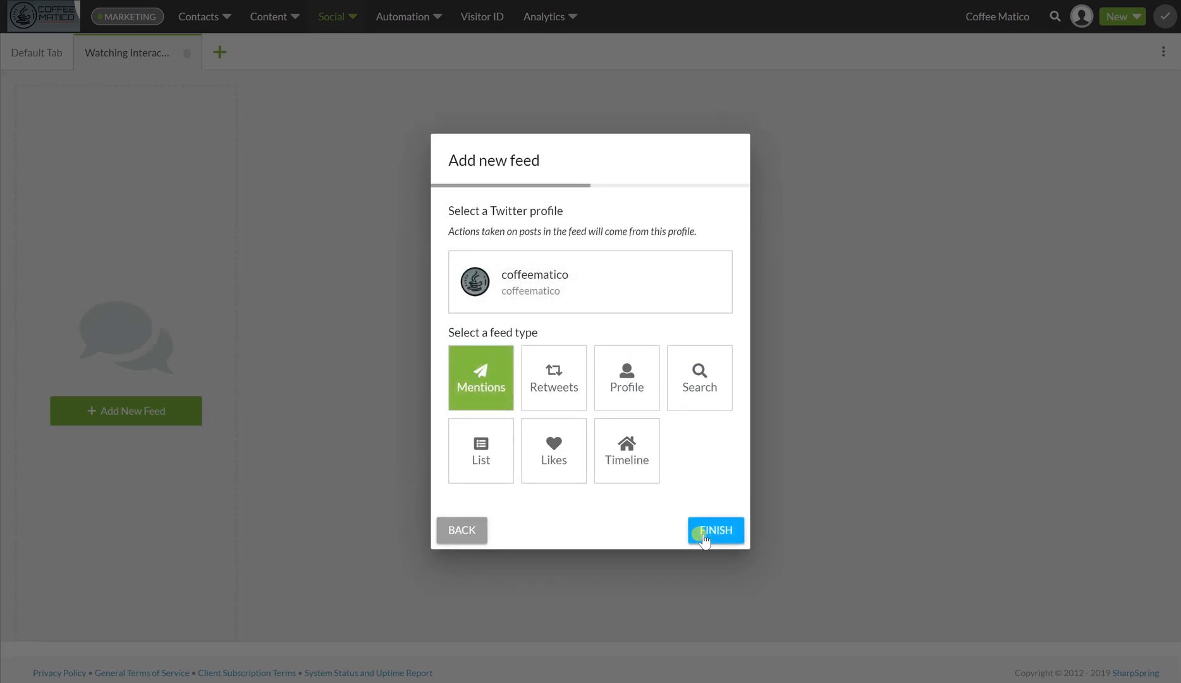
{"action": "left_click", "coordinate": [716, 530]}
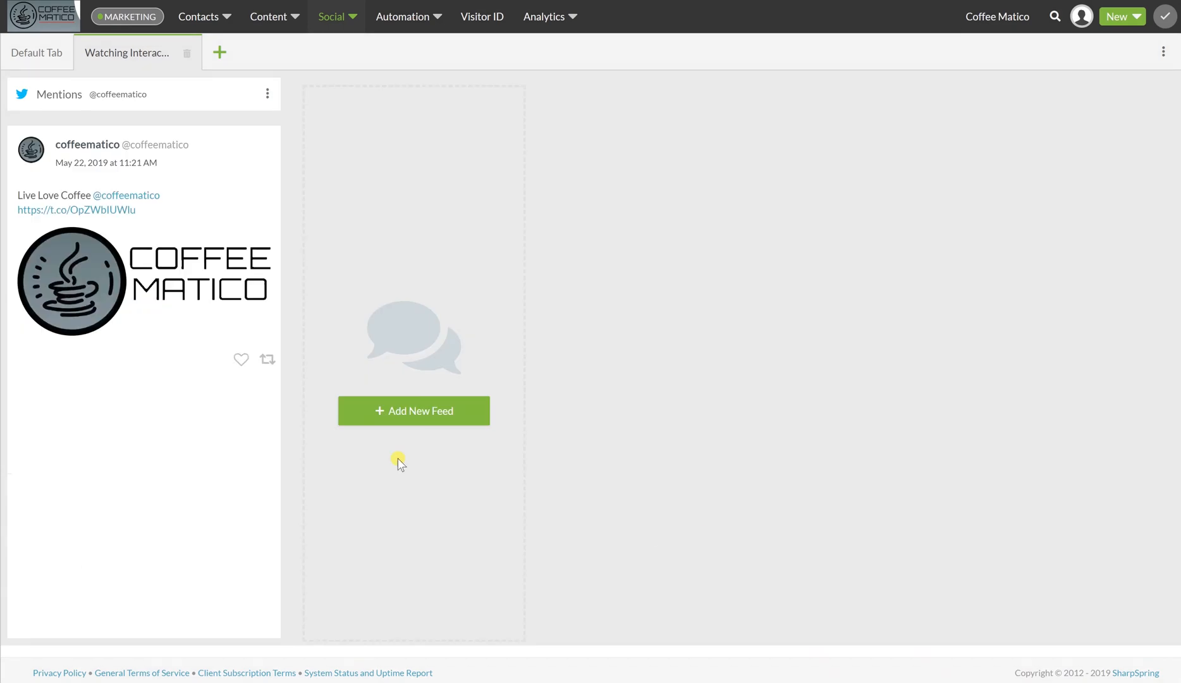
Step: Add a Twitter Retweets feed for coffeematico
{"action": "left_click", "coordinate": [413, 411]}
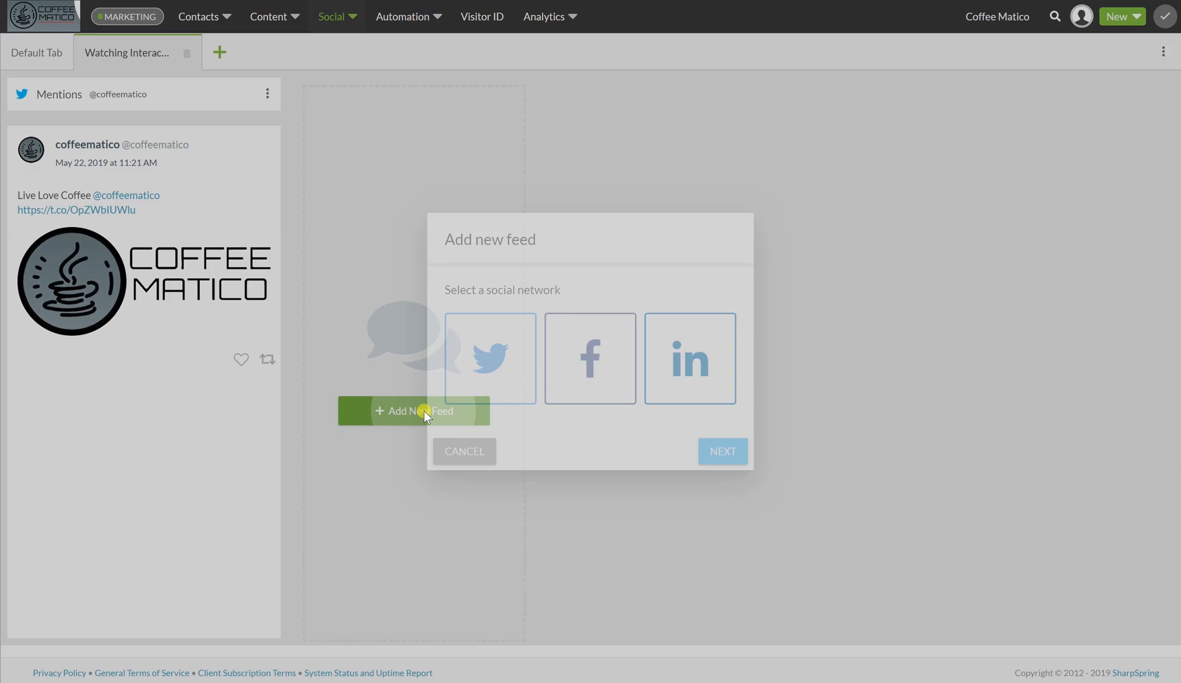
{"action": "left_click", "coordinate": [491, 358]}
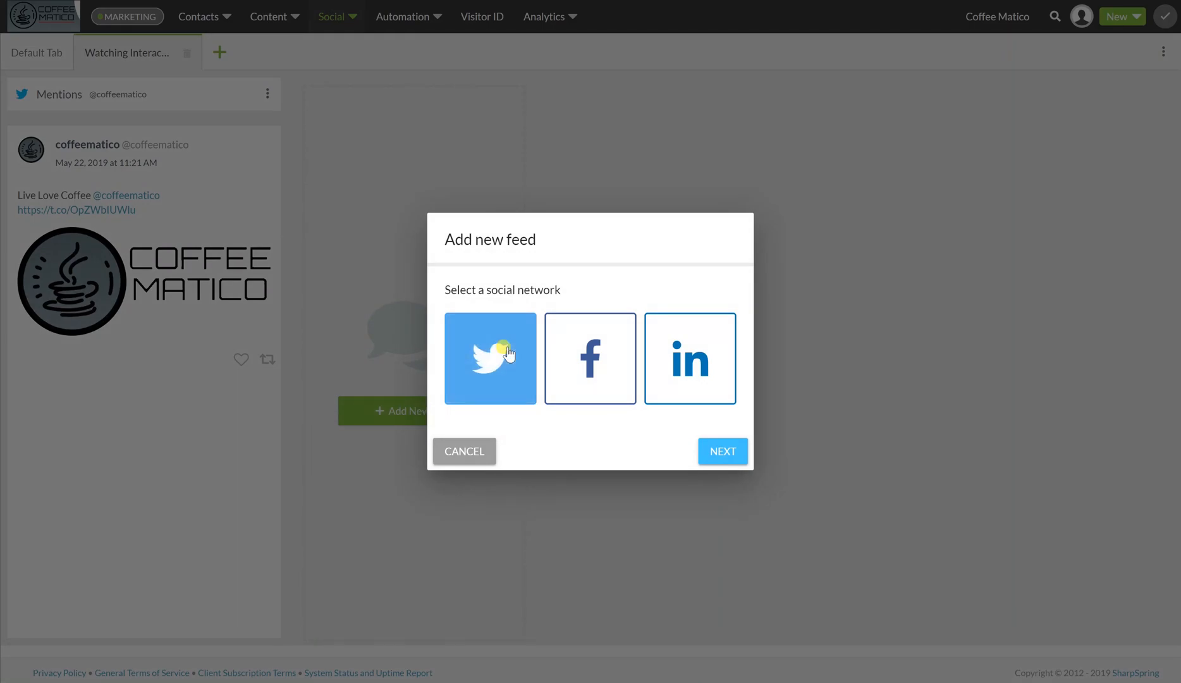
{"action": "left_click", "coordinate": [724, 451]}
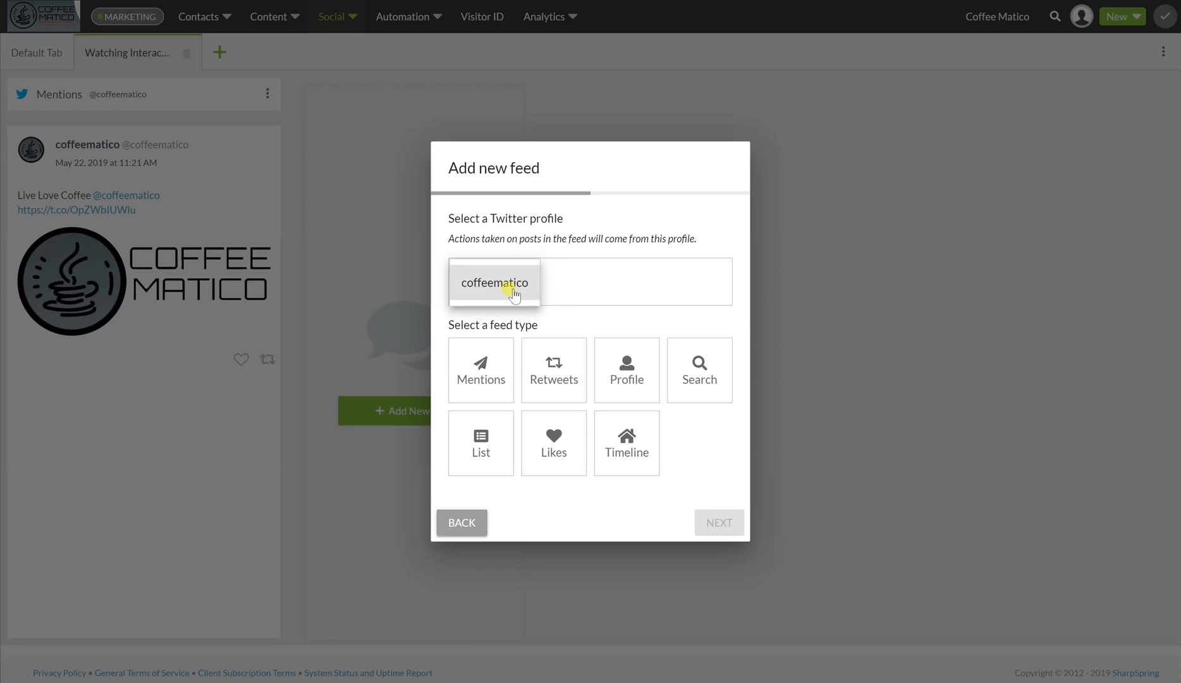
{"action": "left_click", "coordinate": [554, 369]}
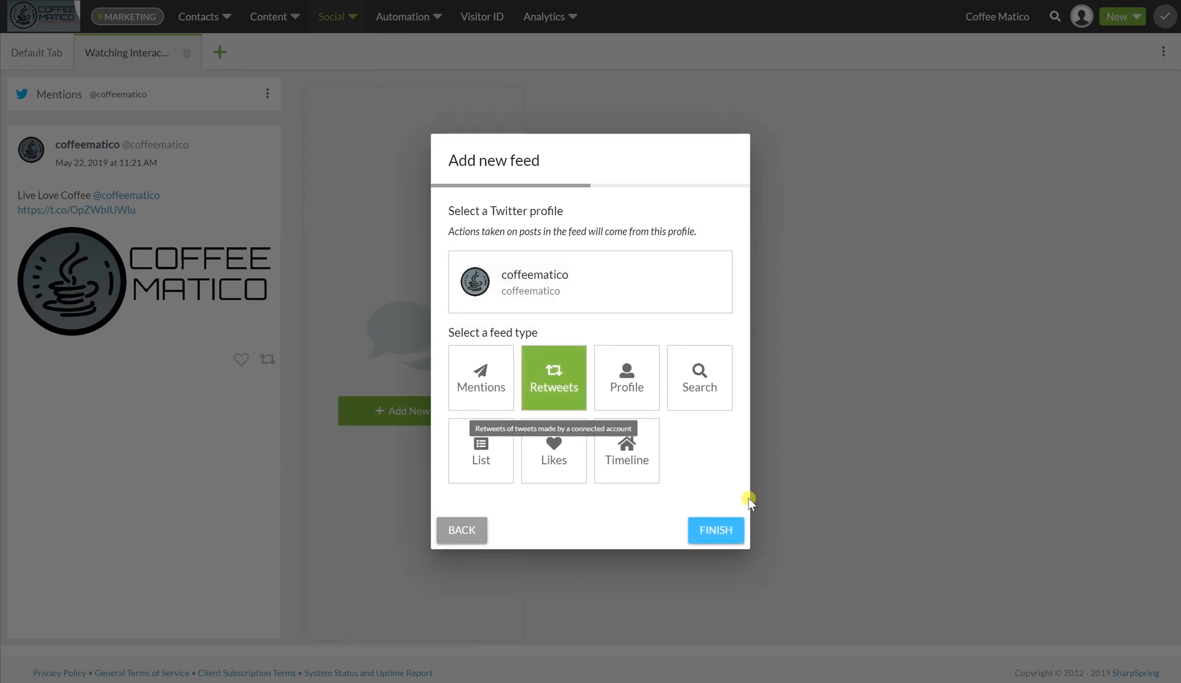
{"action": "left_click", "coordinate": [715, 530]}
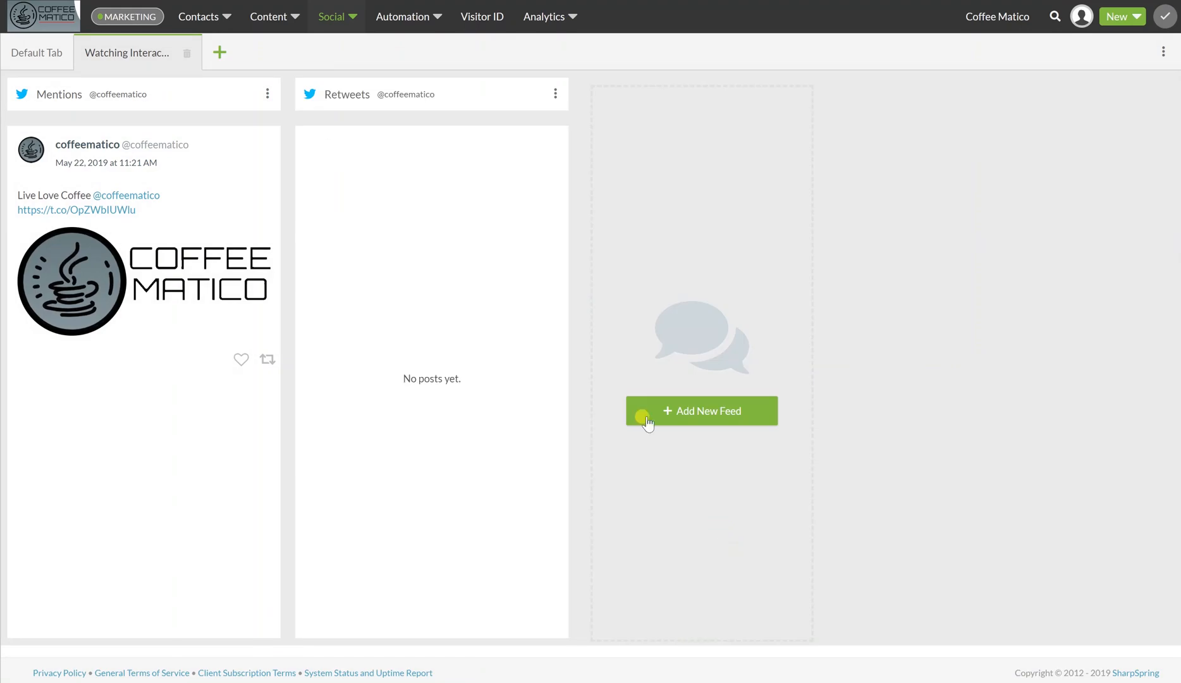
Step: Add a Twitter Likes feed for coffeematico
{"action": "left_click", "coordinate": [702, 411]}
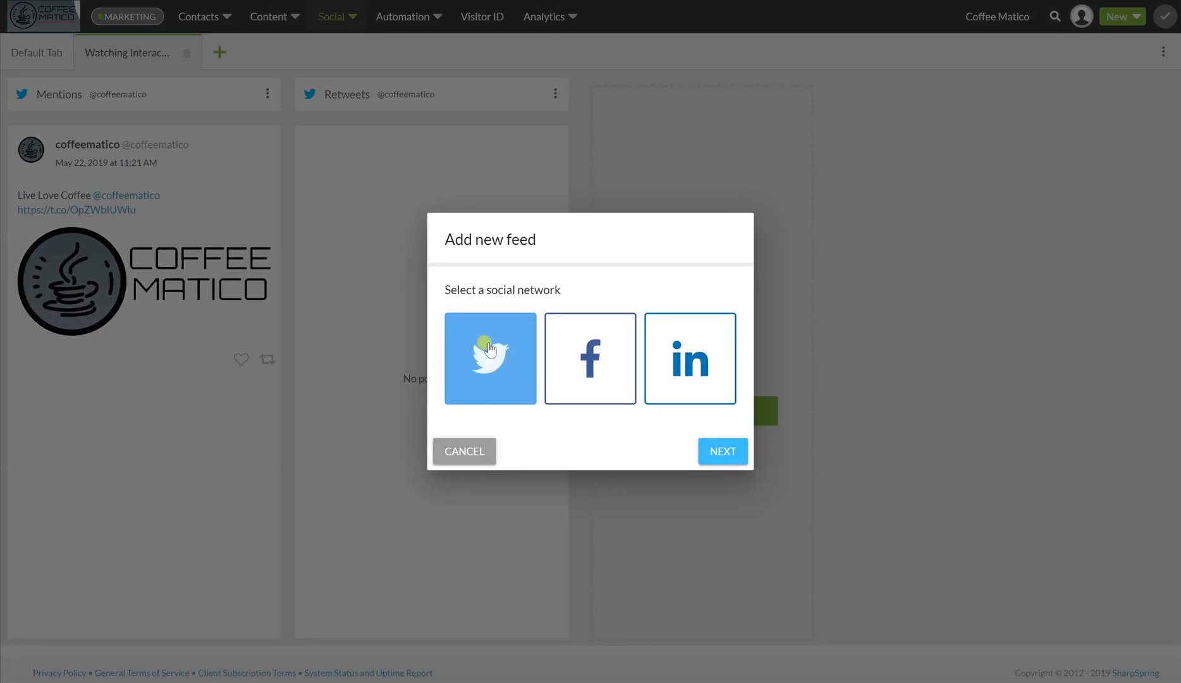
{"action": "left_click", "coordinate": [723, 450]}
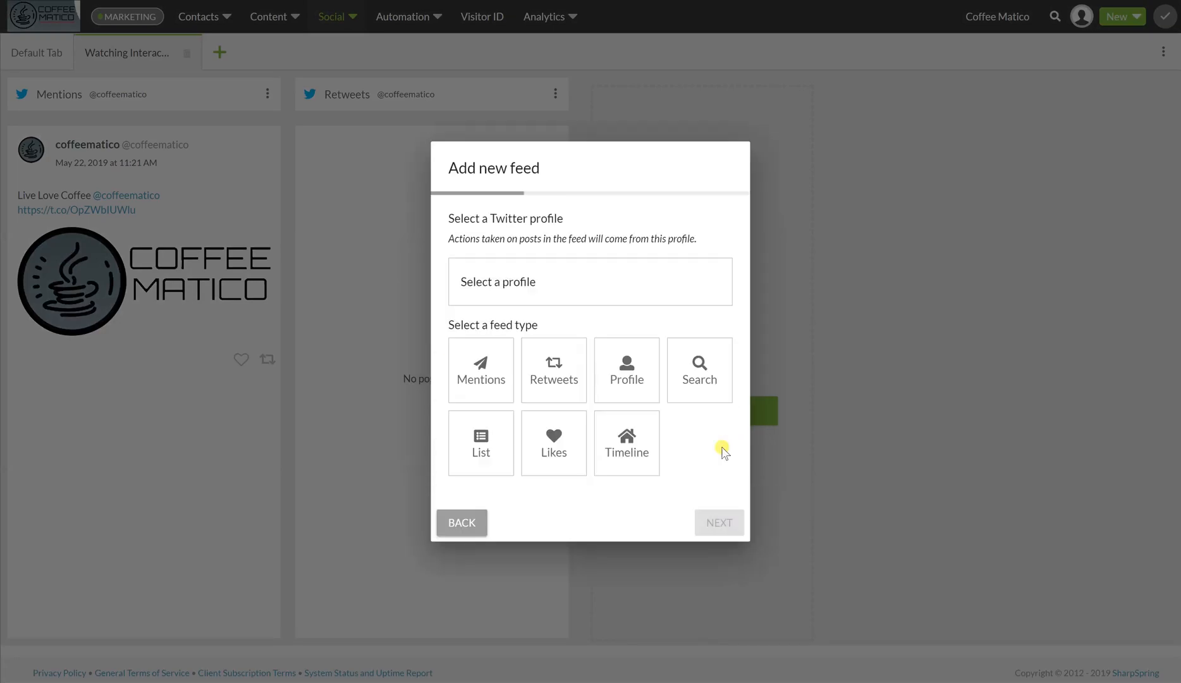
{"action": "mouse_move", "coordinate": [554, 439]}
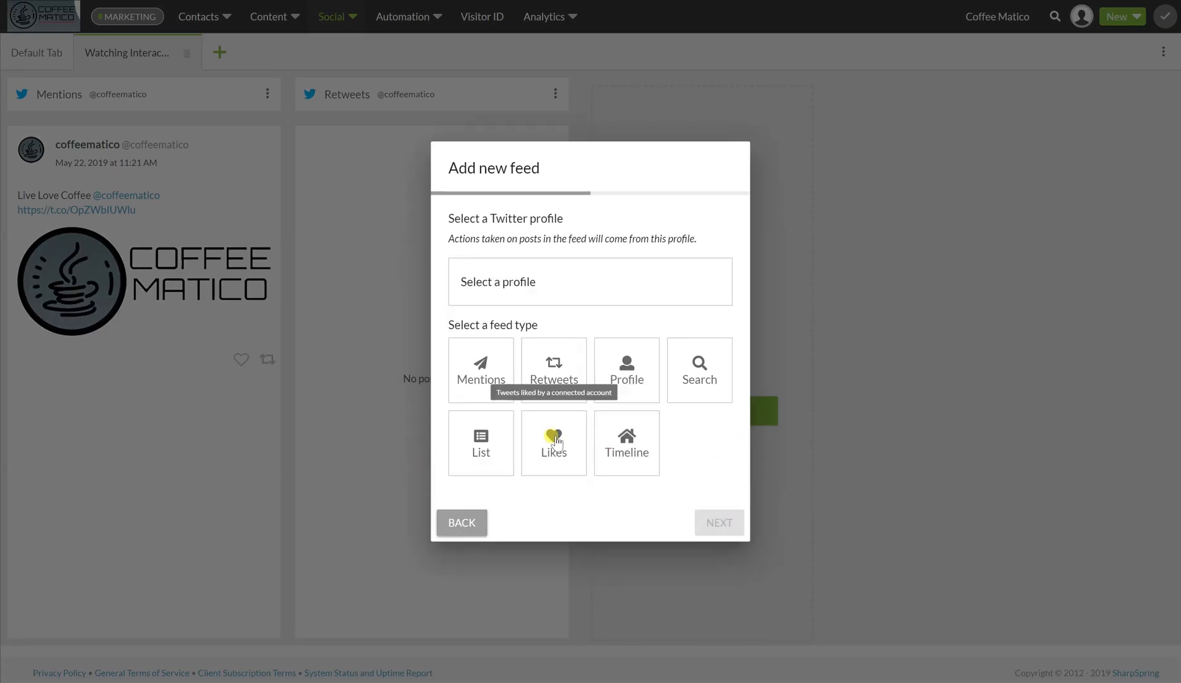
{"action": "mouse_move", "coordinate": [497, 431]}
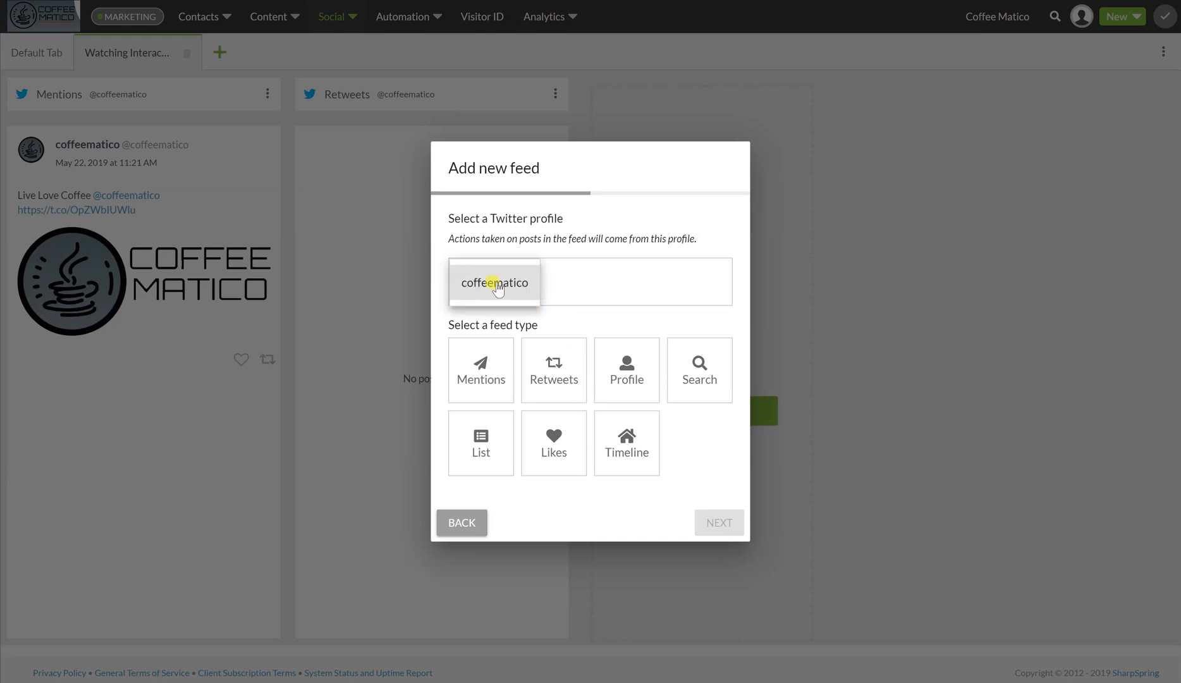
{"action": "left_click", "coordinate": [554, 450]}
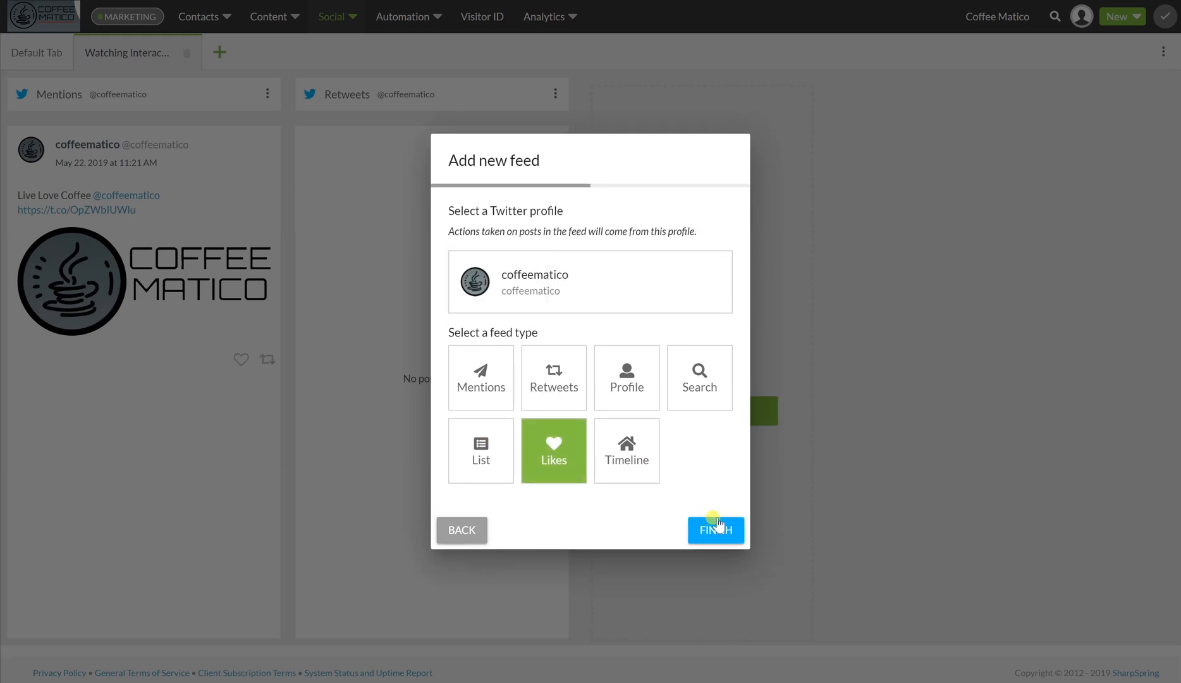
{"action": "left_click", "coordinate": [716, 530]}
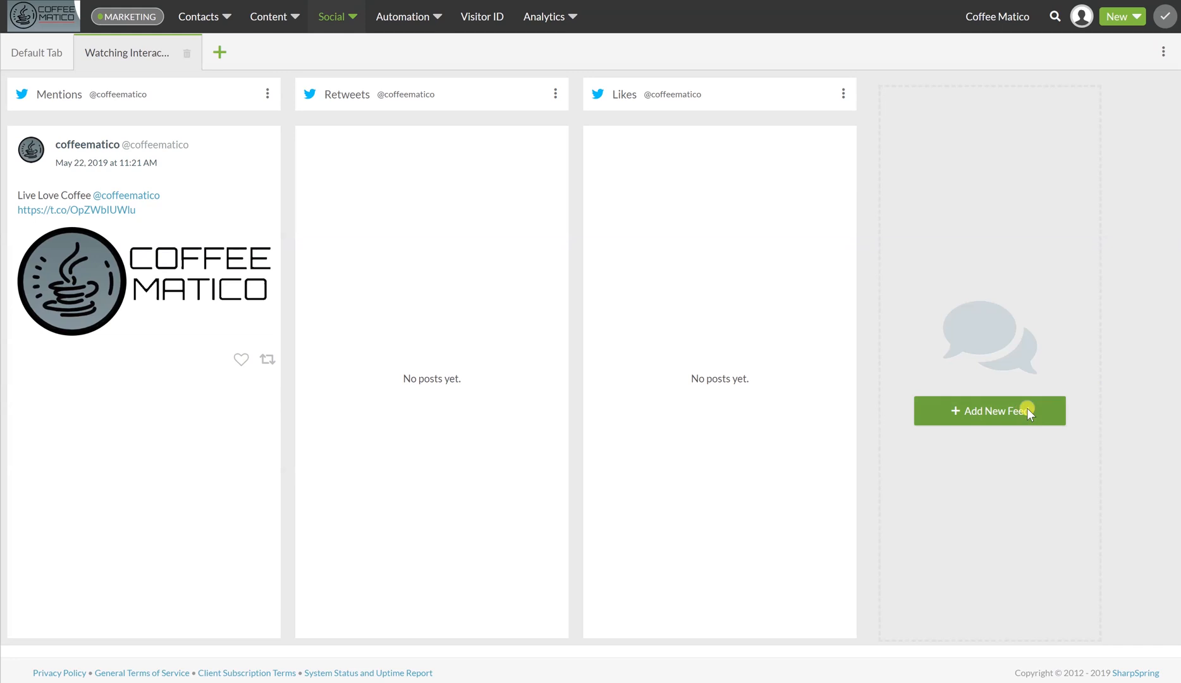
Step: Add a Twitter Timeline feed for coffeematico
{"action": "left_click", "coordinate": [990, 410]}
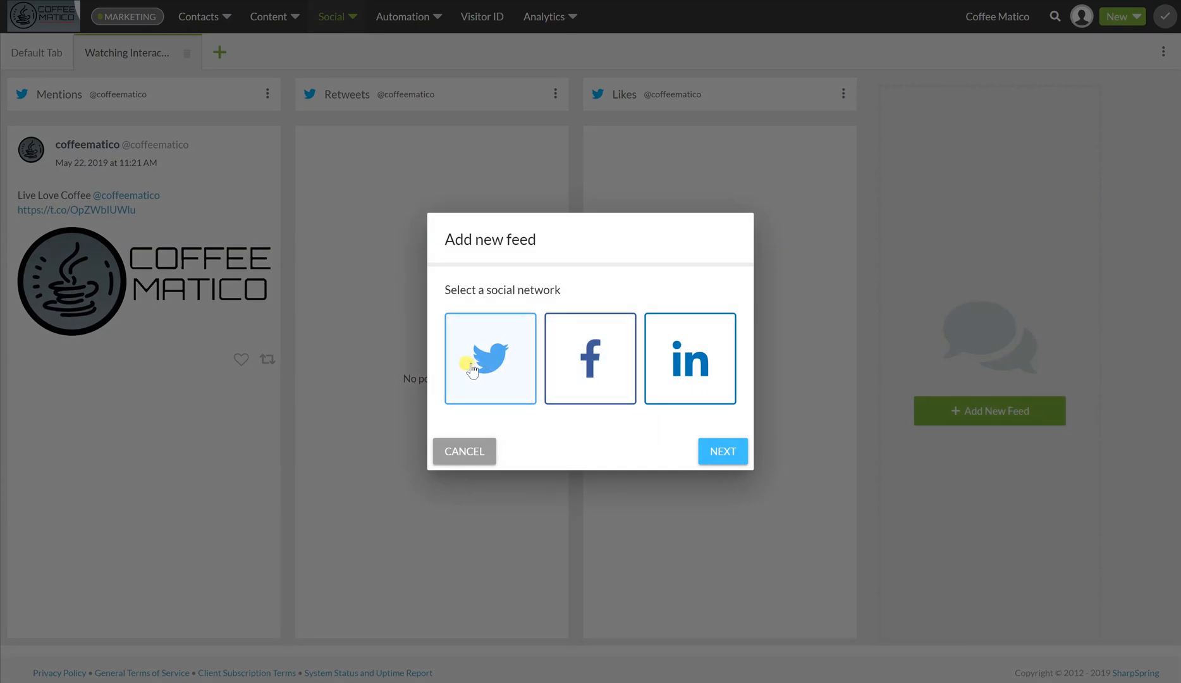
{"action": "left_click", "coordinate": [723, 450]}
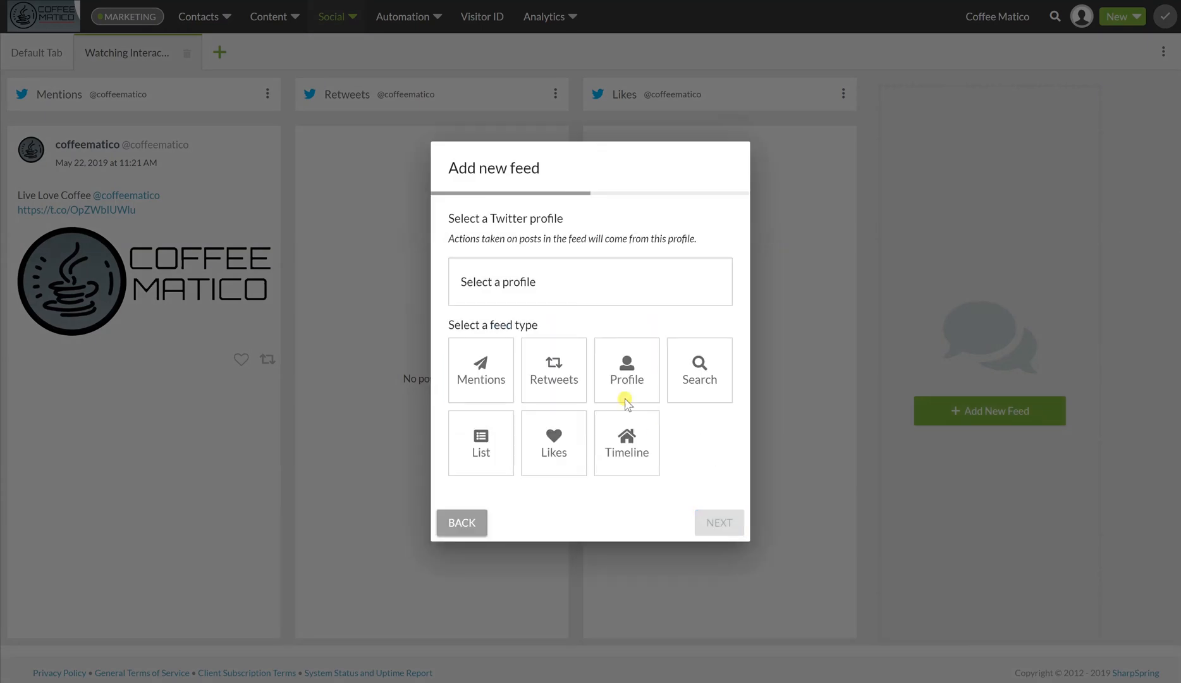
{"action": "left_click", "coordinate": [589, 281]}
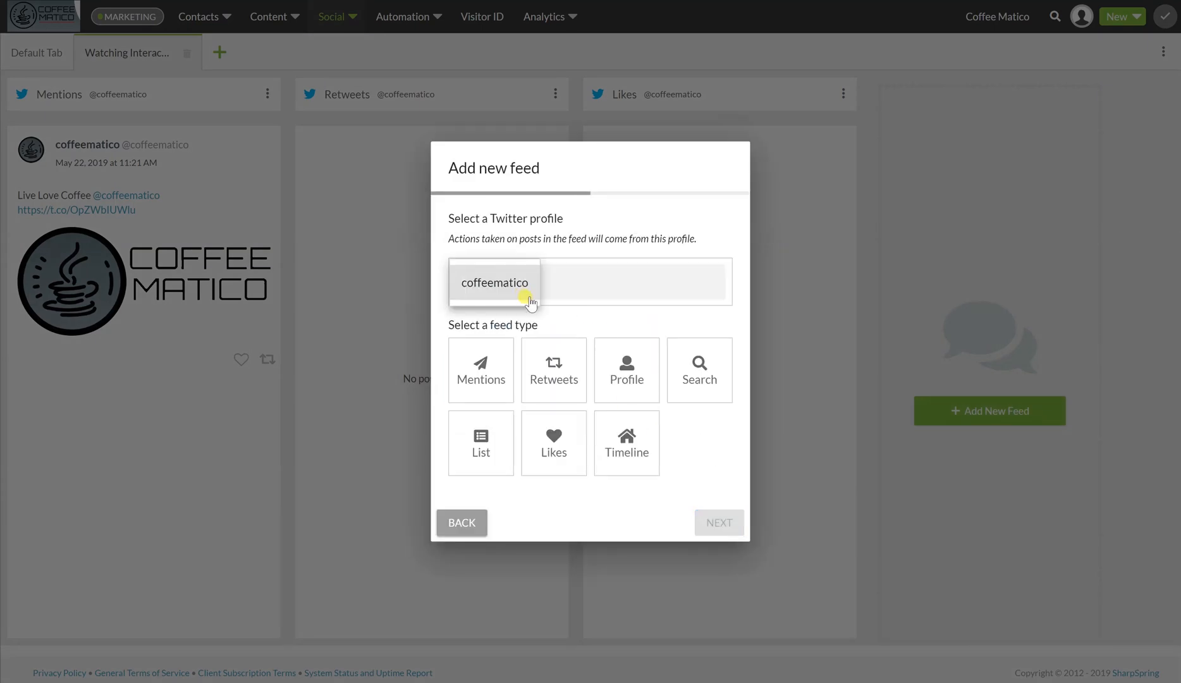
{"action": "left_click", "coordinate": [627, 450]}
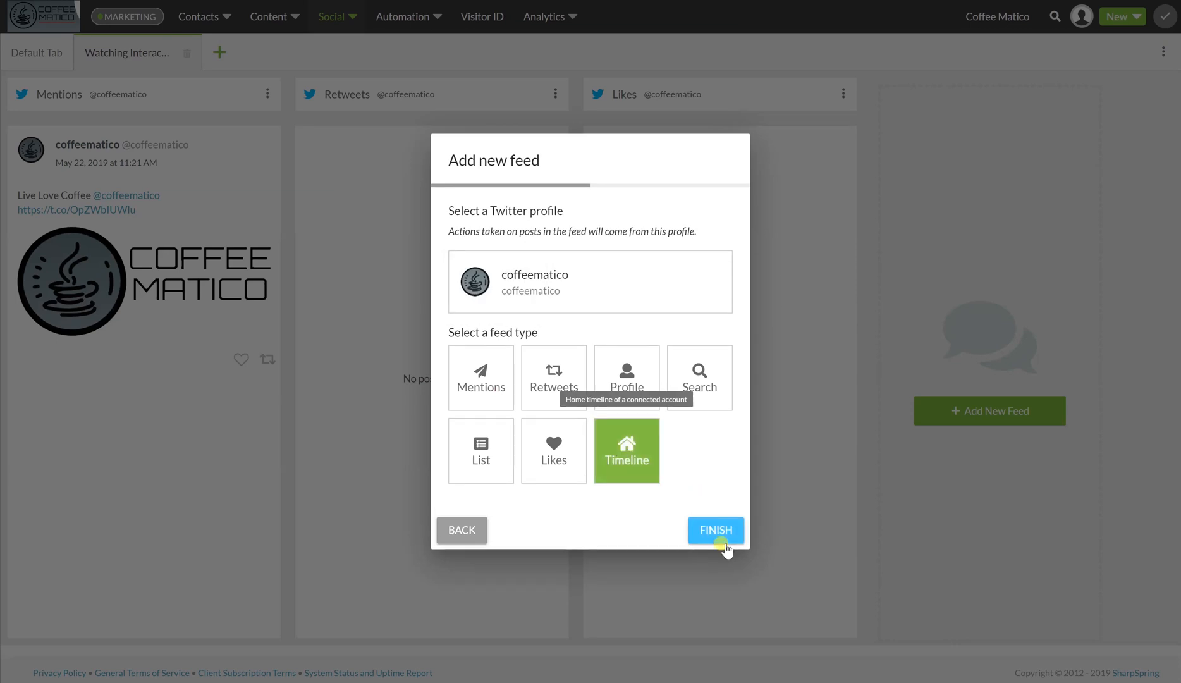
{"action": "left_click", "coordinate": [715, 530]}
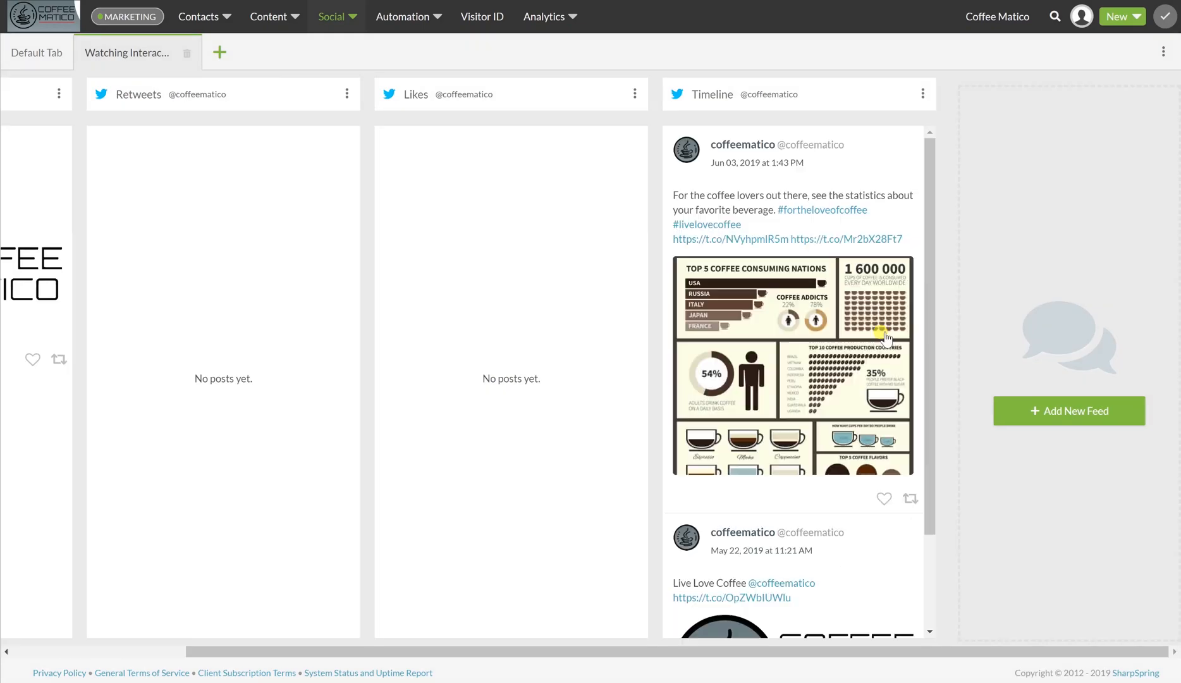
Step: Add a Twitter Search feed on coffeematico following the #lovecoffee hashtag
{"action": "left_click", "coordinate": [1068, 411]}
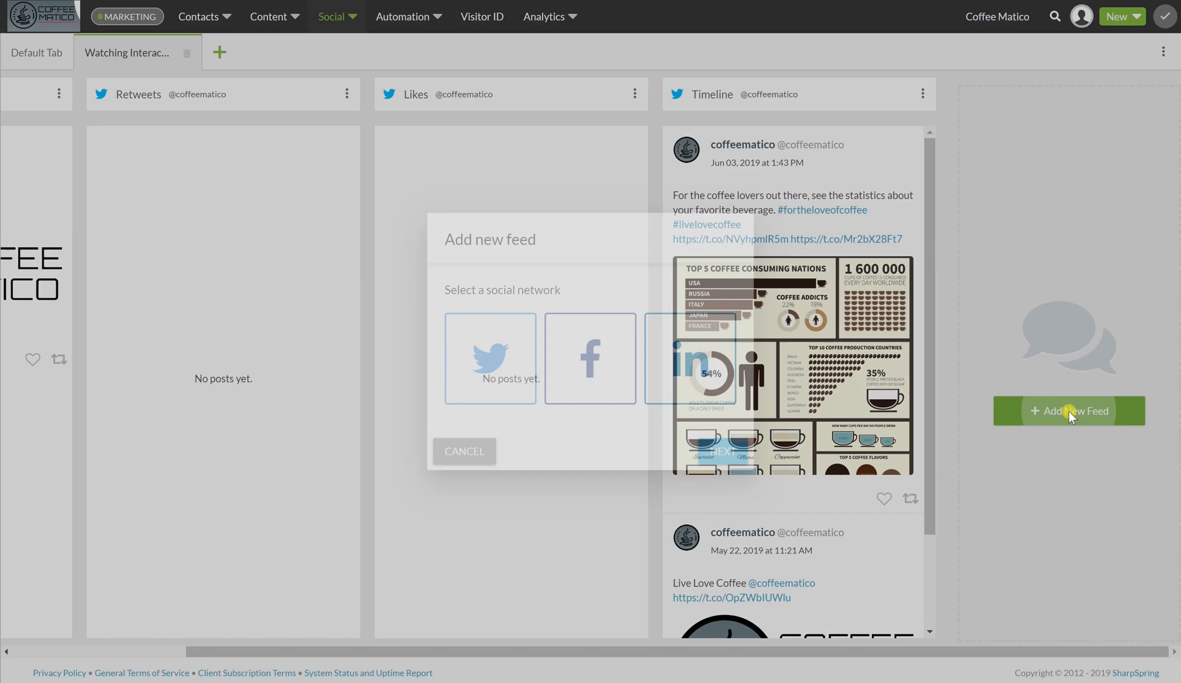
{"action": "left_click", "coordinate": [491, 358]}
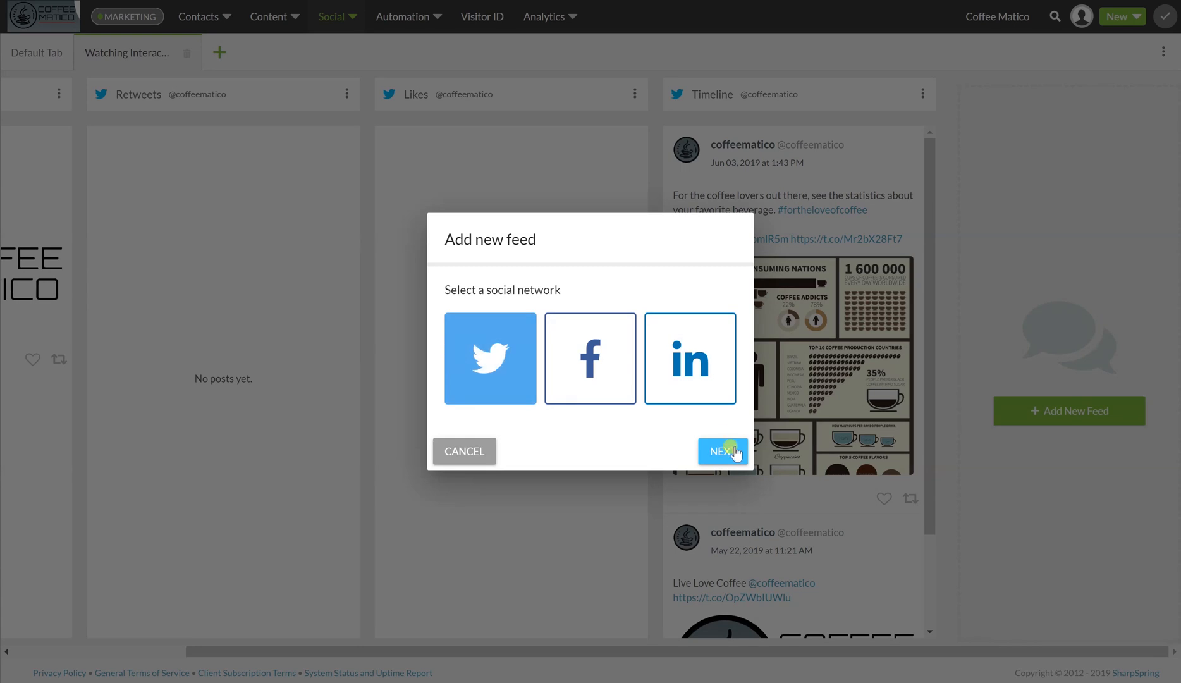
{"action": "left_click", "coordinate": [722, 450]}
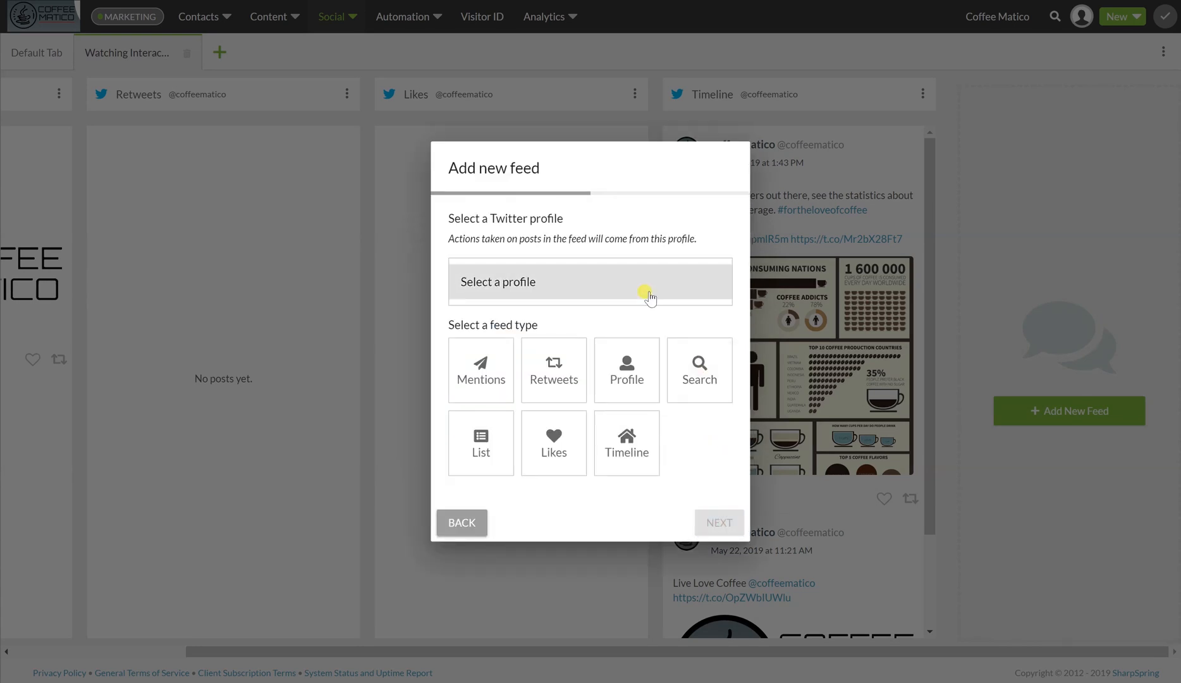
{"action": "left_click", "coordinate": [589, 282]}
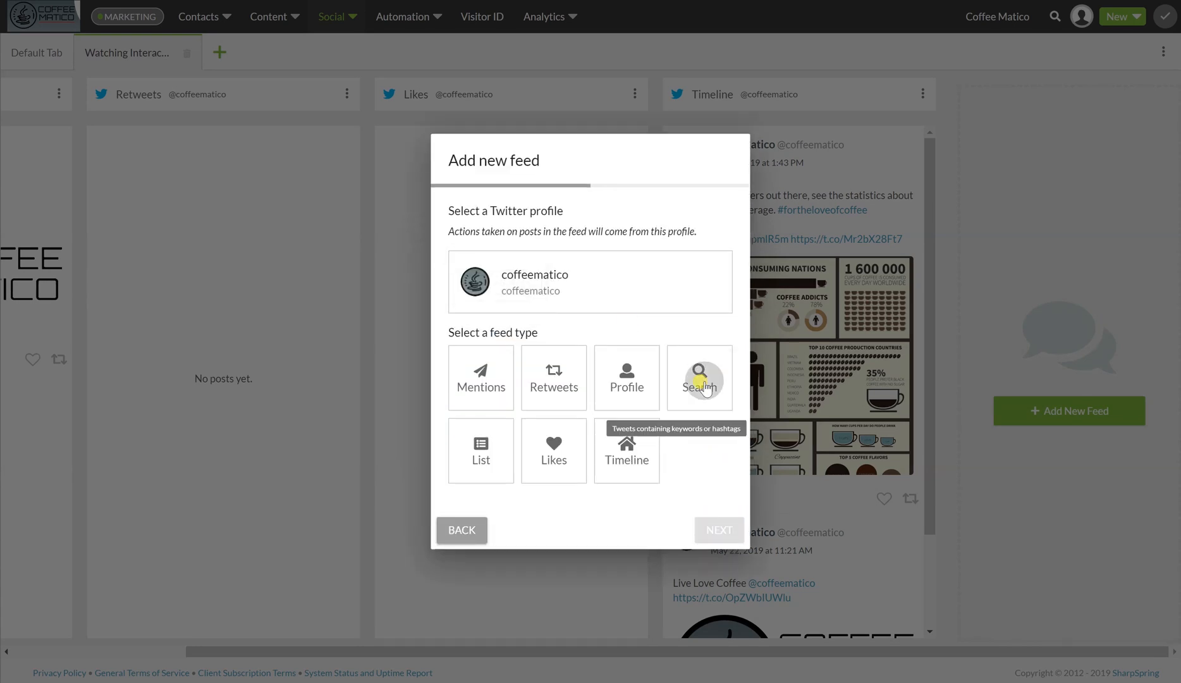
{"action": "left_click", "coordinate": [699, 376]}
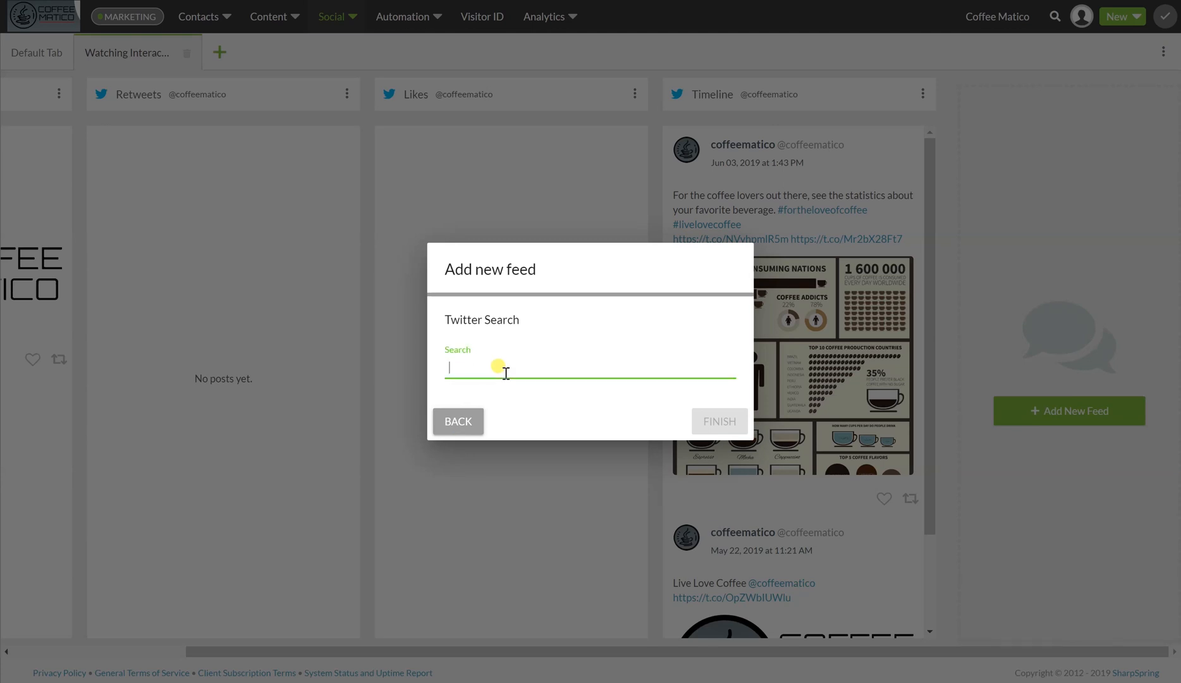
{"action": "type", "text": "#lovecoffee"}
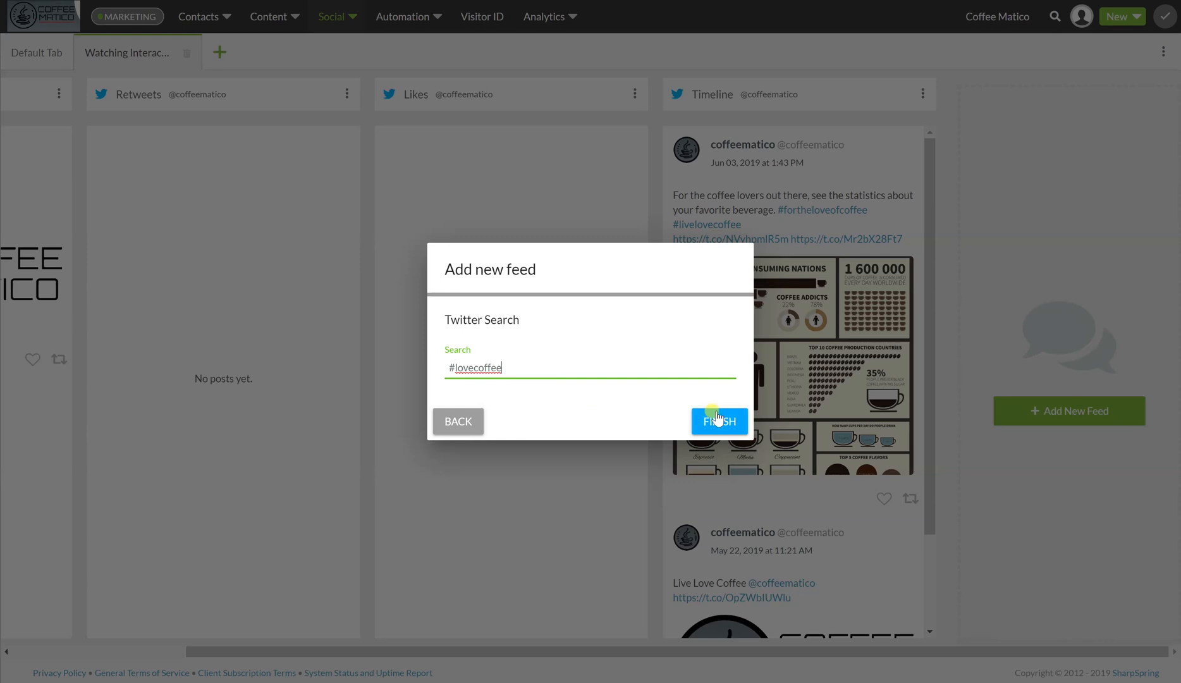
{"action": "left_click", "coordinate": [719, 421]}
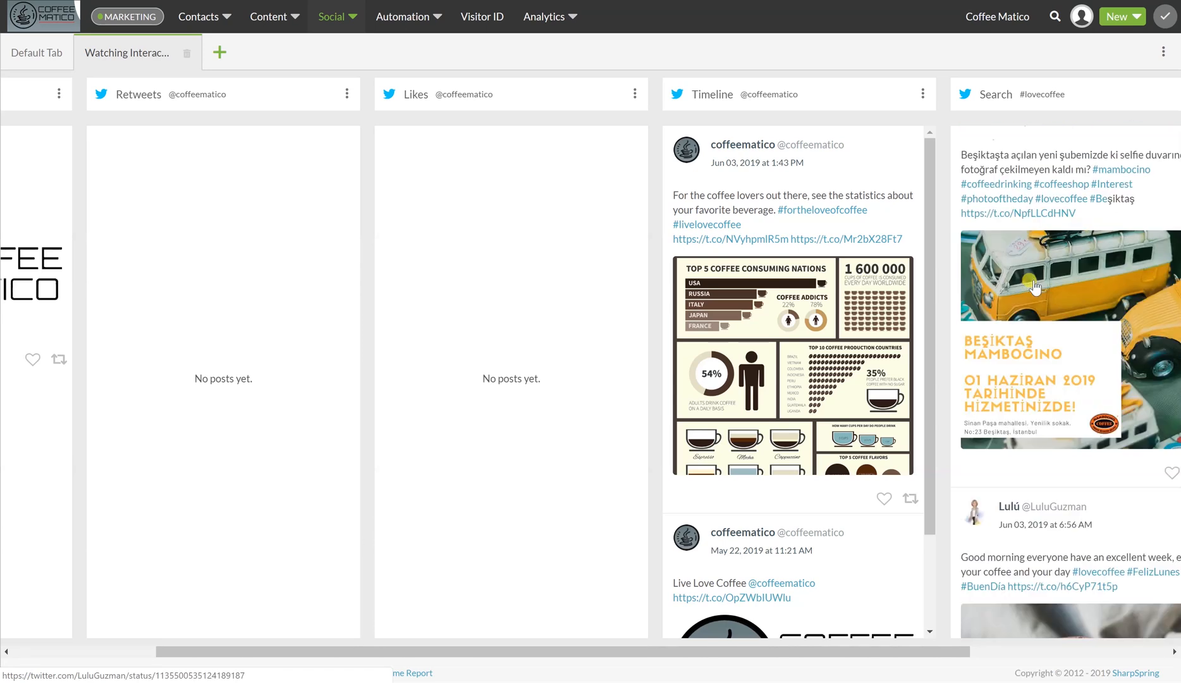
{"action": "scroll", "scroll_direction": "down", "scroll_amount": 3}
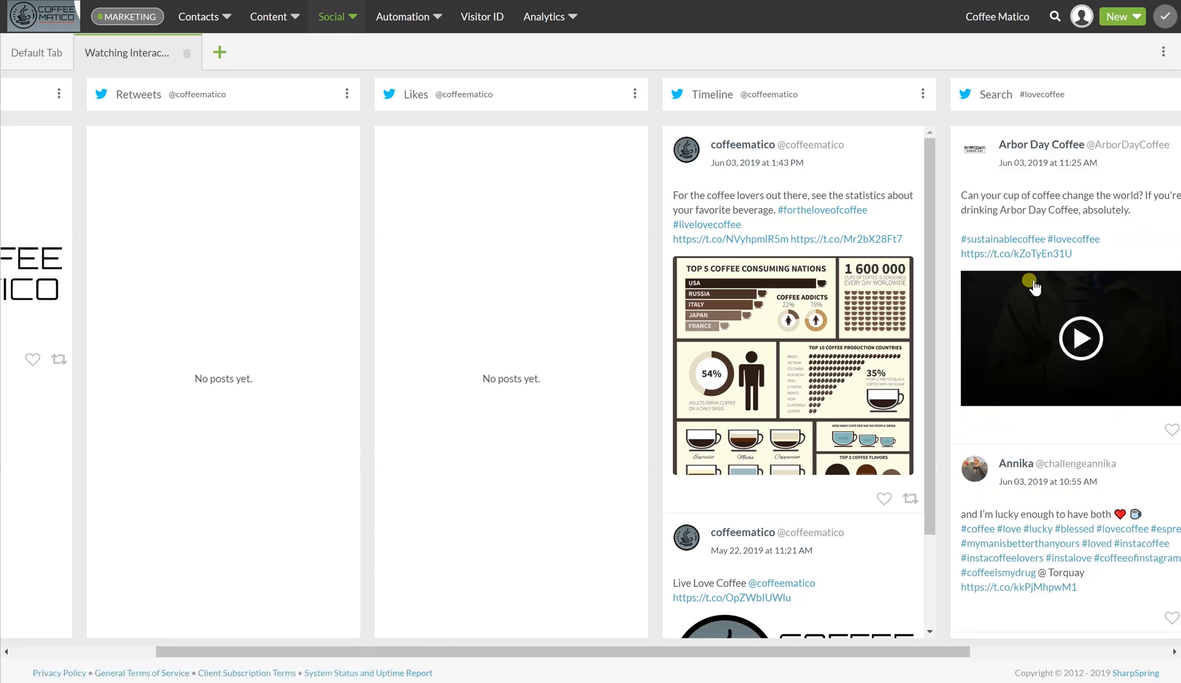
{"action": "mouse_move", "coordinate": [1034, 191]}
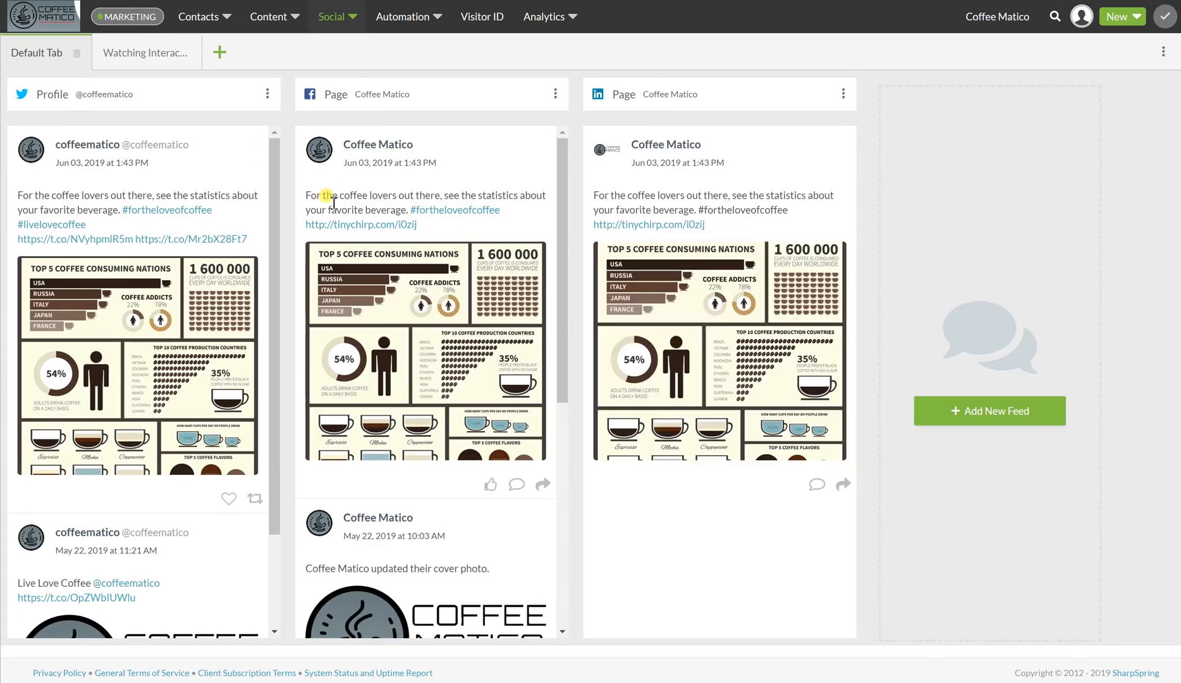
Step: Add a Facebook Page Tag feed for the Coffee Matico page
{"action": "left_click", "coordinate": [146, 52]}
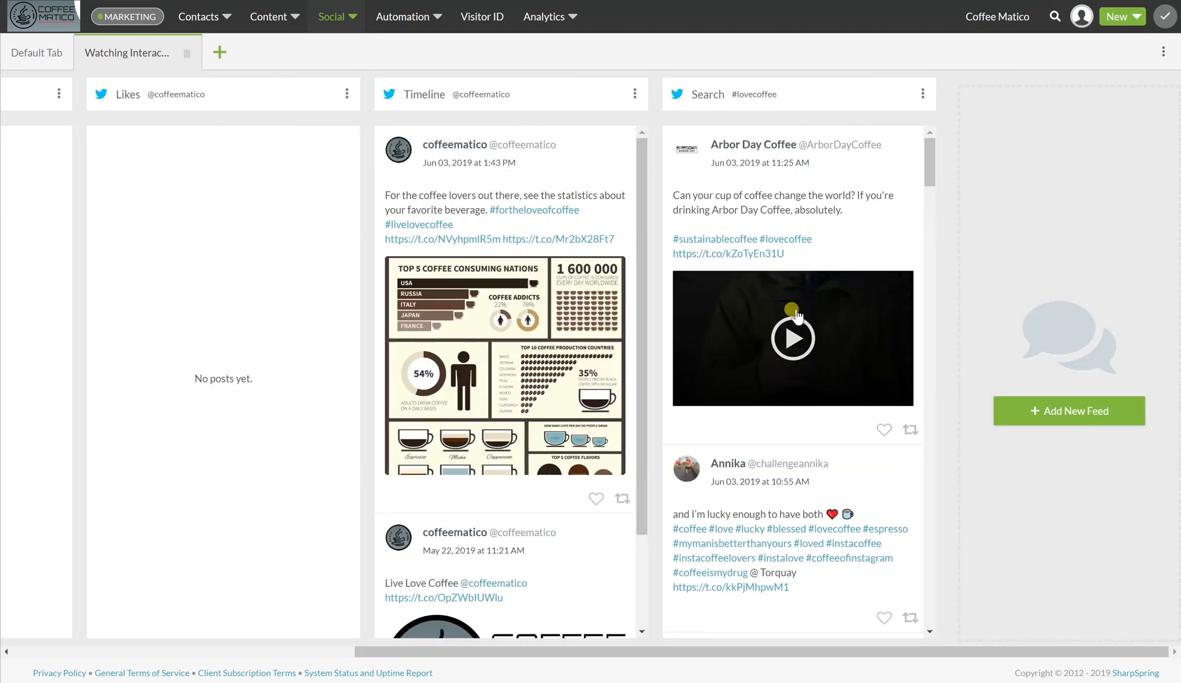
{"action": "left_click", "coordinate": [1067, 417]}
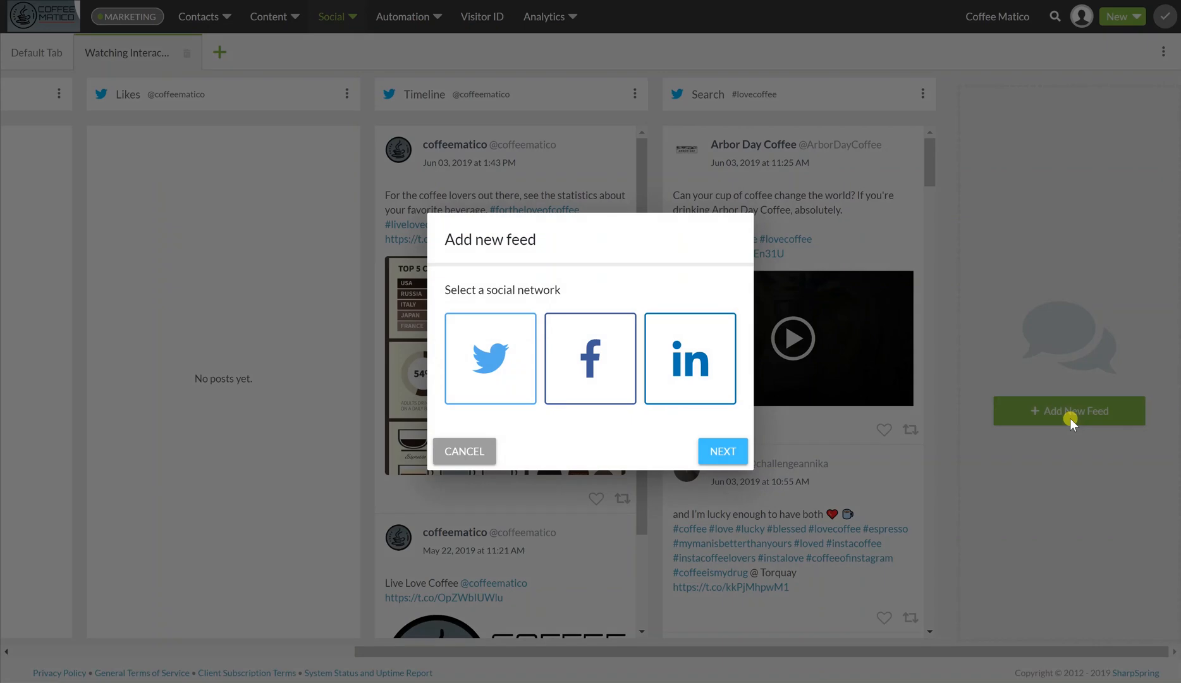
{"action": "left_click", "coordinate": [589, 357]}
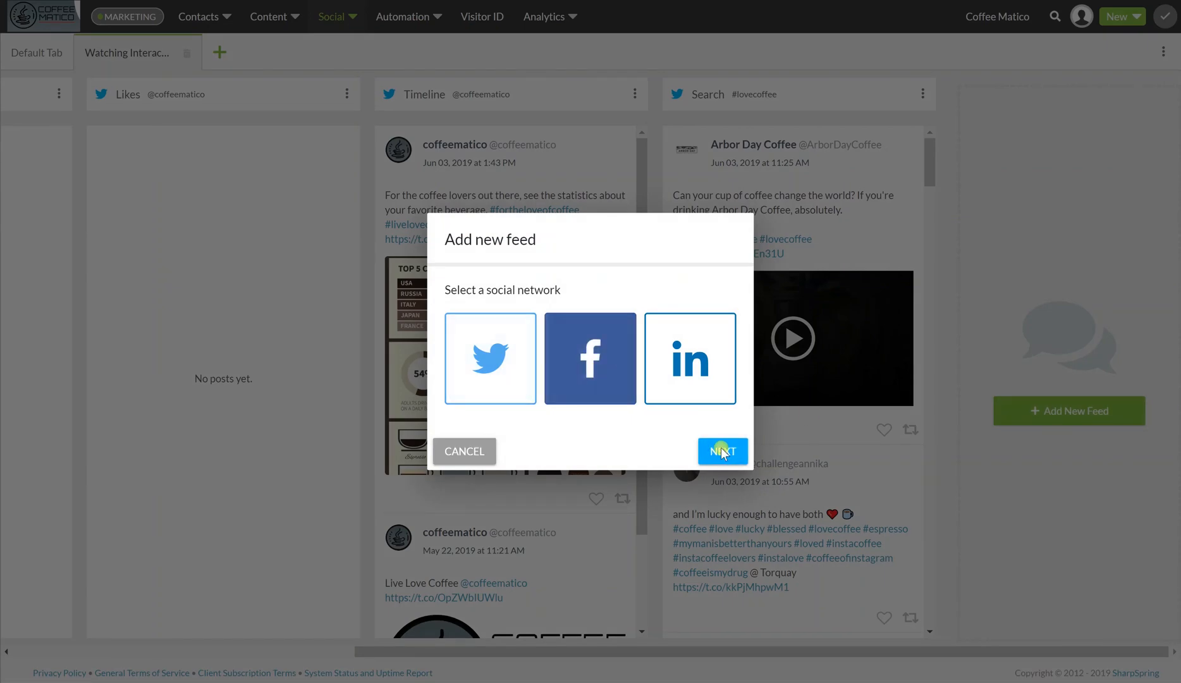
{"action": "left_click", "coordinate": [721, 450]}
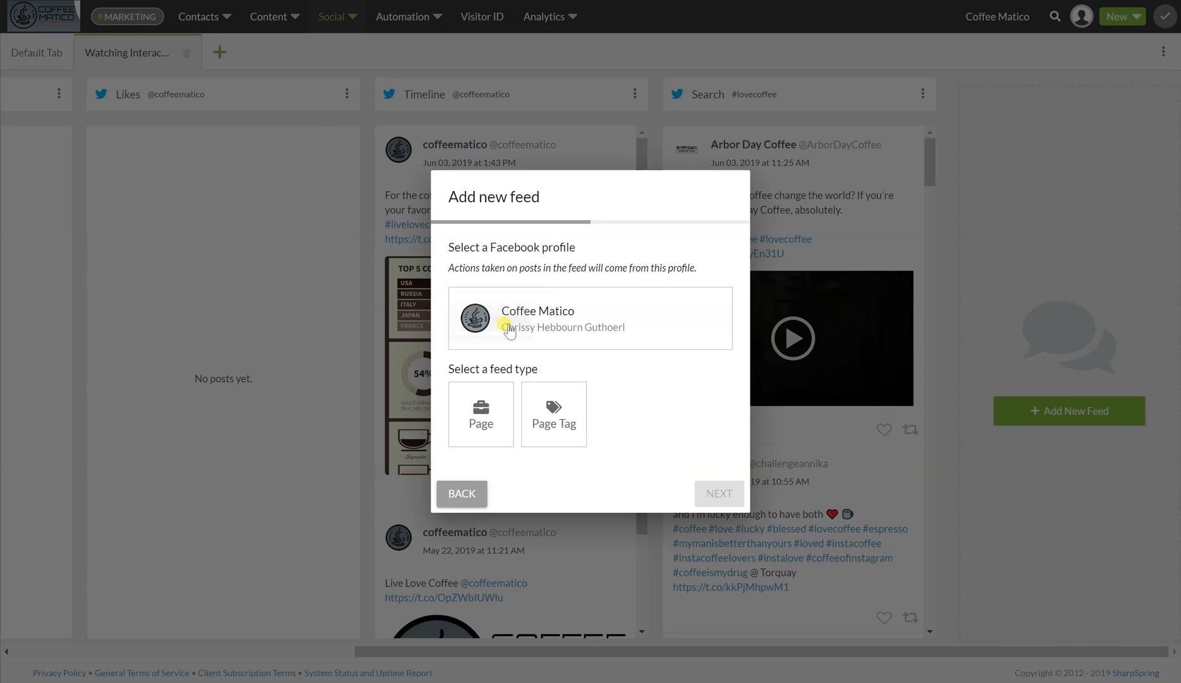
{"action": "left_click", "coordinate": [553, 414]}
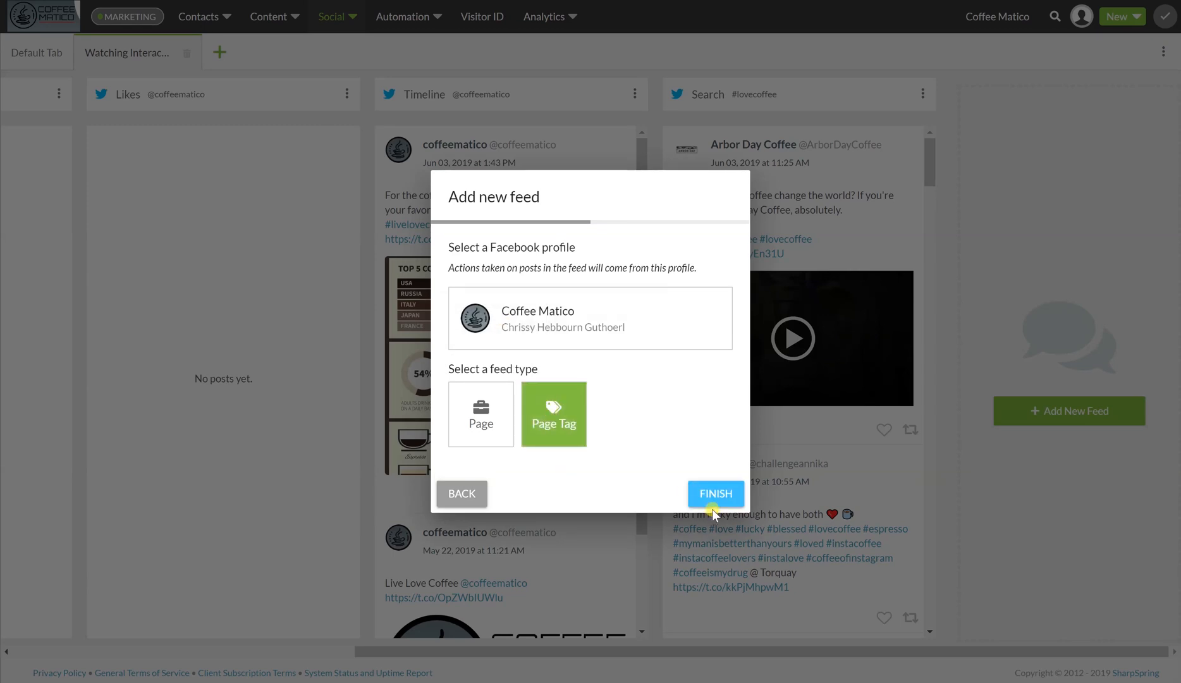
{"action": "left_click", "coordinate": [716, 493]}
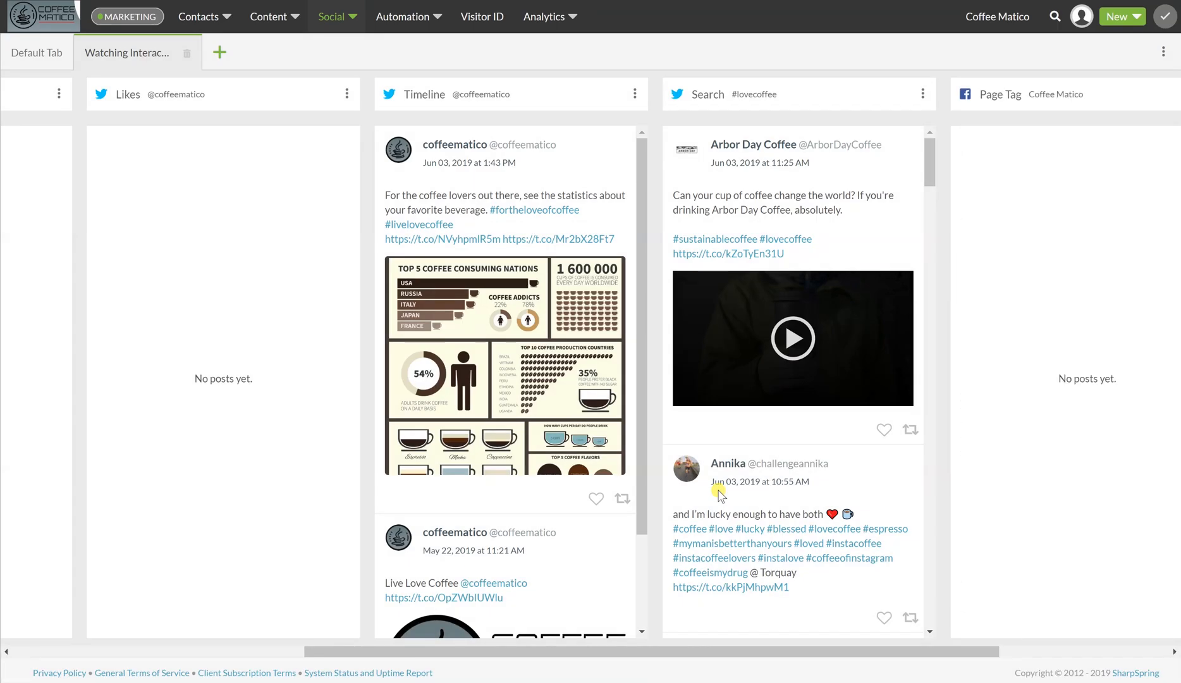
{"action": "mouse_move", "coordinate": [1087, 400]}
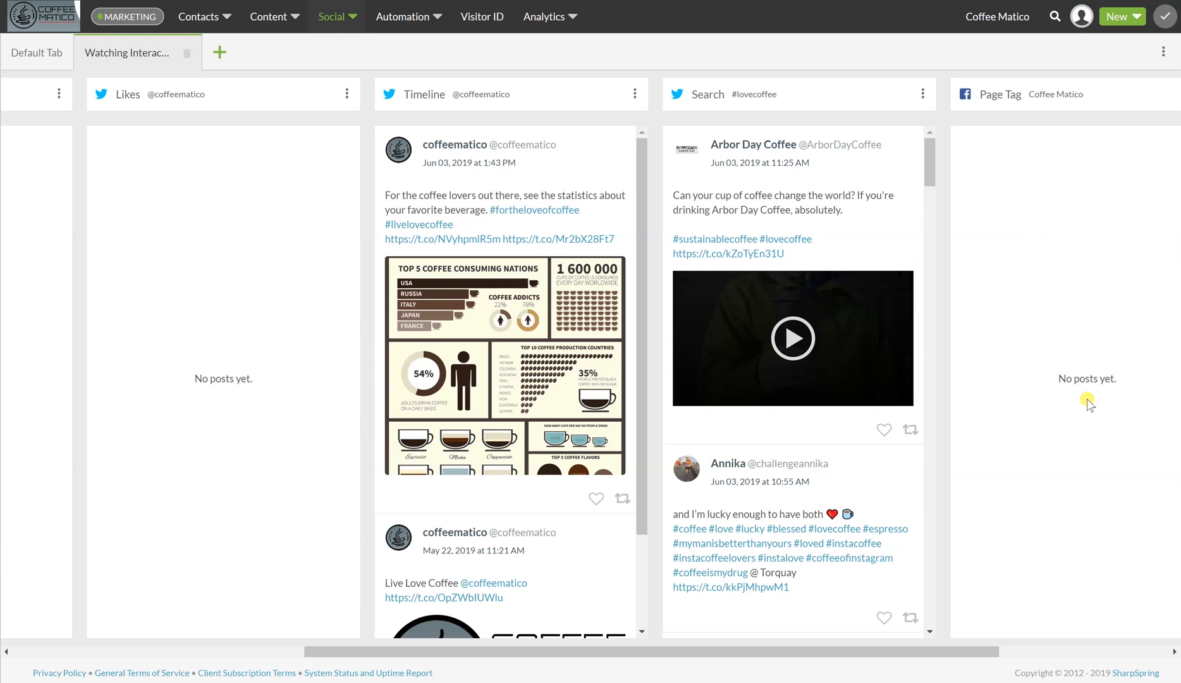
{"action": "mouse_move", "coordinate": [895, 372]}
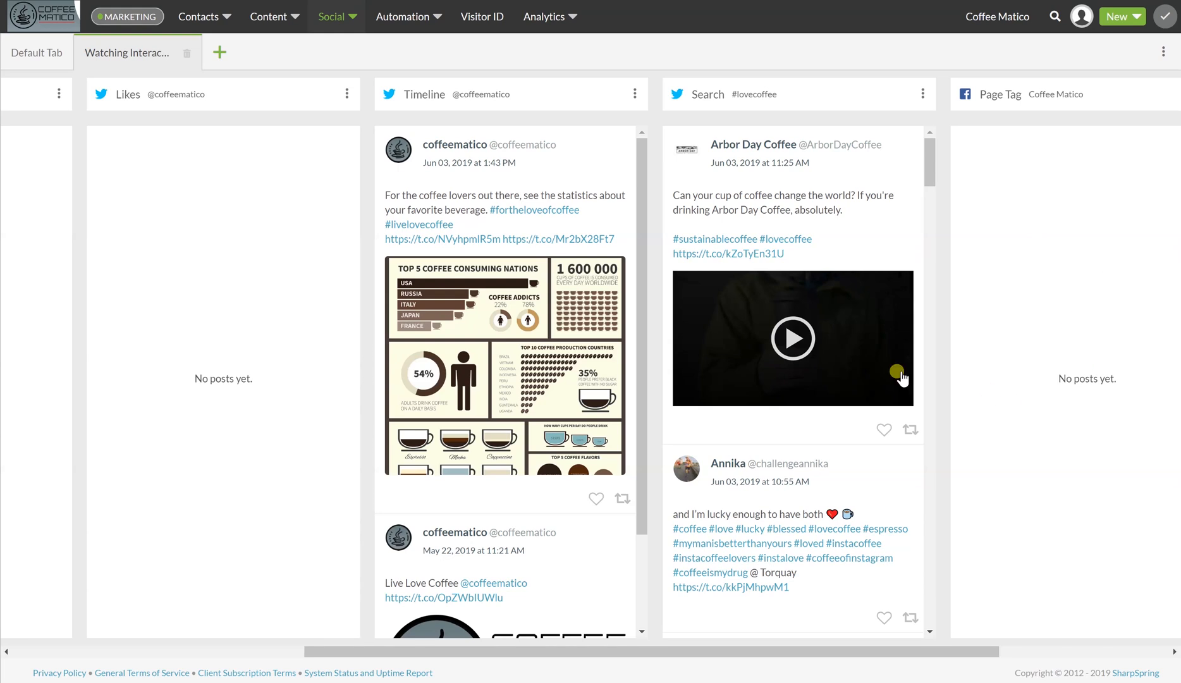
Step: Switch back to the Default Tab with its Twitter, Facebook and LinkedIn feeds
{"action": "left_click", "coordinate": [35, 52]}
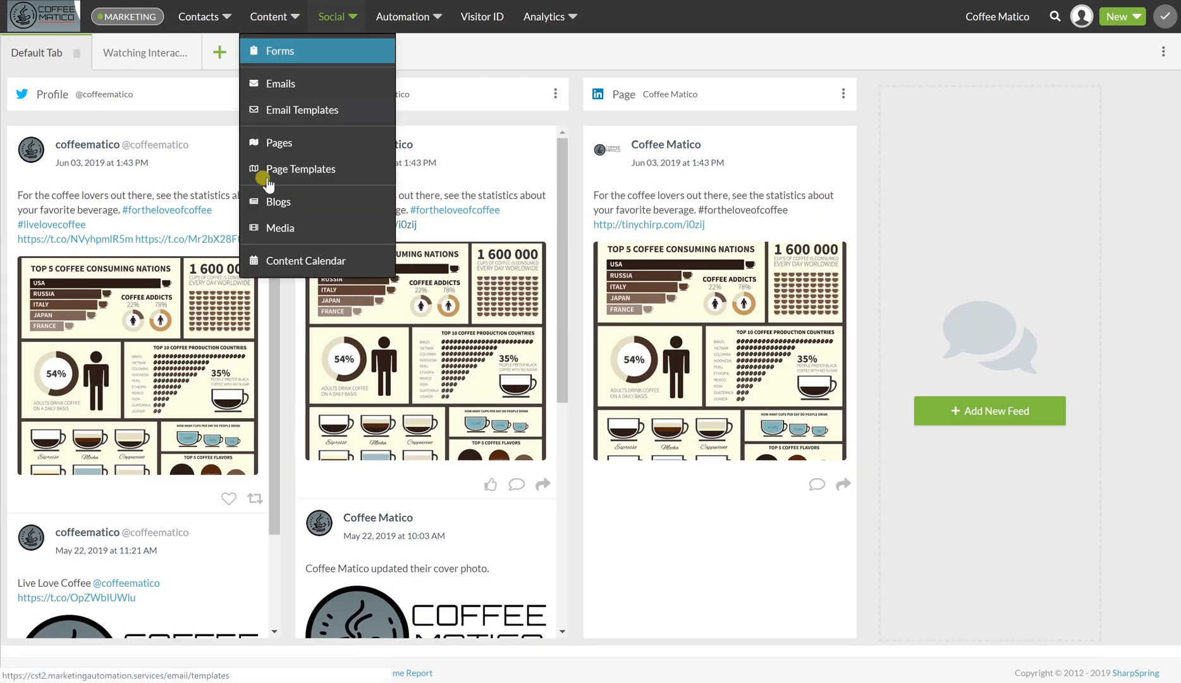
Step: Go to the Media Center listing the Coffee Infograph with its 3 views
{"action": "left_click", "coordinate": [279, 227]}
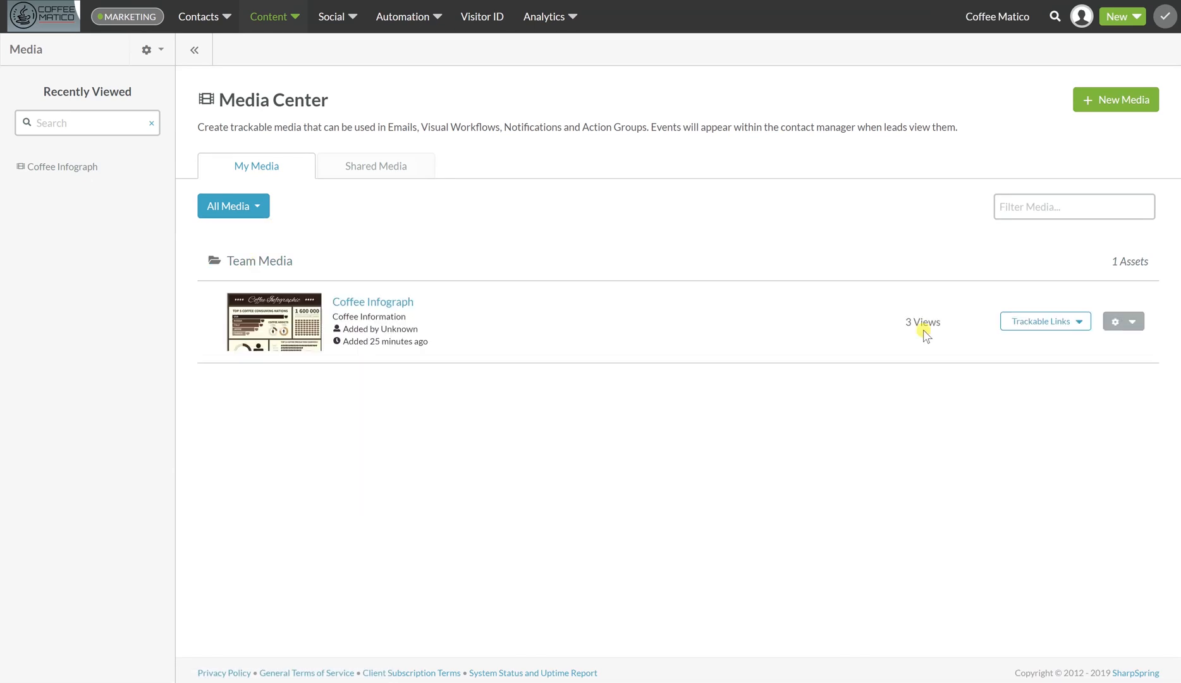
{"action": "mouse_move", "coordinate": [933, 314]}
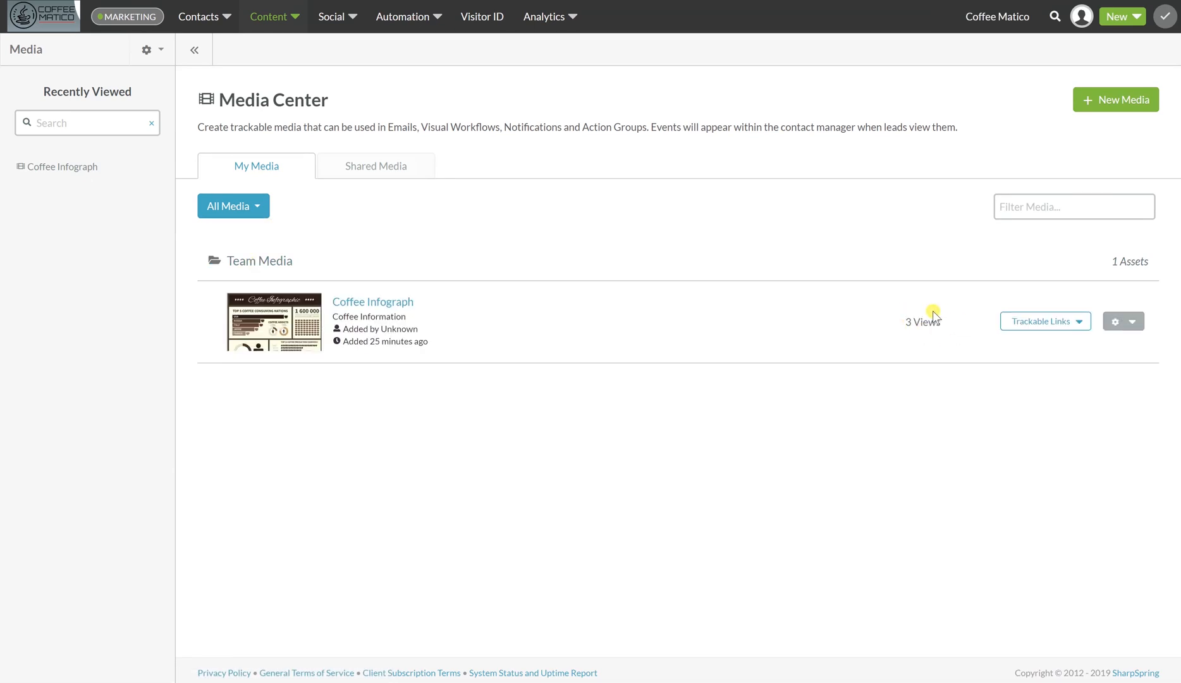
{"action": "left_click", "coordinate": [365, 301]}
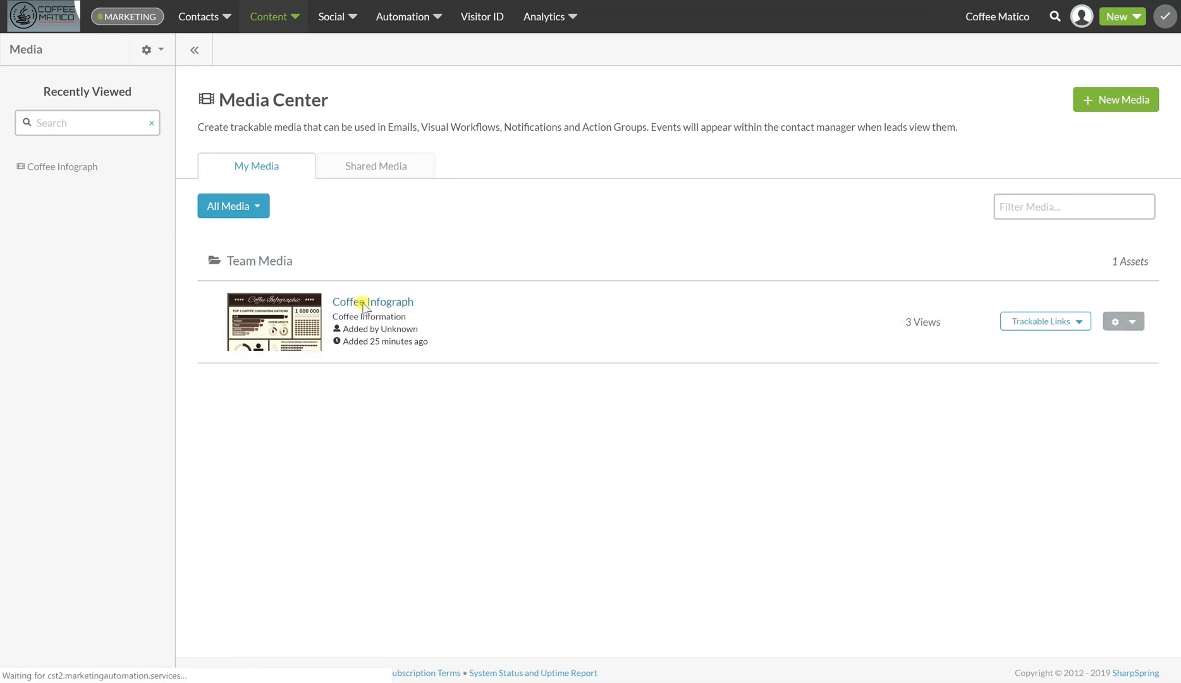
Step: Review the Coffee Infograph's 3-view statistics, then return to the home dashboard
{"action": "left_click", "coordinate": [371, 302]}
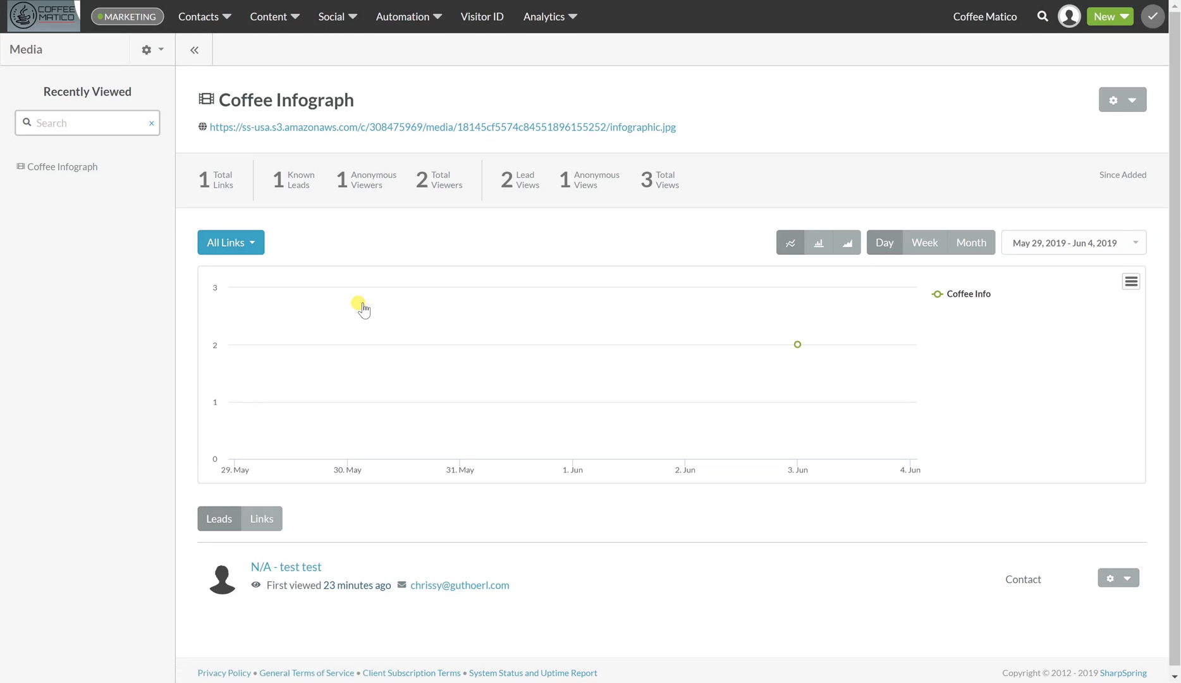
{"action": "mouse_move", "coordinate": [798, 344]}
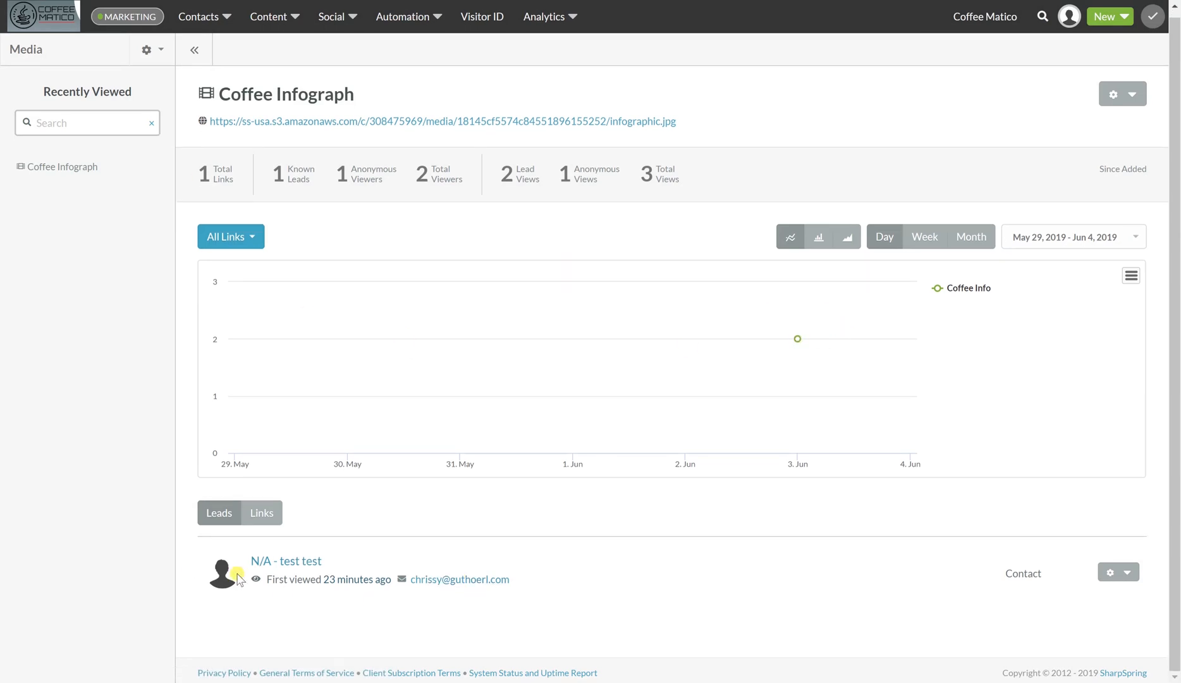
{"action": "mouse_move", "coordinate": [952, 331]}
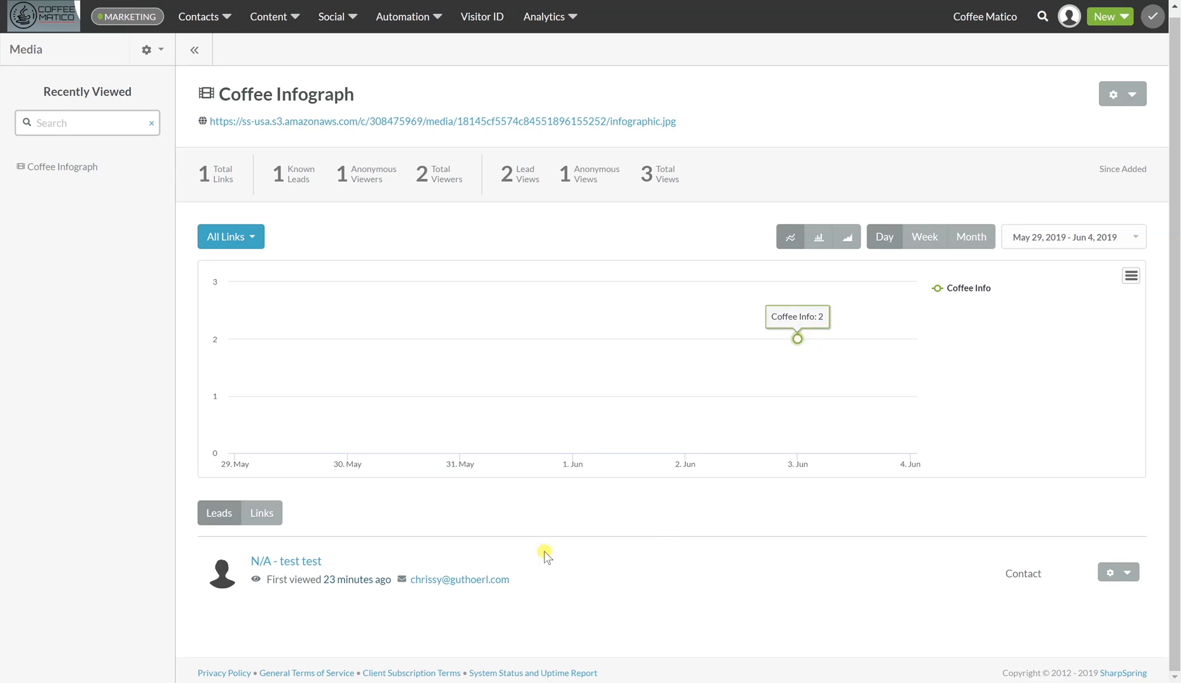
{"action": "mouse_move", "coordinate": [817, 347]}
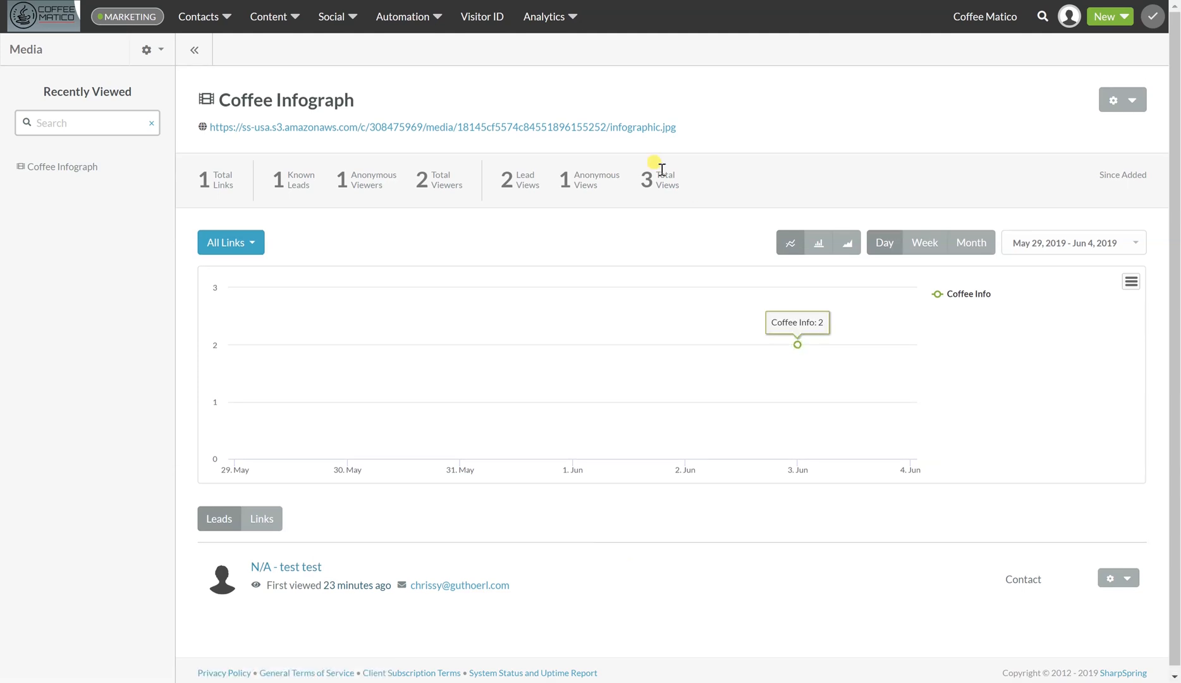
{"action": "mouse_move", "coordinate": [657, 178]}
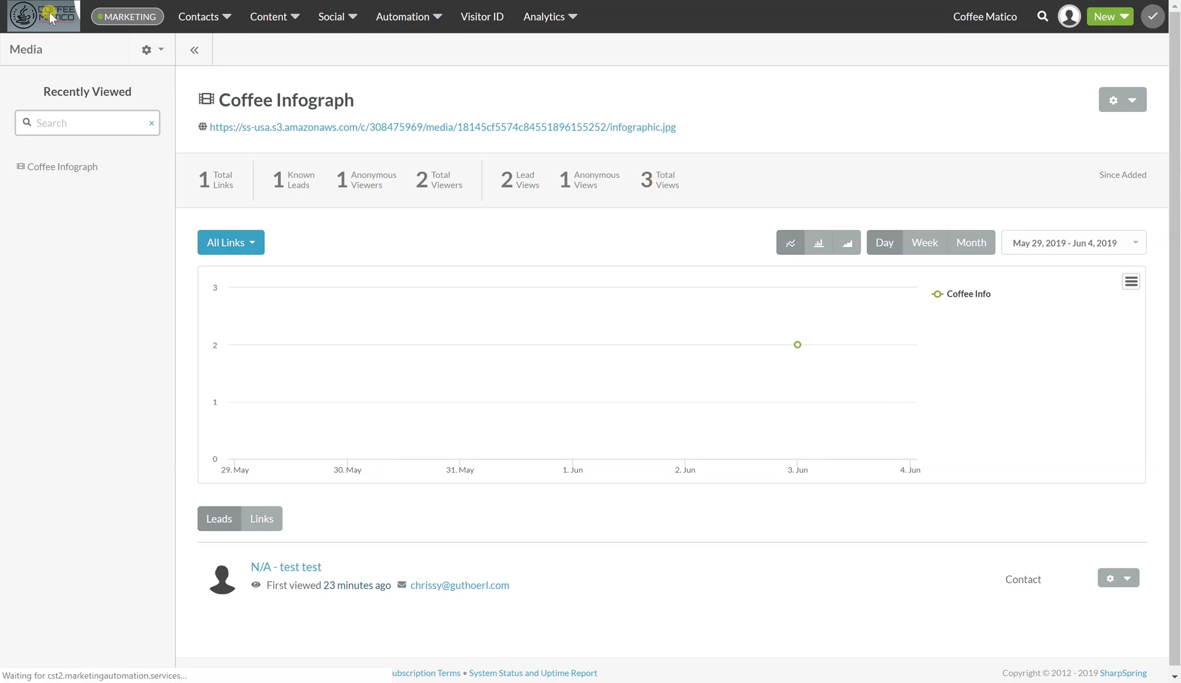
{"action": "left_click", "coordinate": [34, 16]}
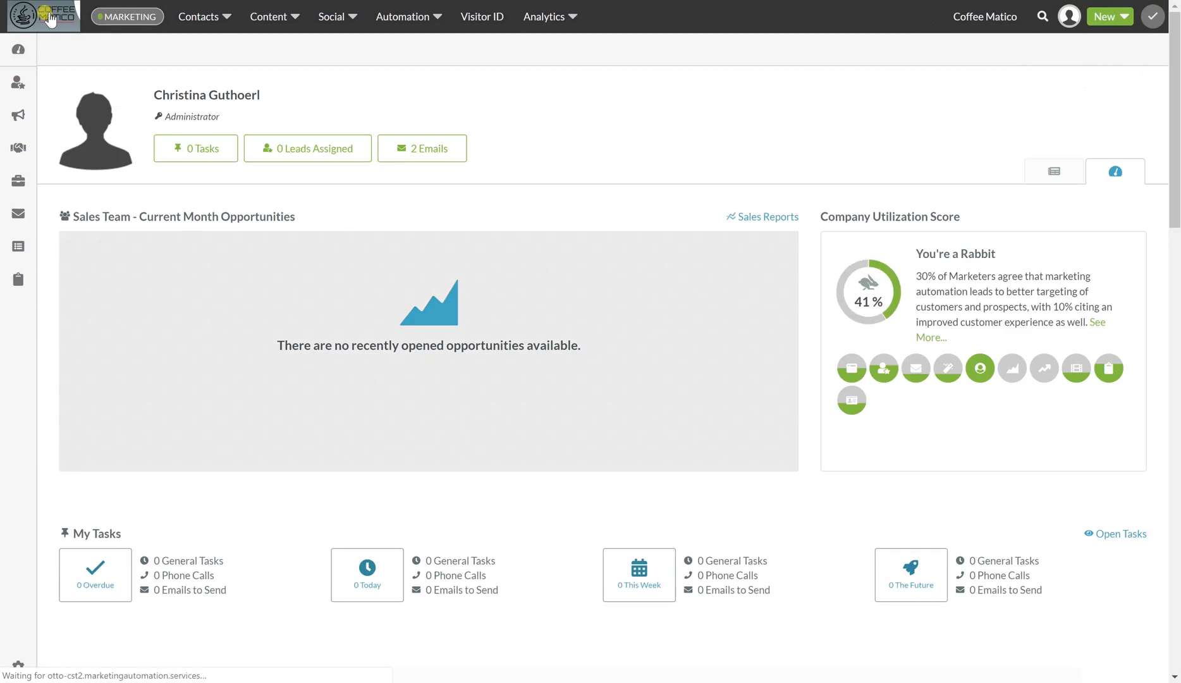
{"action": "scroll", "scroll_direction": "down", "scroll_amount": 3}
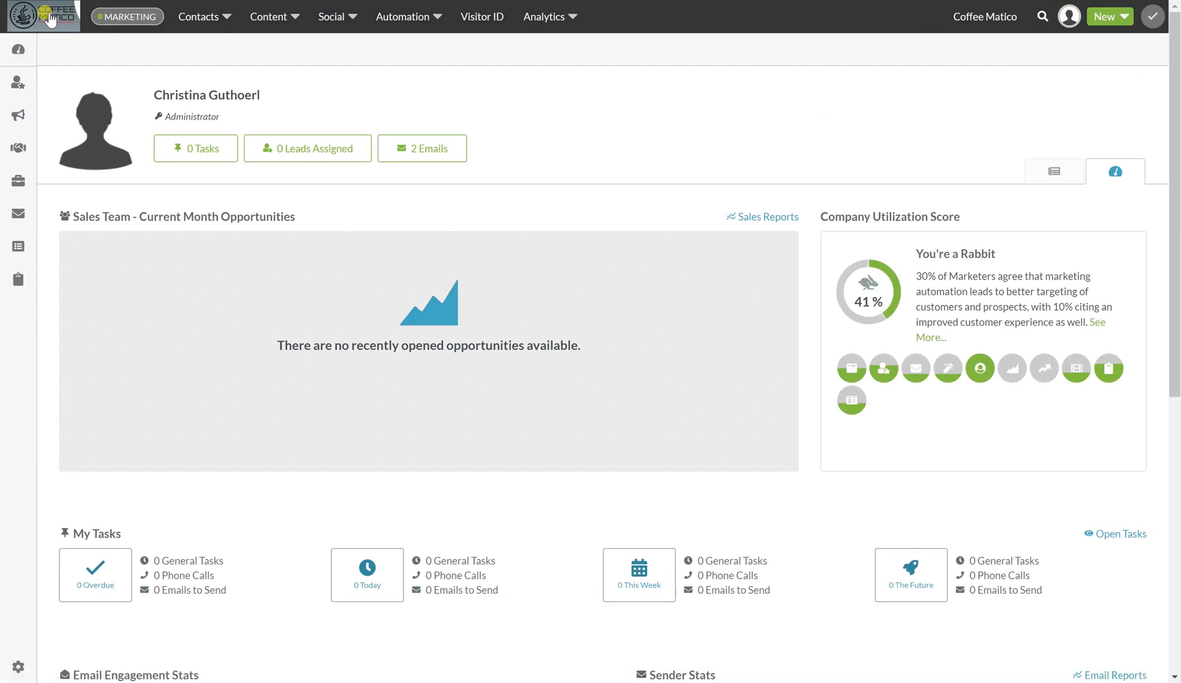